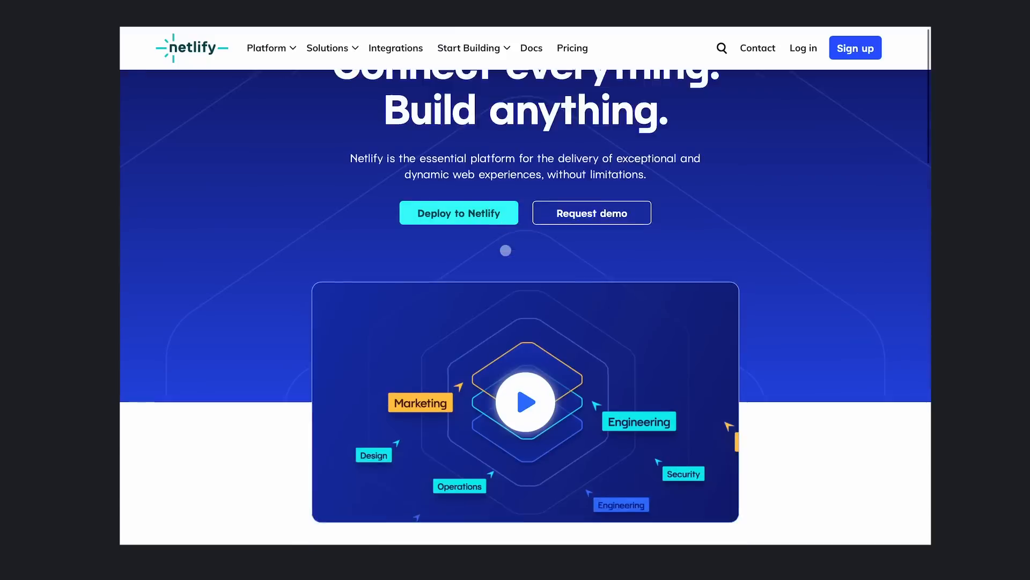
# Step: Scroll down through the Vercel homepage
pyautogui.scroll(-3)
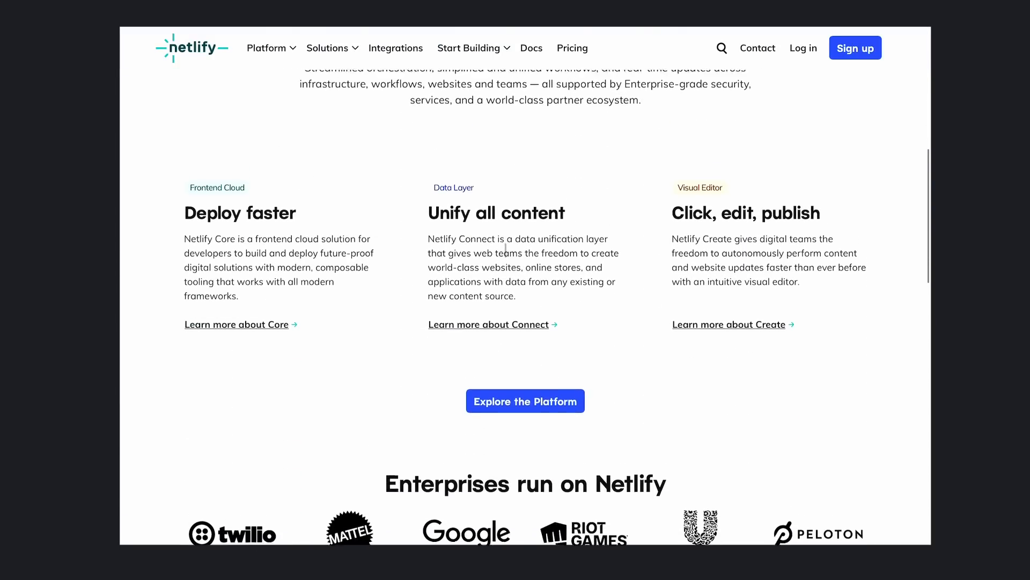
pyautogui.scroll(-3)
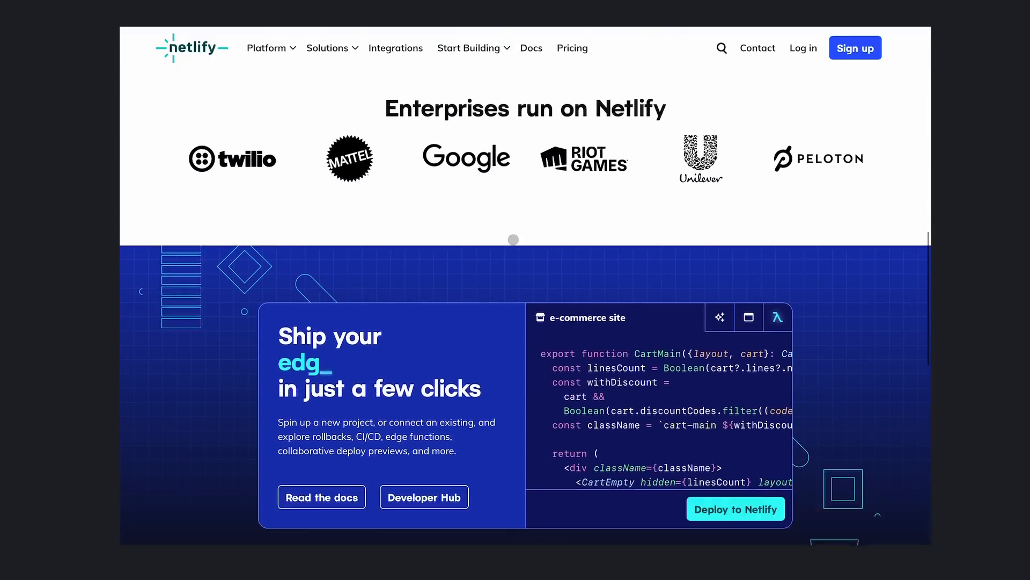
pyautogui.scroll(-3)
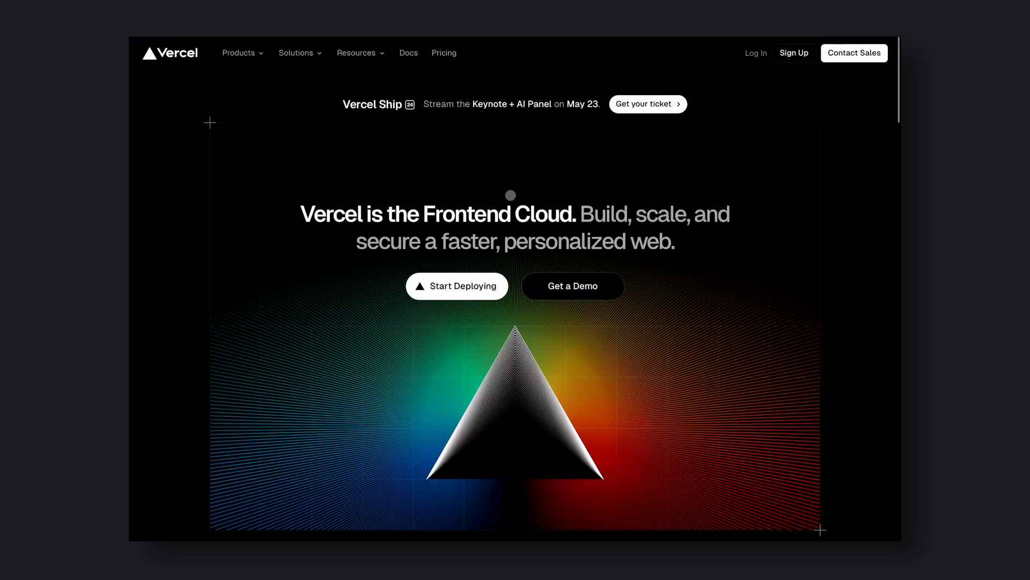
pyautogui.scroll(-3)
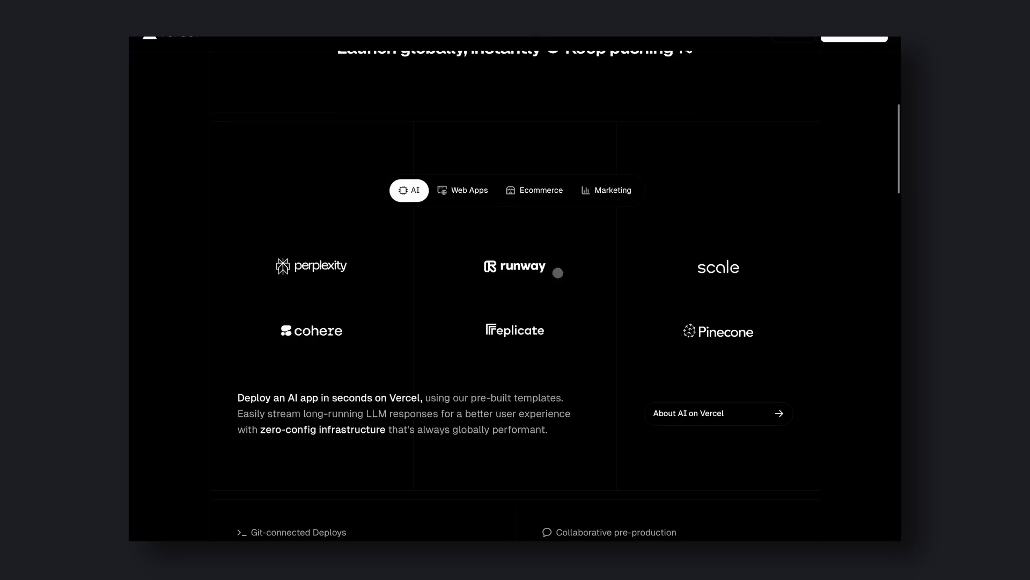
pyautogui.scroll(-3)
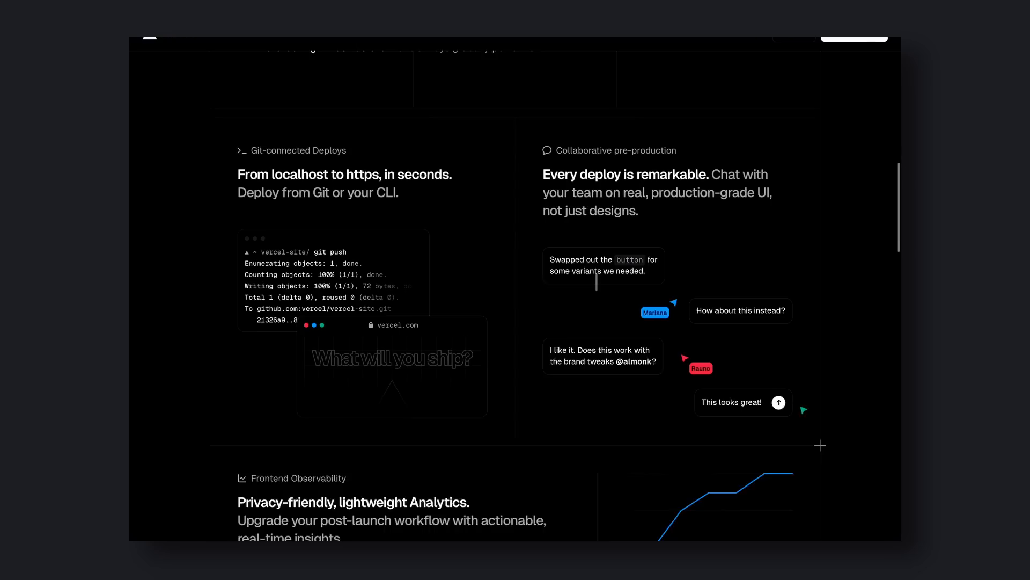
pyautogui.scroll(-3)
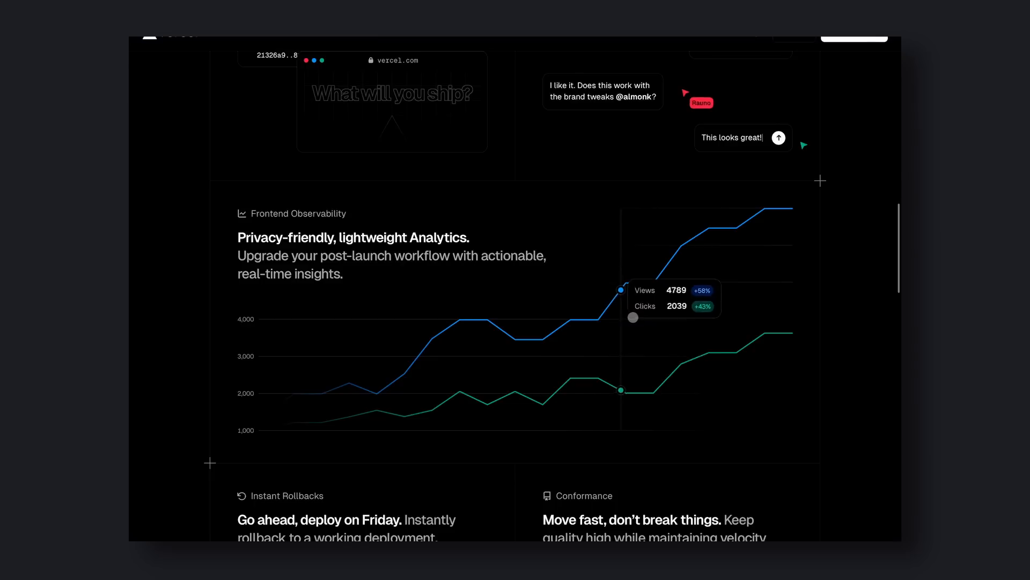
pyautogui.scroll(-3)
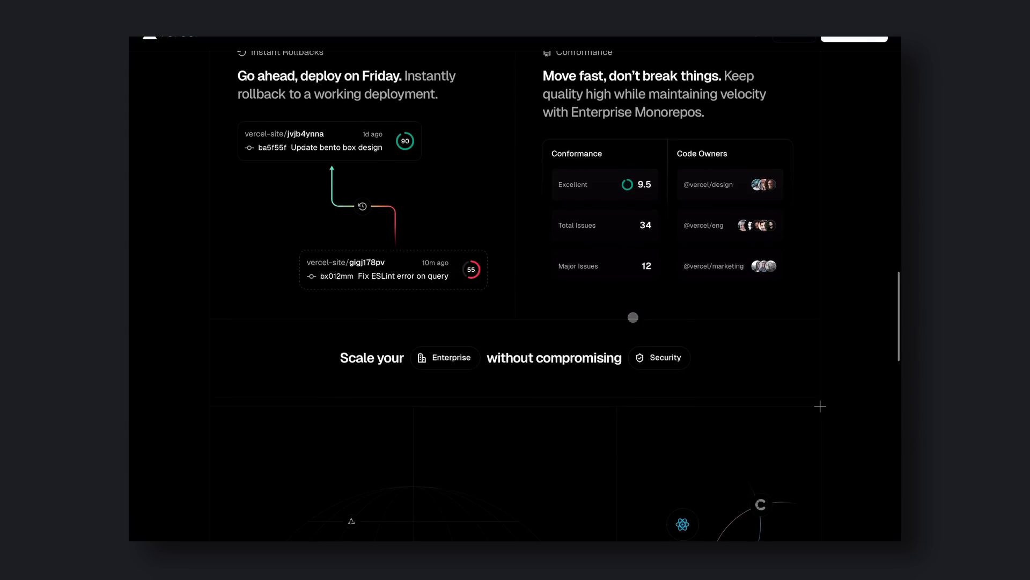
pyautogui.scroll(-3)
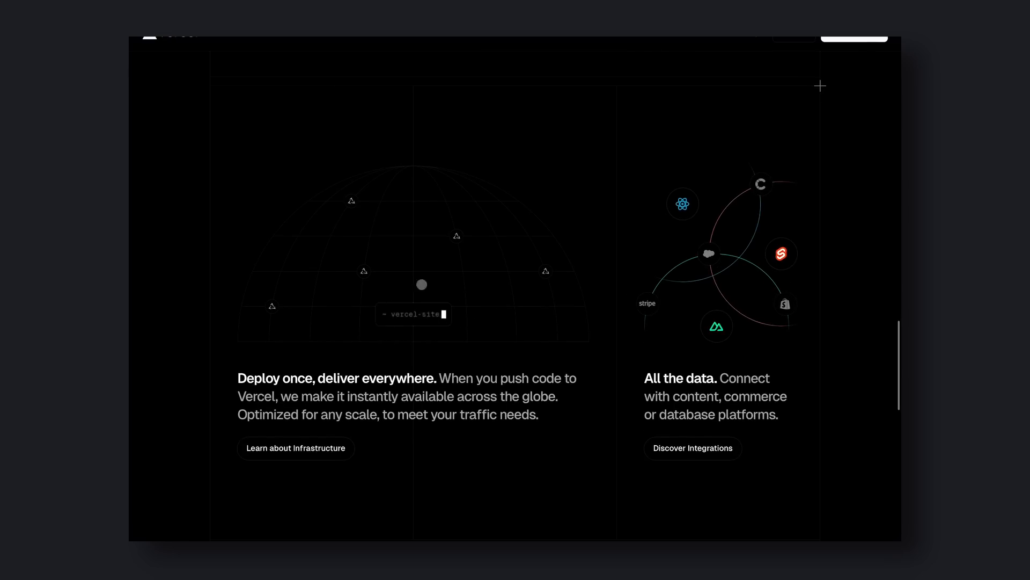
pyautogui.scroll(-3)
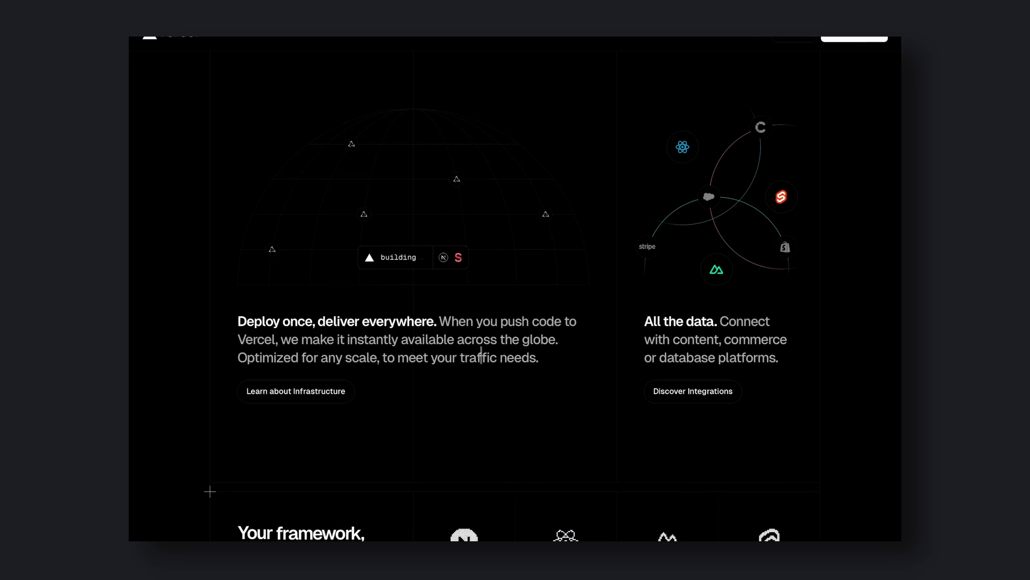
pyautogui.scroll(-3)
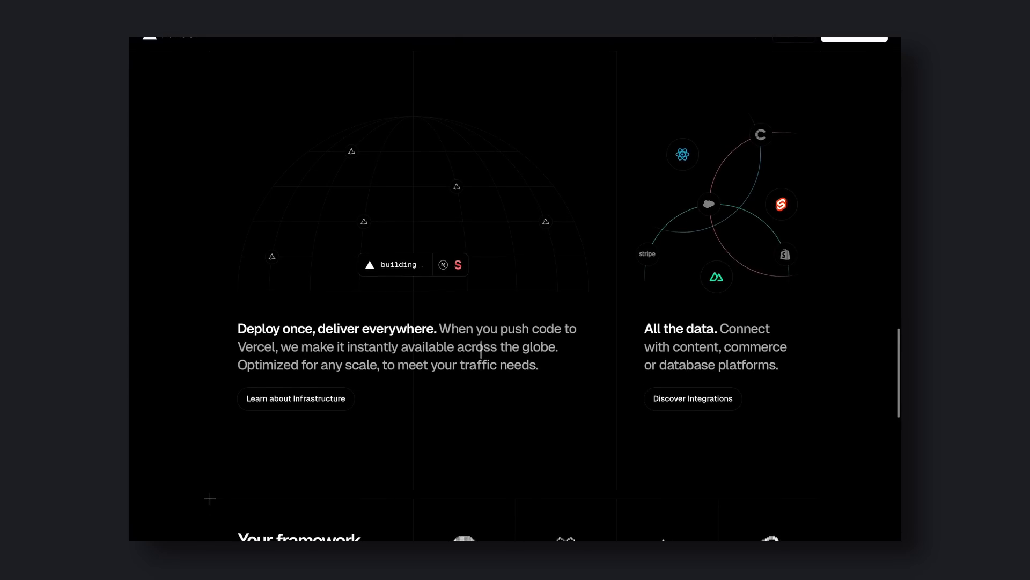
pyautogui.scroll(-3)
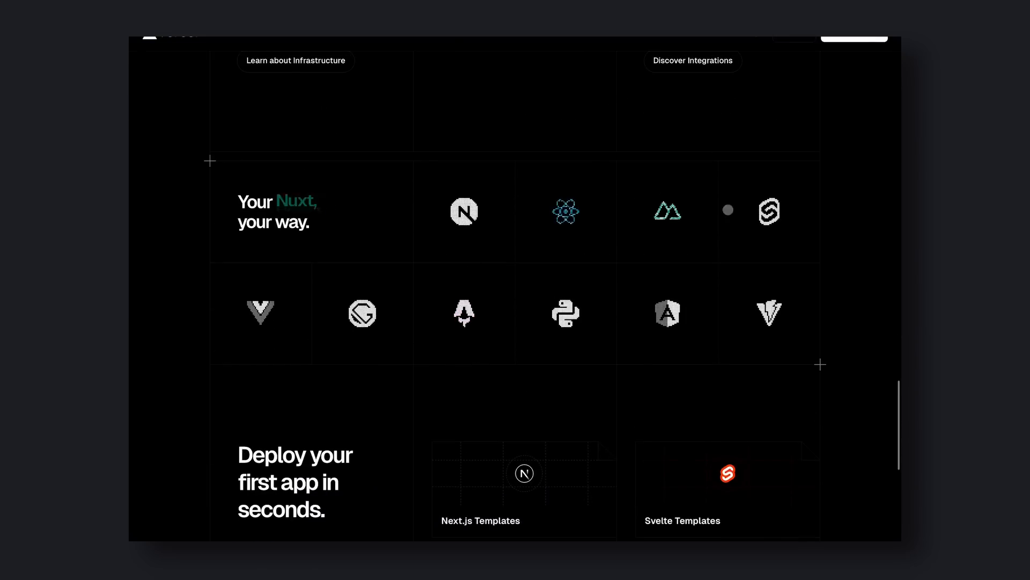
pyautogui.scroll(-3)
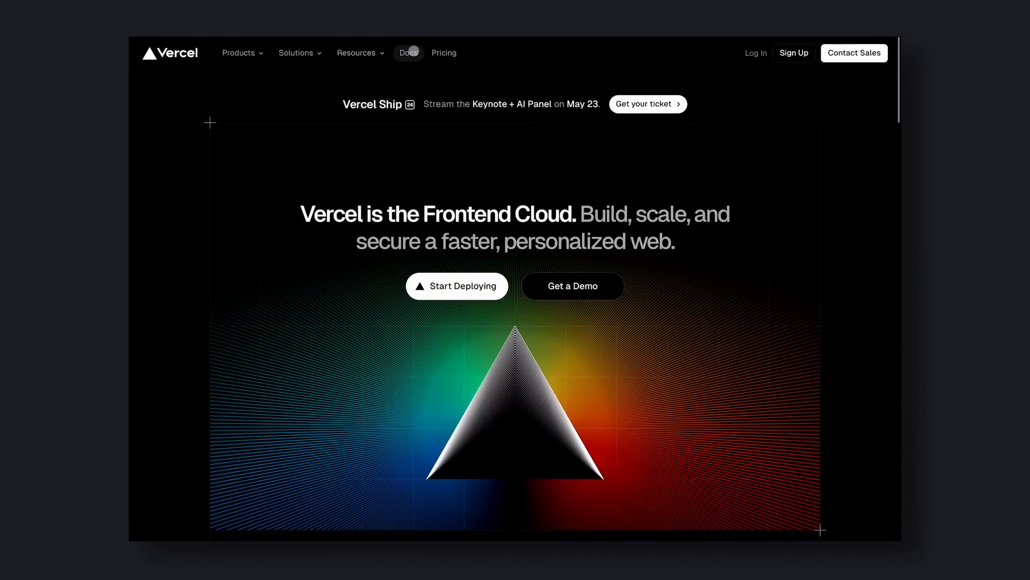
# Step: Open Vercel's pricing page and review the Hobby, Pro and Enterprise plan cards
pyautogui.click(238, 52)
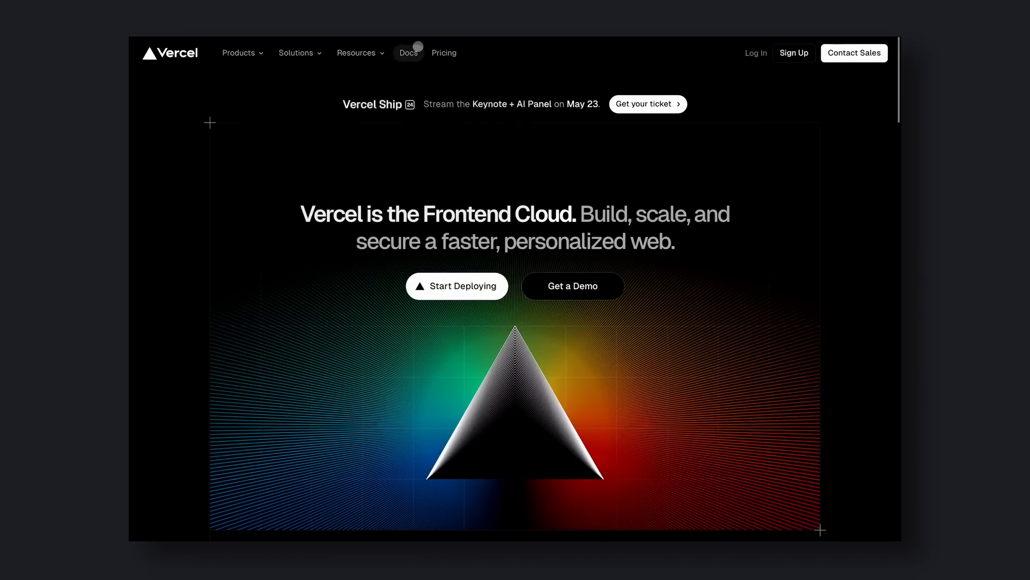
pyautogui.click(444, 53)
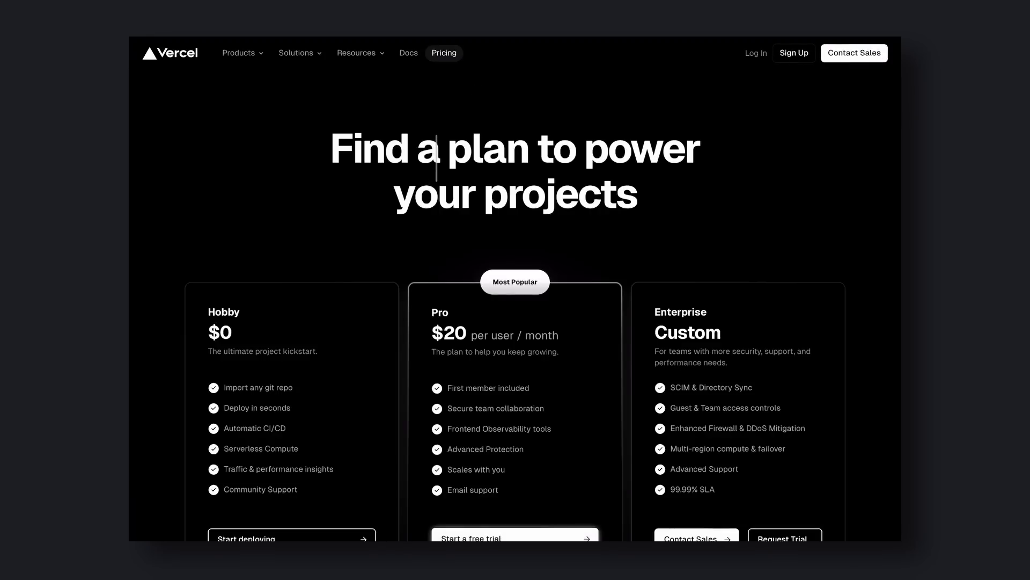
pyautogui.scroll(-3)
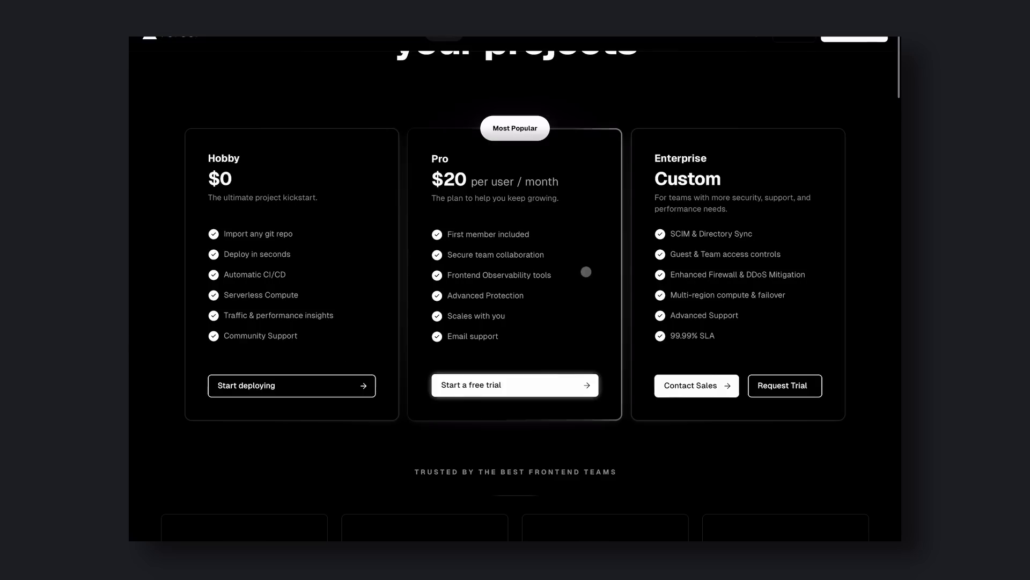
pyautogui.moveTo(603, 322)
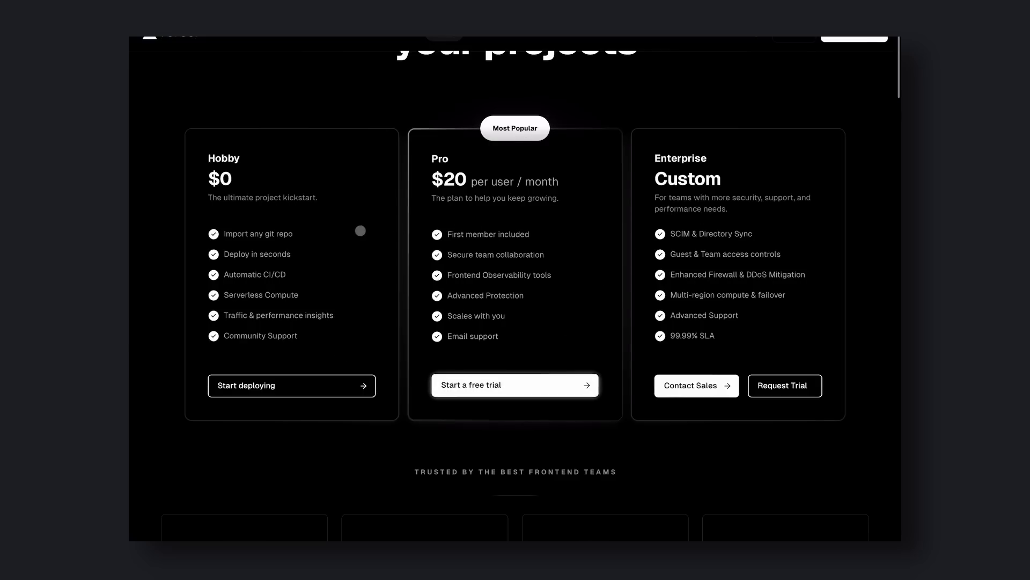
pyautogui.scroll(-3)
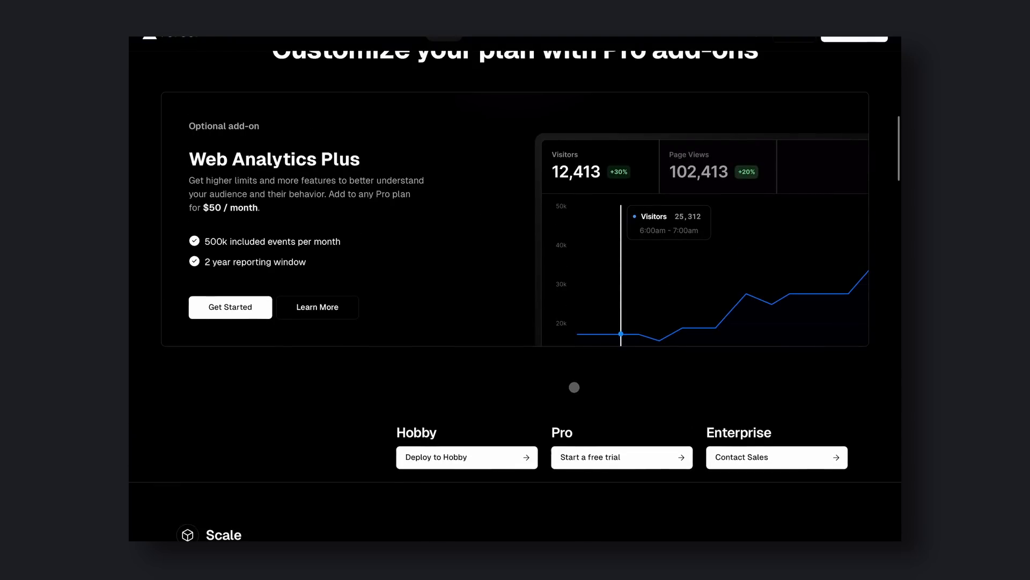
pyautogui.scroll(3)
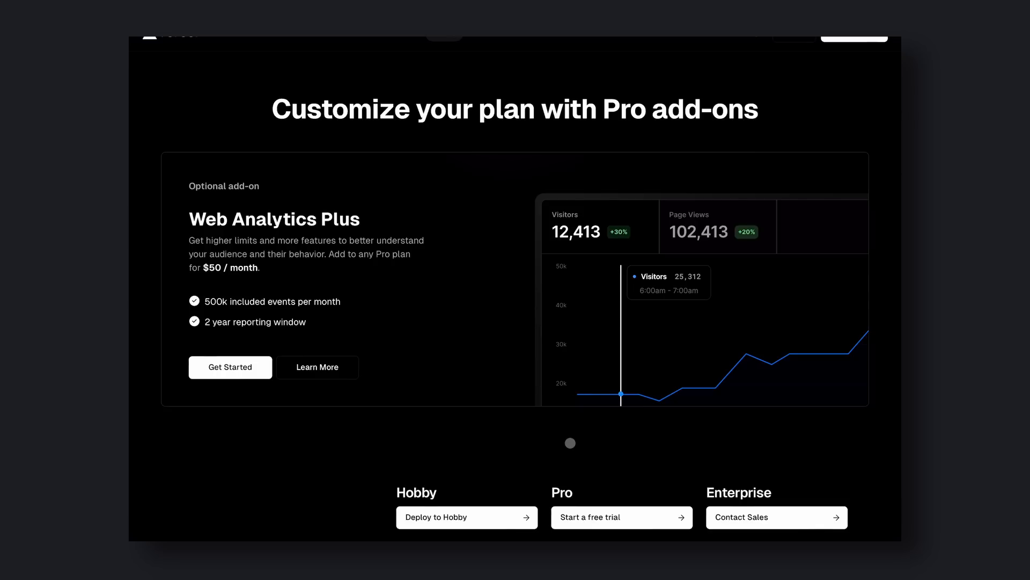
# Step: Scroll through the add-ons and plan comparison table down to the FAQs
pyautogui.scroll(-3)
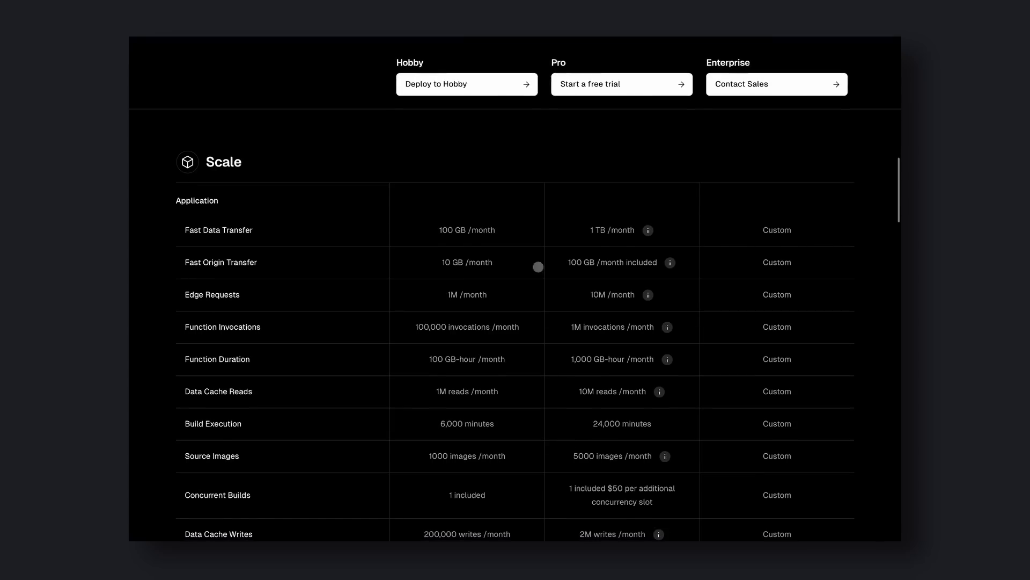
pyautogui.scroll(-3)
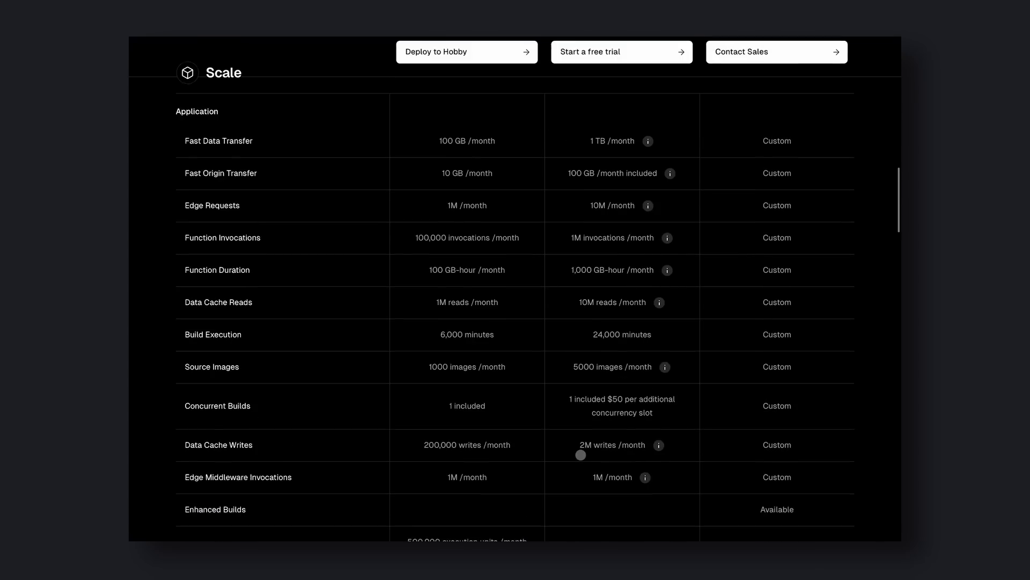
pyautogui.scroll(-3)
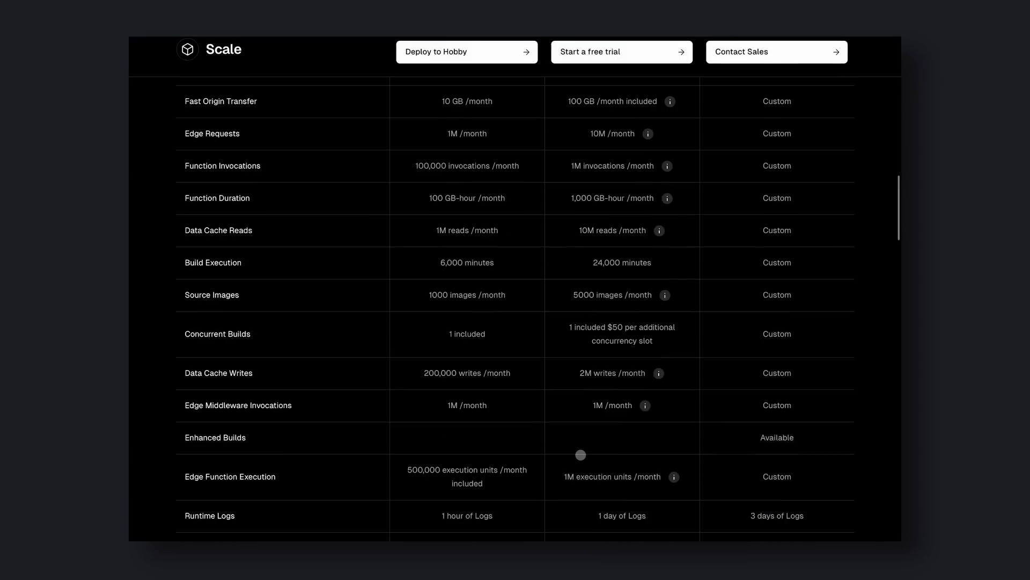
pyautogui.scroll(-3)
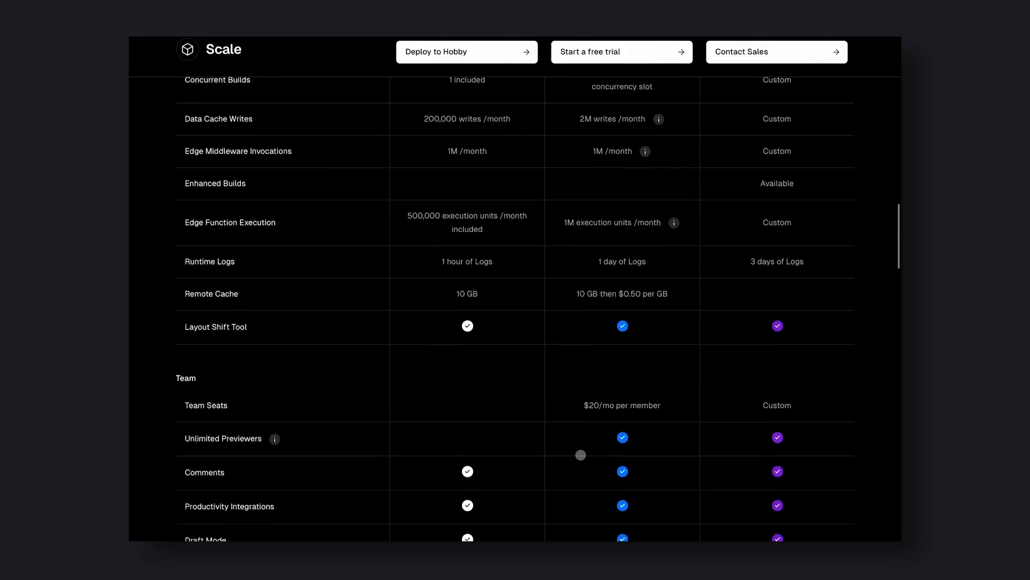
pyautogui.scroll(-3)
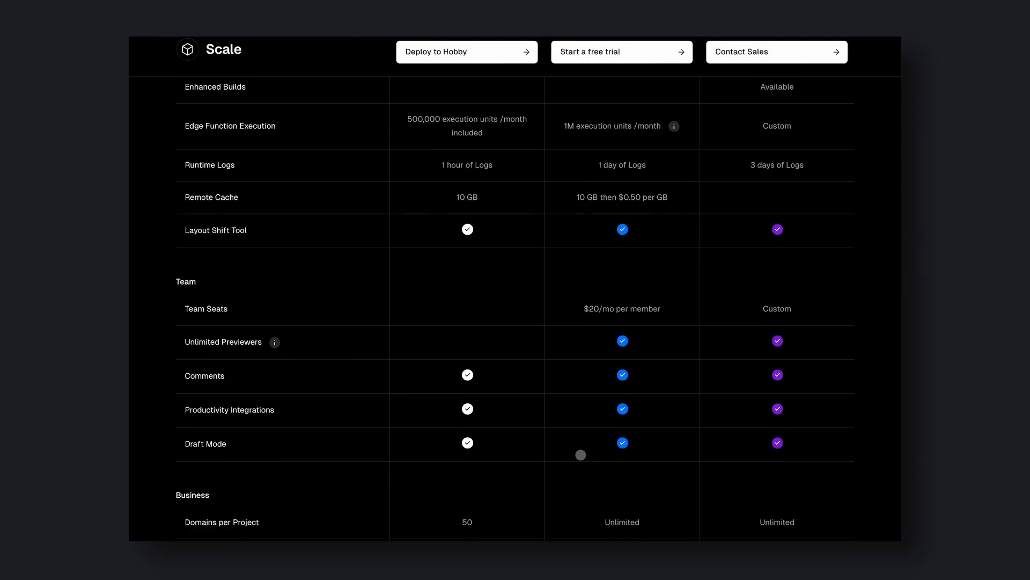
pyautogui.scroll(-3)
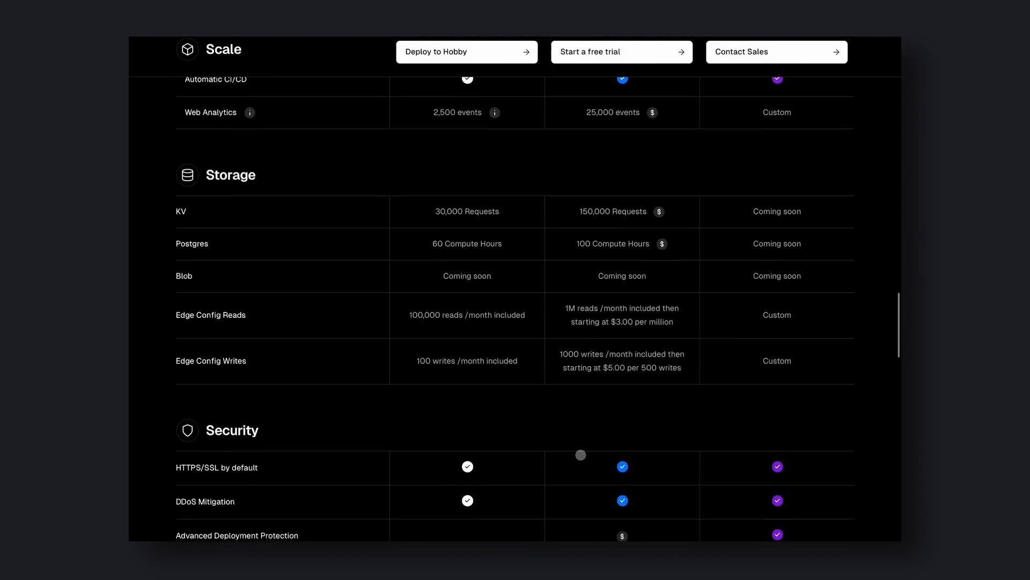
pyautogui.scroll(-3)
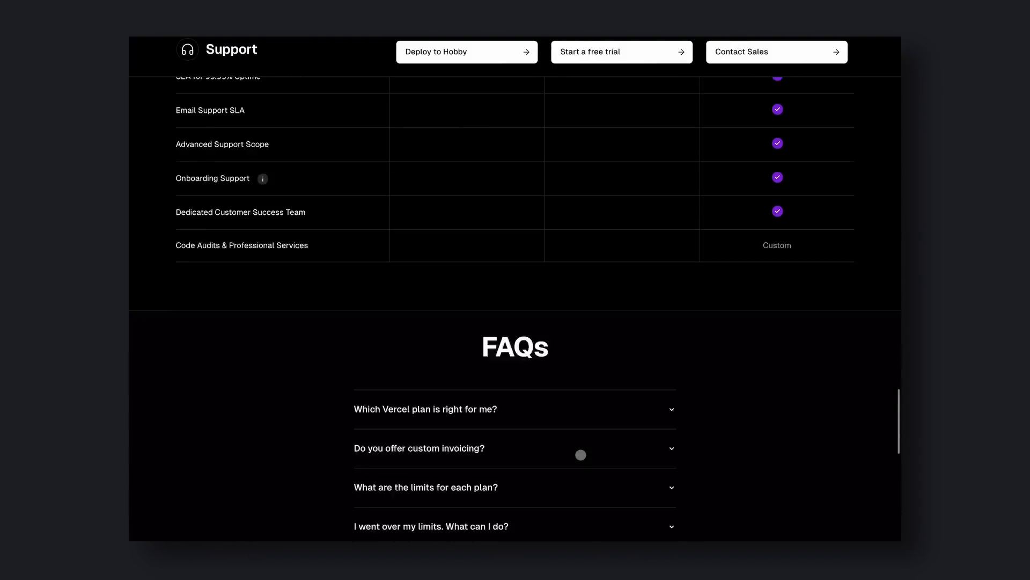
pyautogui.scroll(-3)
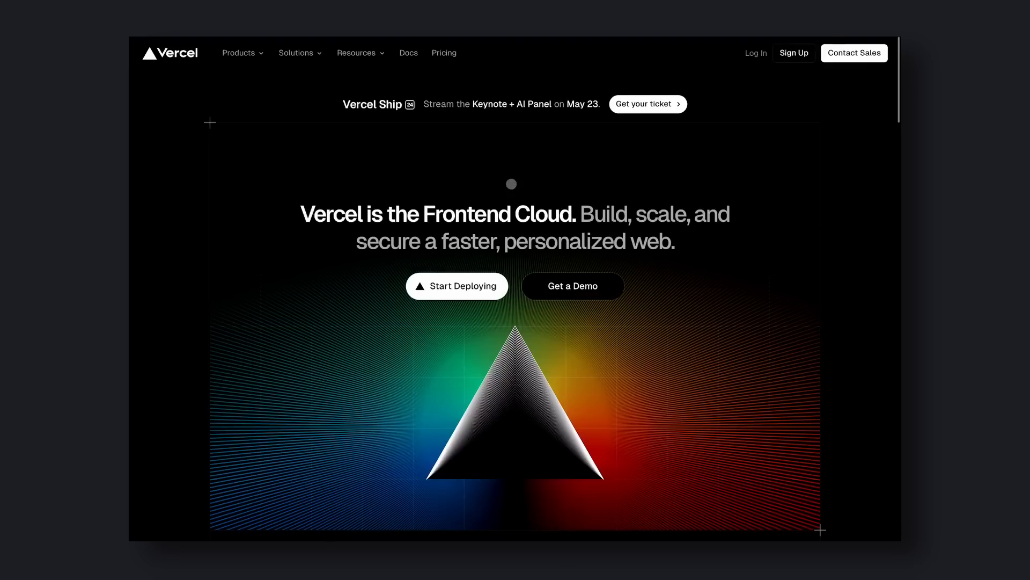
# Step: Scroll past analytics, rollbacks and frameworks to the 'Deploy your first app in seconds' templates grid
pyautogui.scroll(-3)
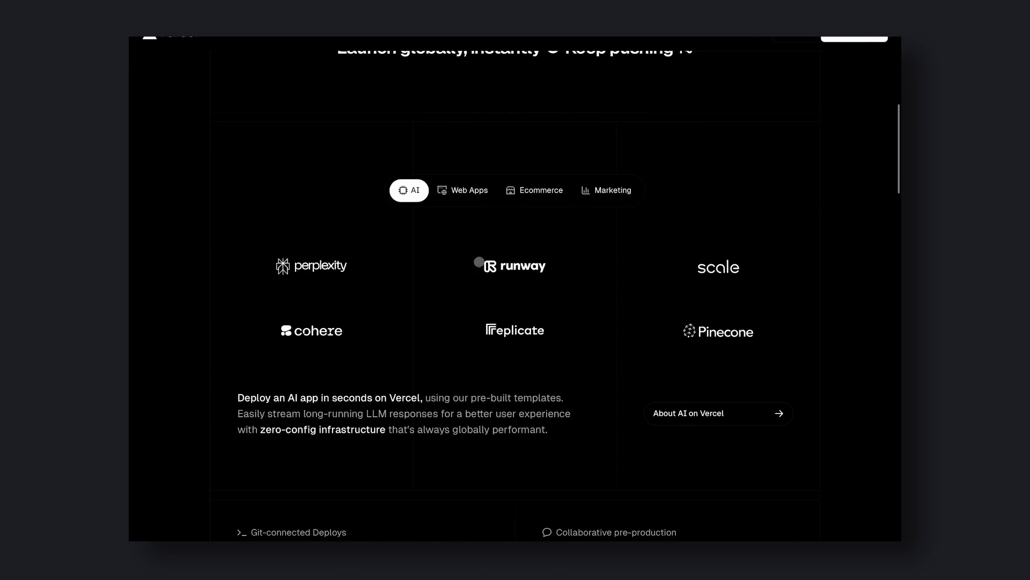
pyautogui.scroll(-3)
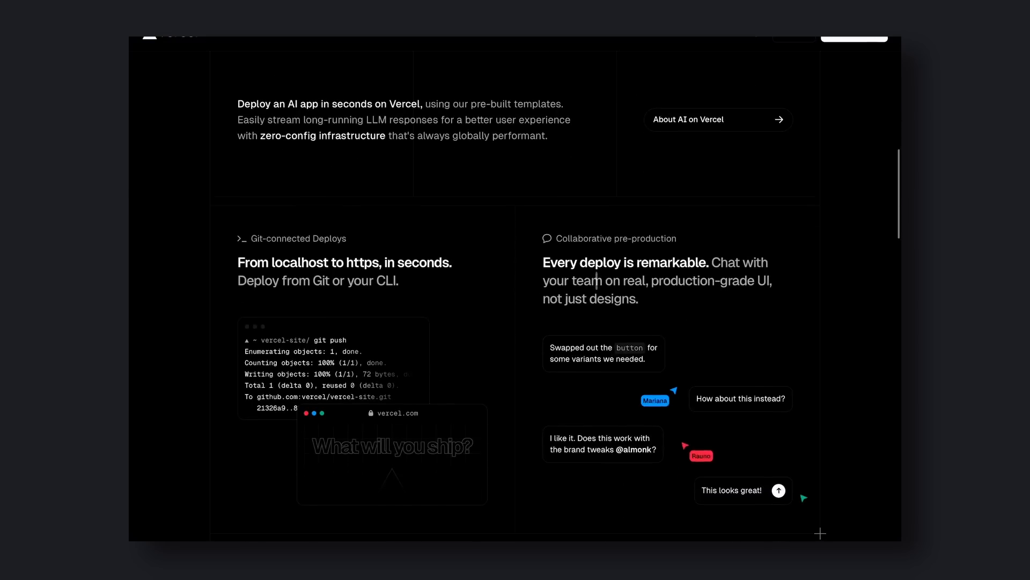
pyautogui.scroll(-3)
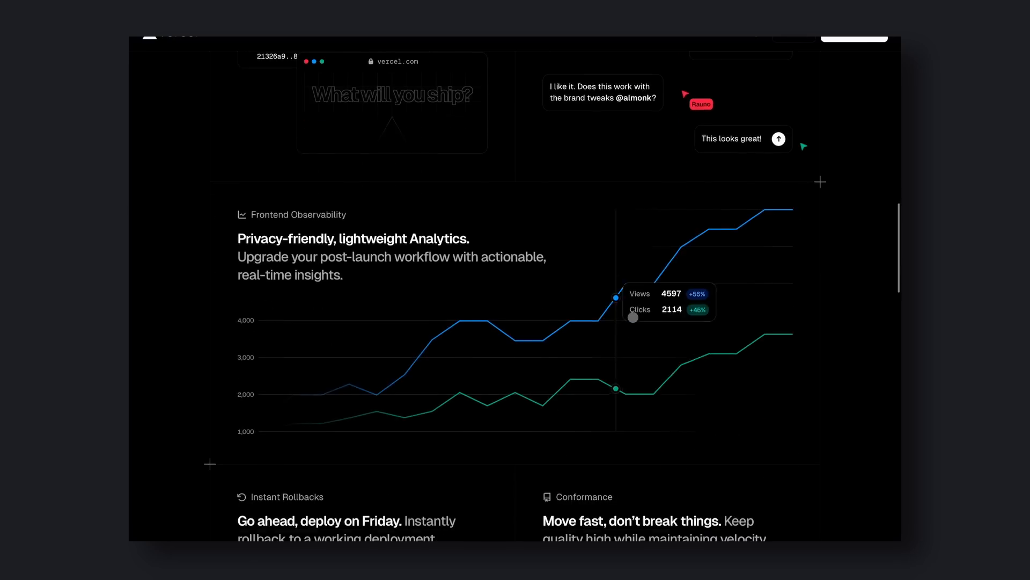
pyautogui.scroll(-3)
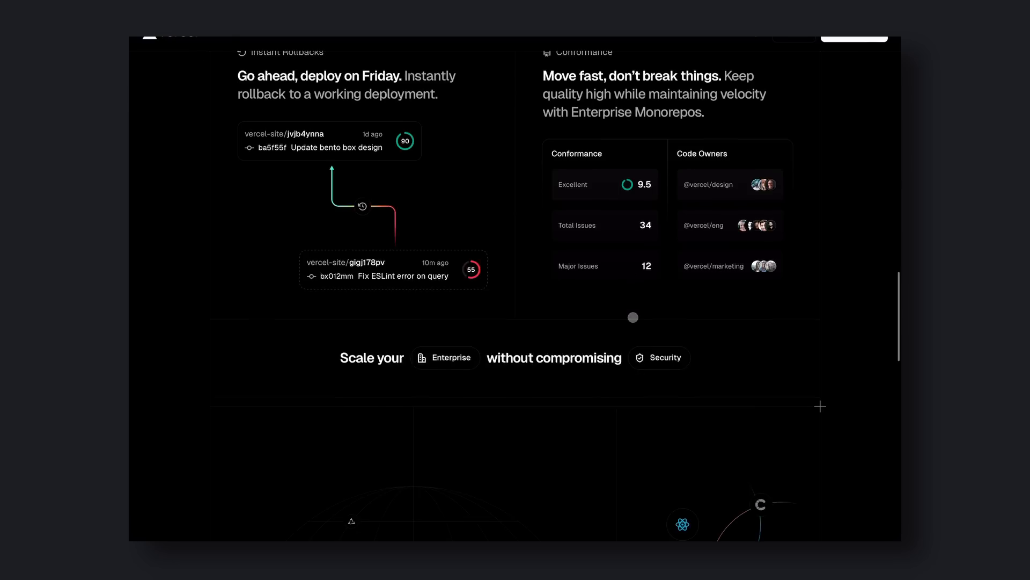
pyautogui.scroll(-3)
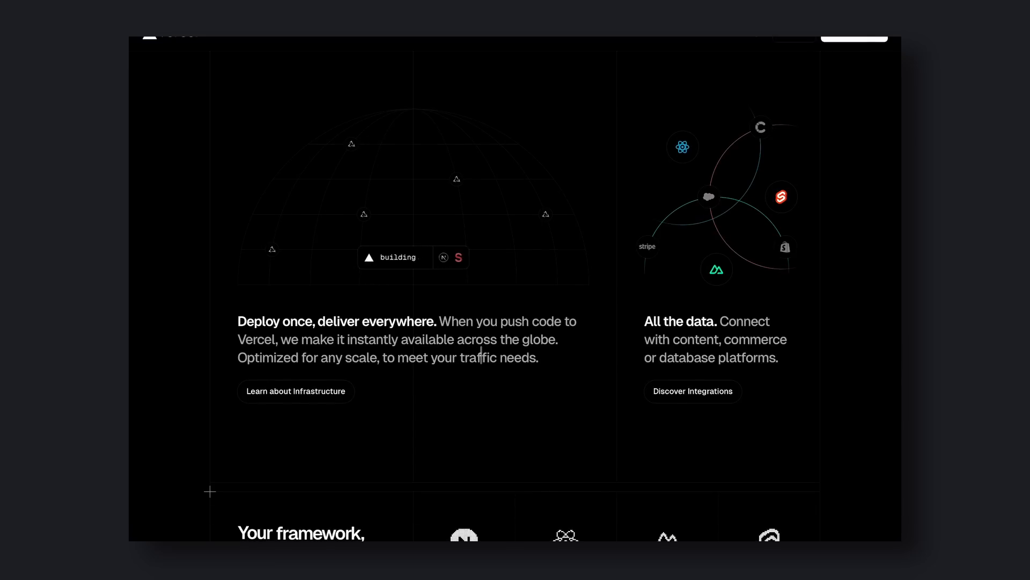
pyautogui.scroll(-3)
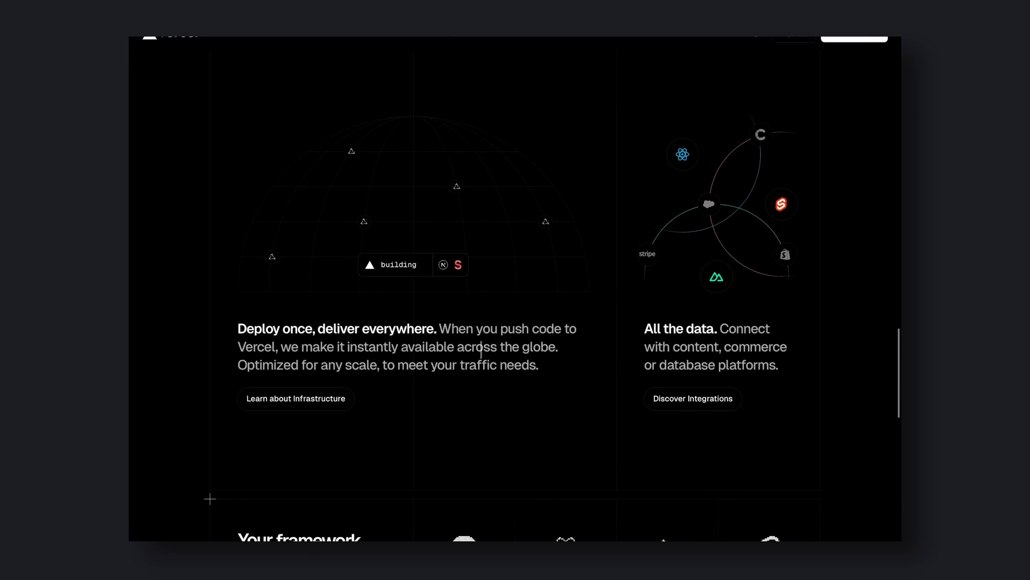
pyautogui.scroll(-3)
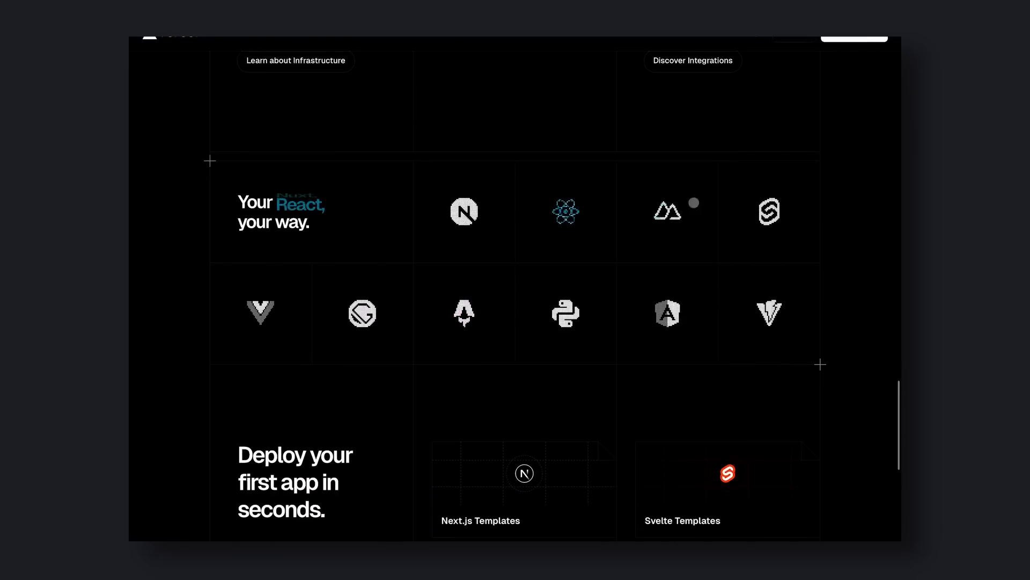
pyautogui.scroll(-3)
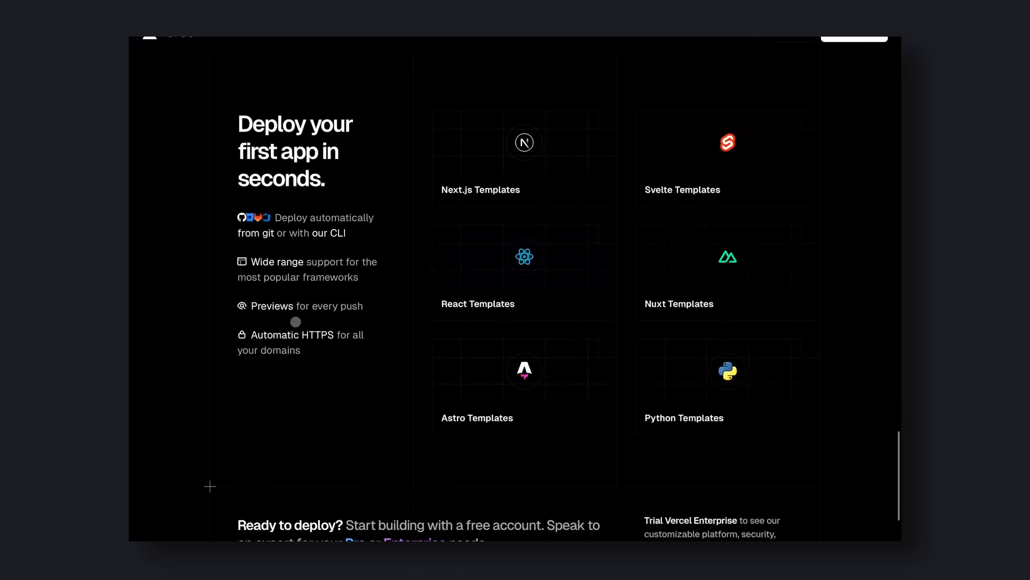
pyautogui.scroll(-3)
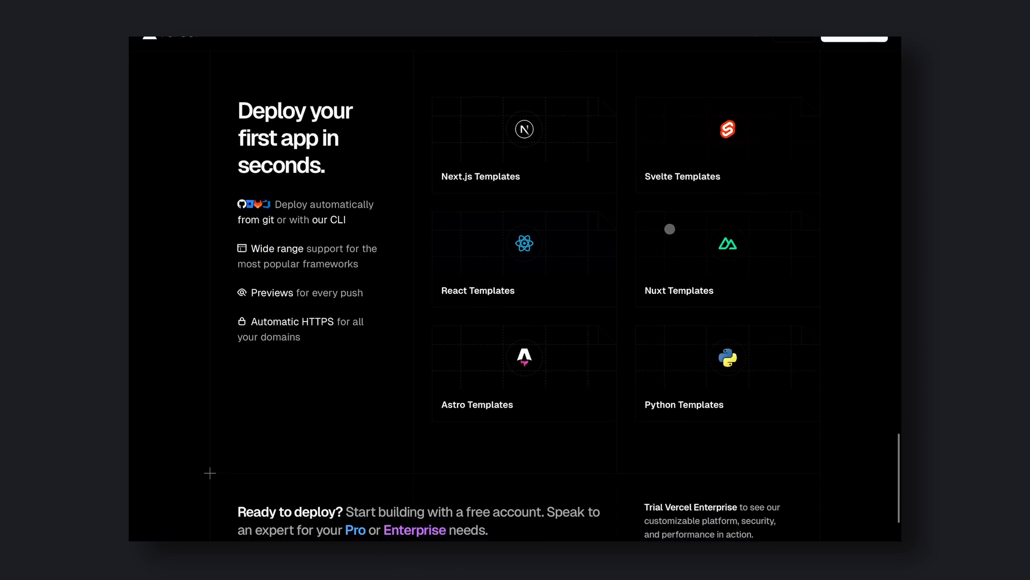
pyautogui.scroll(3)
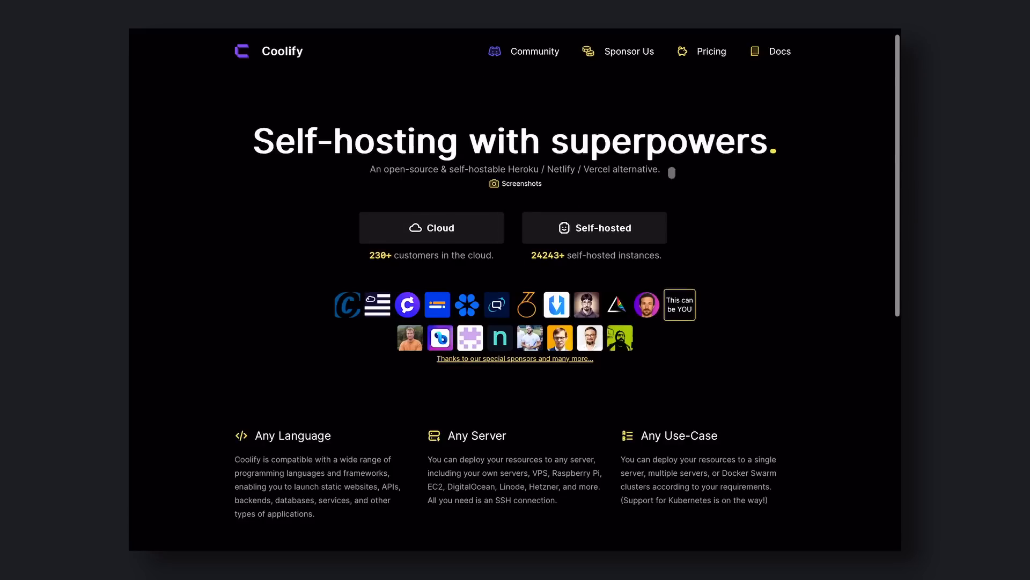
# Step: Scroll down Coolify's feature list and back up to the self-hosting hero
pyautogui.scroll(-3)
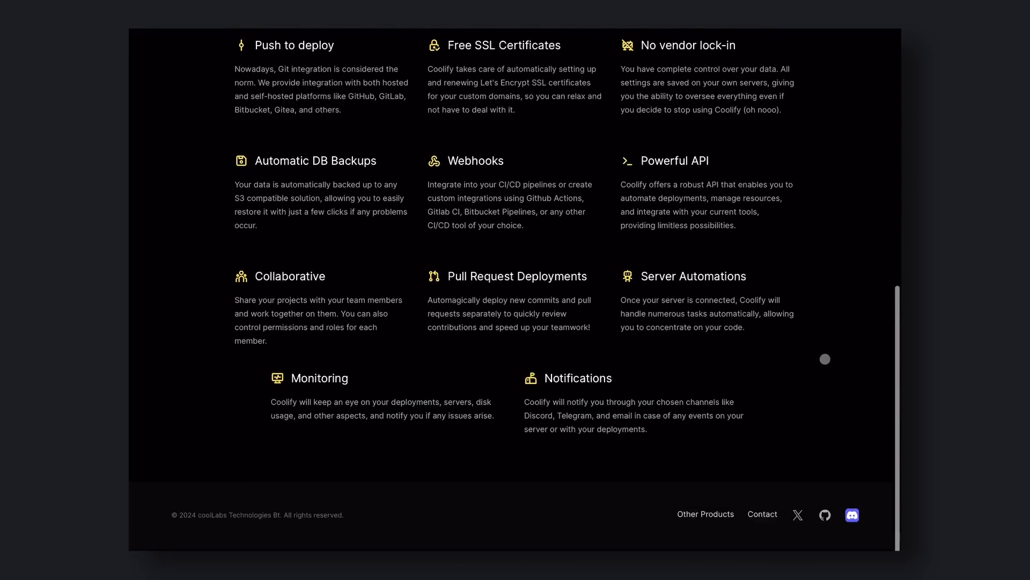
pyautogui.scroll(3)
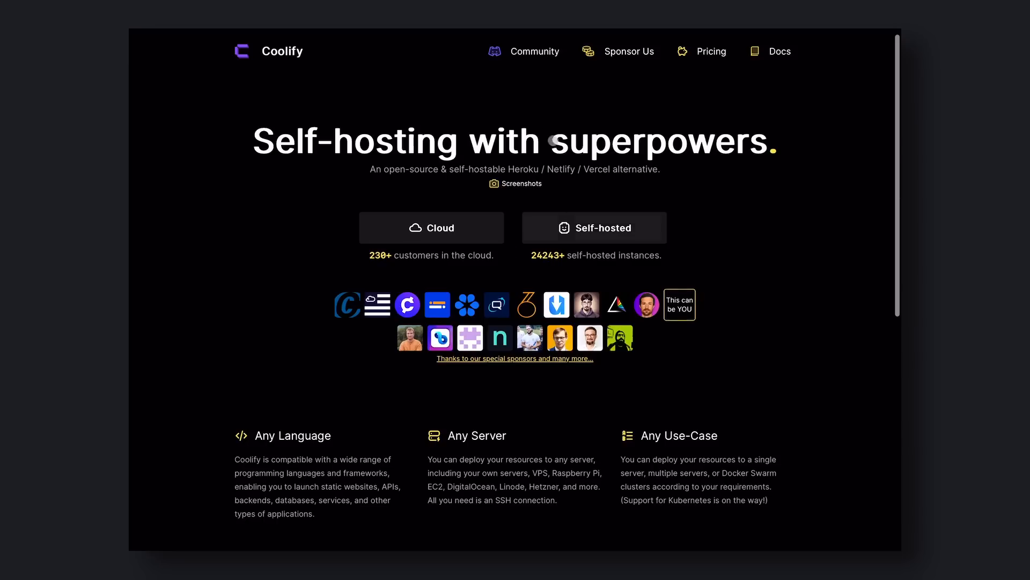
pyautogui.moveTo(560, 278)
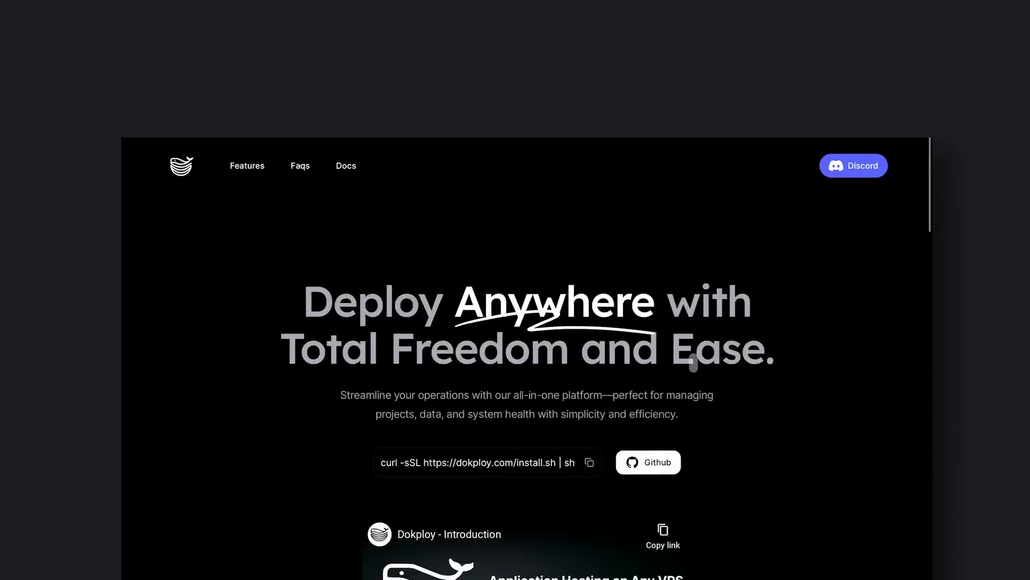
# Step: Scroll dokploy.com down to the 'Comprehensive Control for Your Digital Ecosystem' section
pyautogui.scroll(-3)
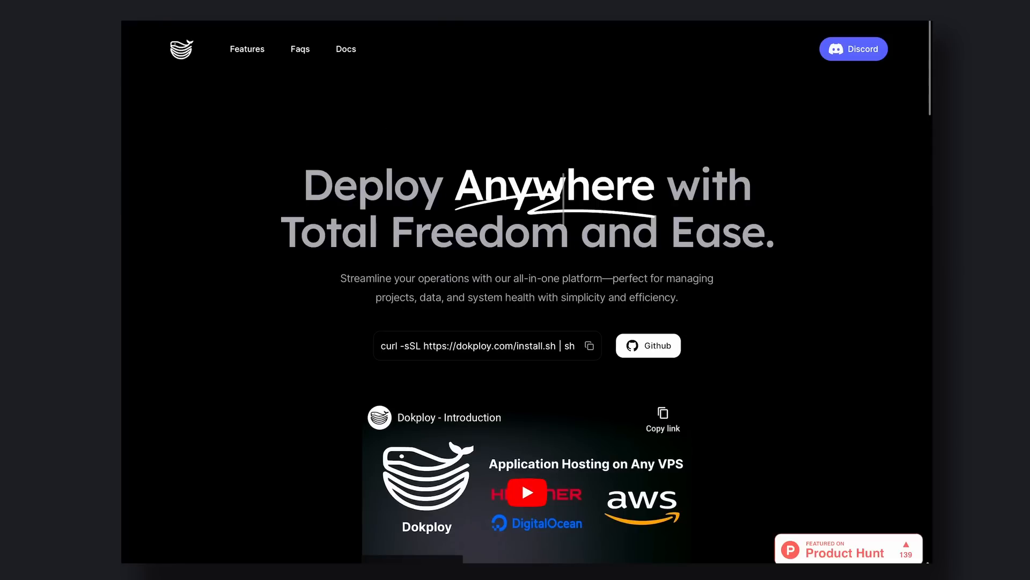
pyautogui.scroll(-3)
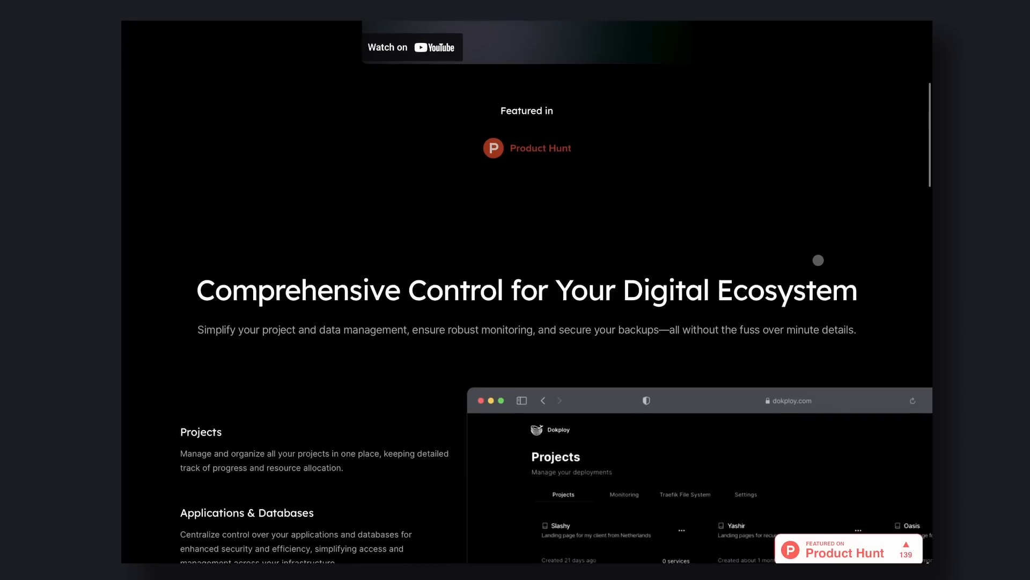
pyautogui.scroll(-3)
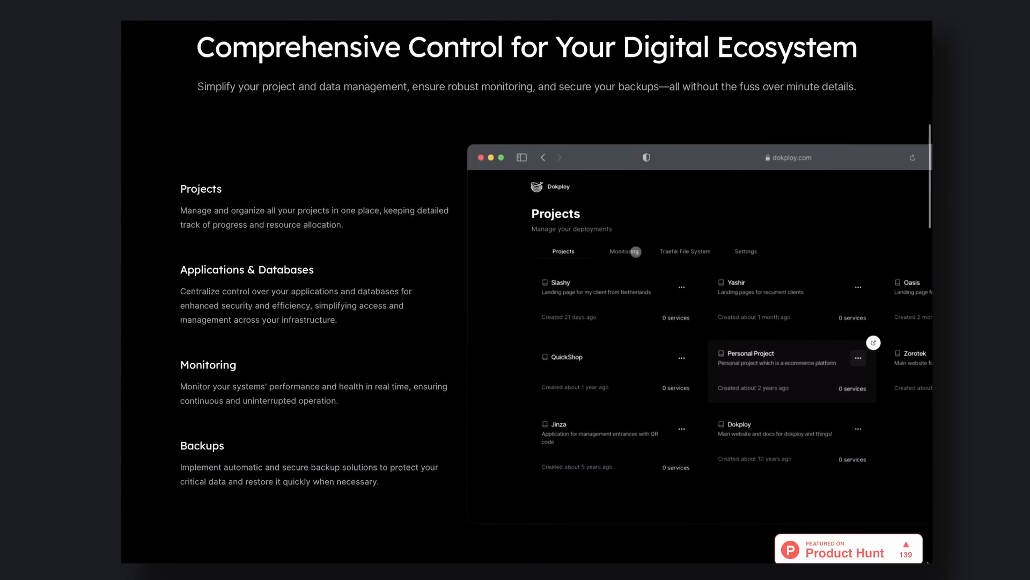
pyautogui.scroll(-3)
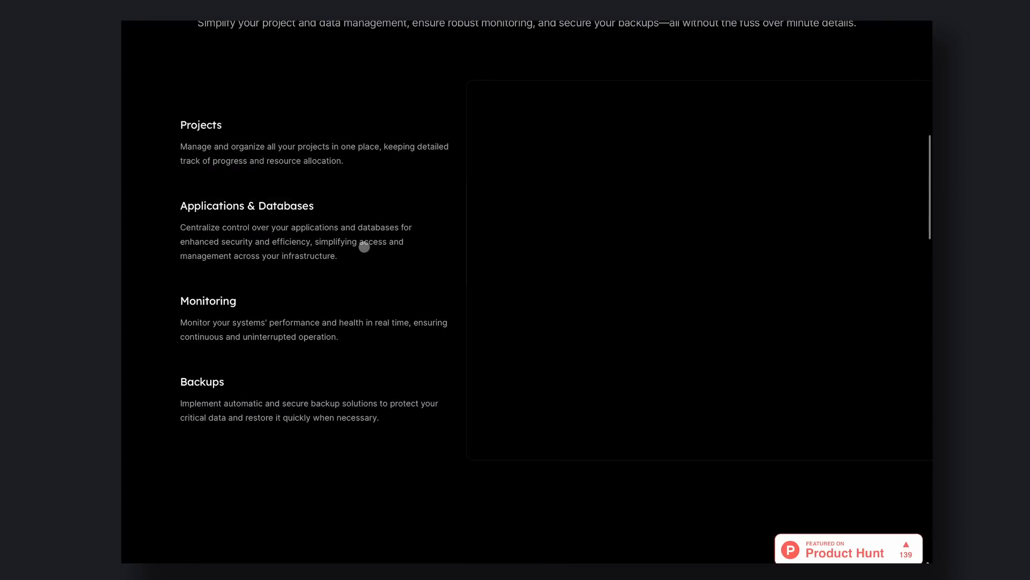
pyautogui.moveTo(386, 378)
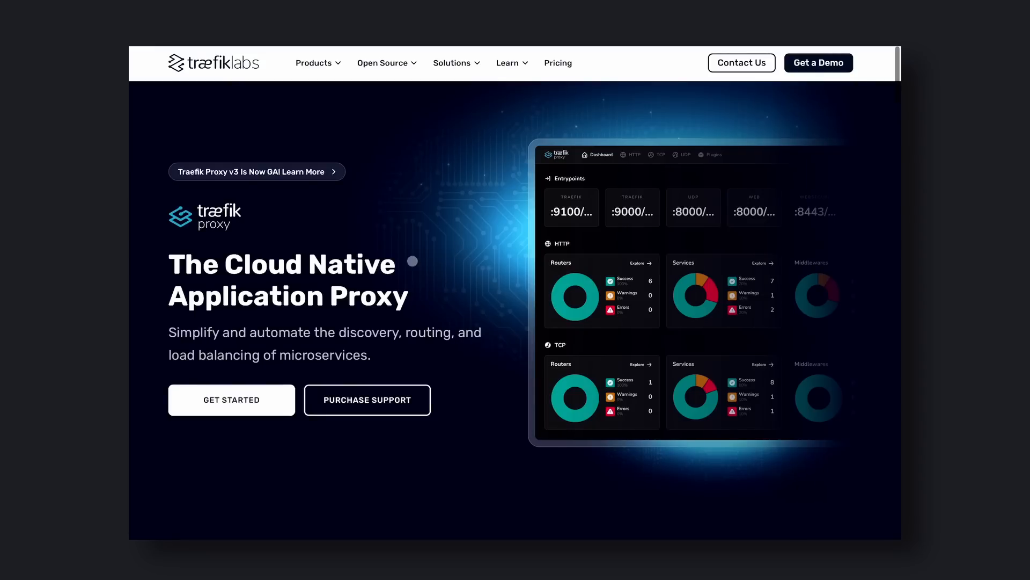
# Step: Scroll Traefik's homepage through architecture and use cases to the Traefik Ecosystem section
pyautogui.scroll(-3)
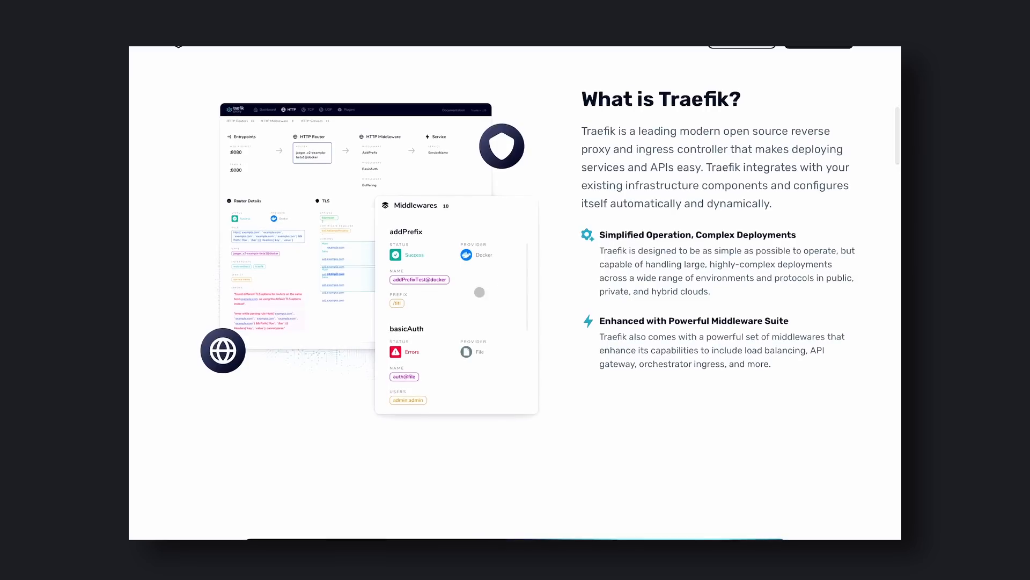
pyautogui.scroll(-3)
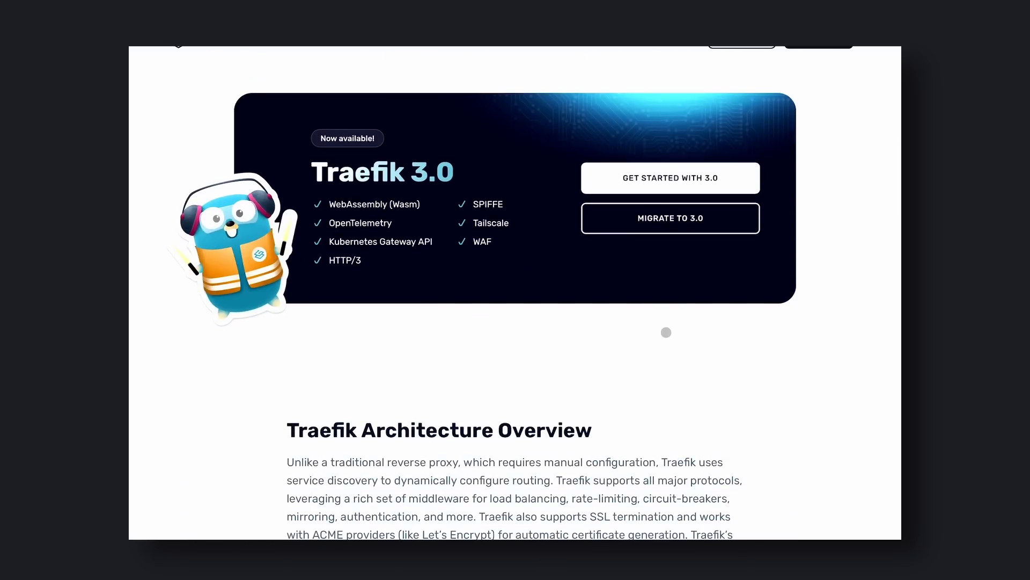
pyautogui.scroll(-3)
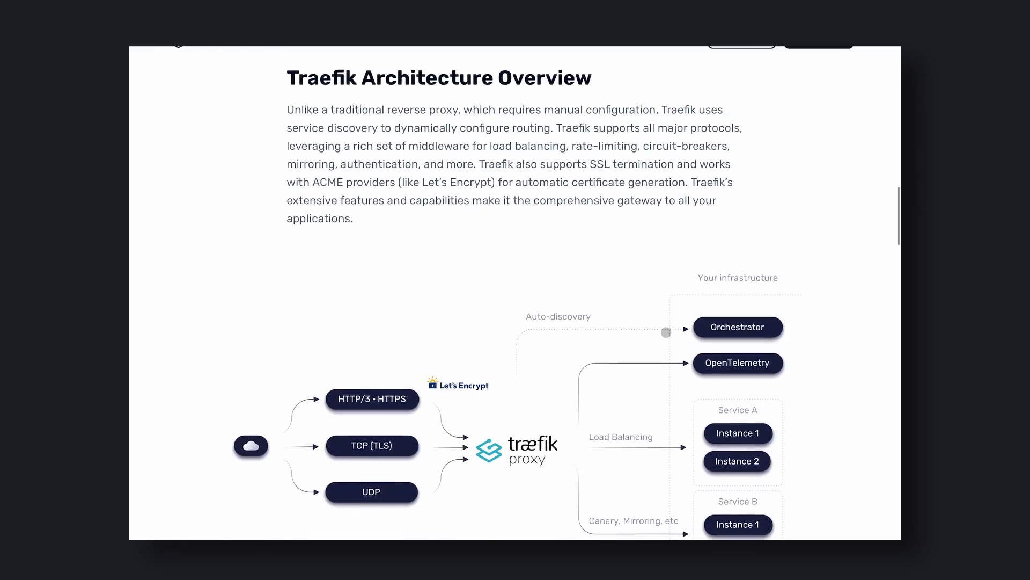
pyautogui.scroll(-3)
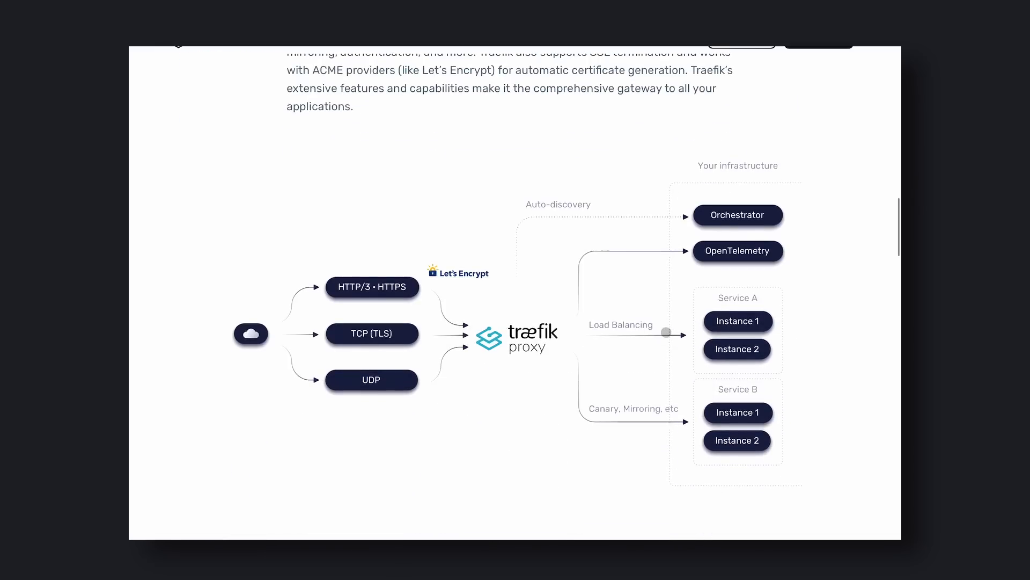
pyautogui.scroll(-3)
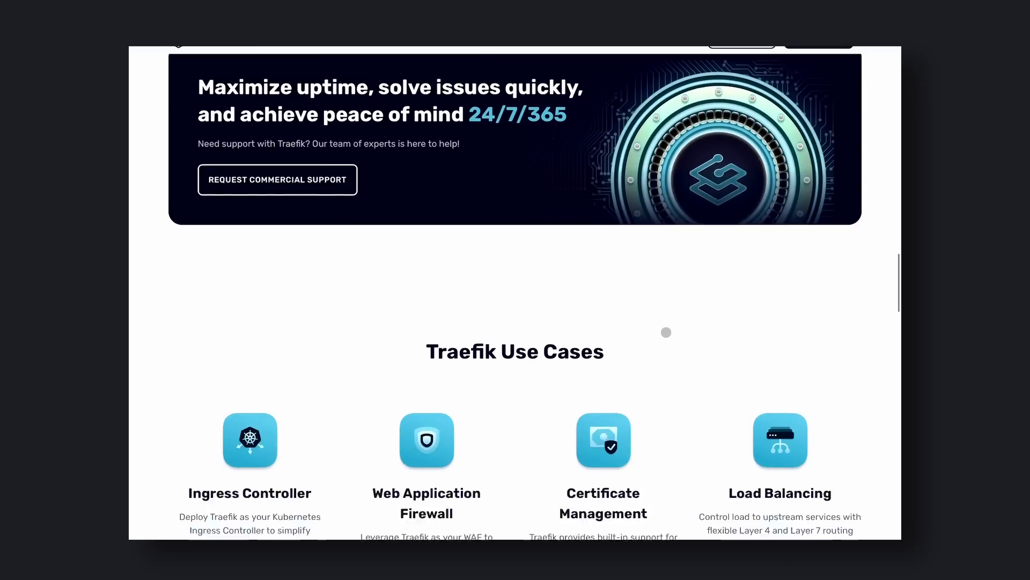
pyautogui.scroll(-3)
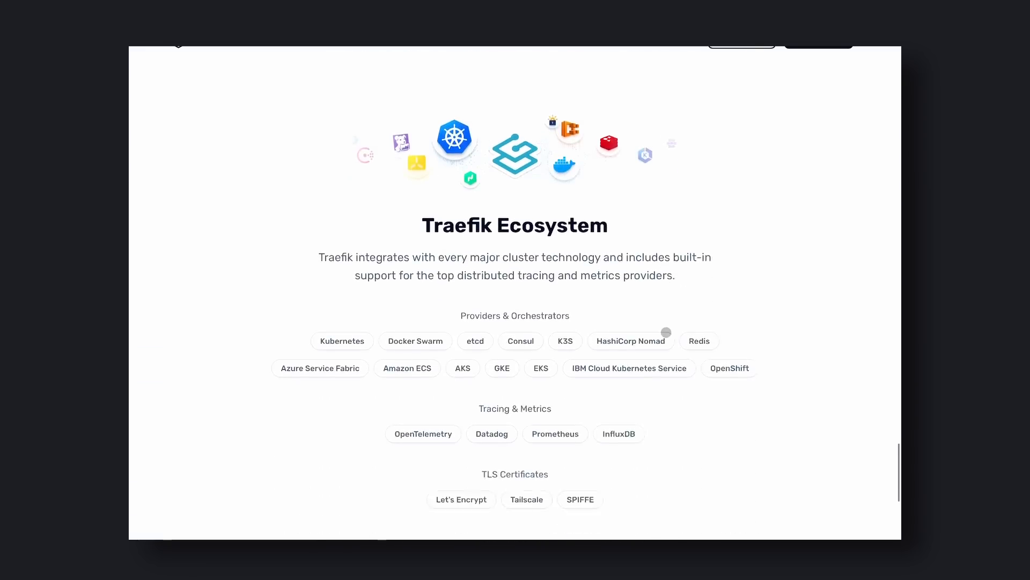
pyautogui.scroll(-3)
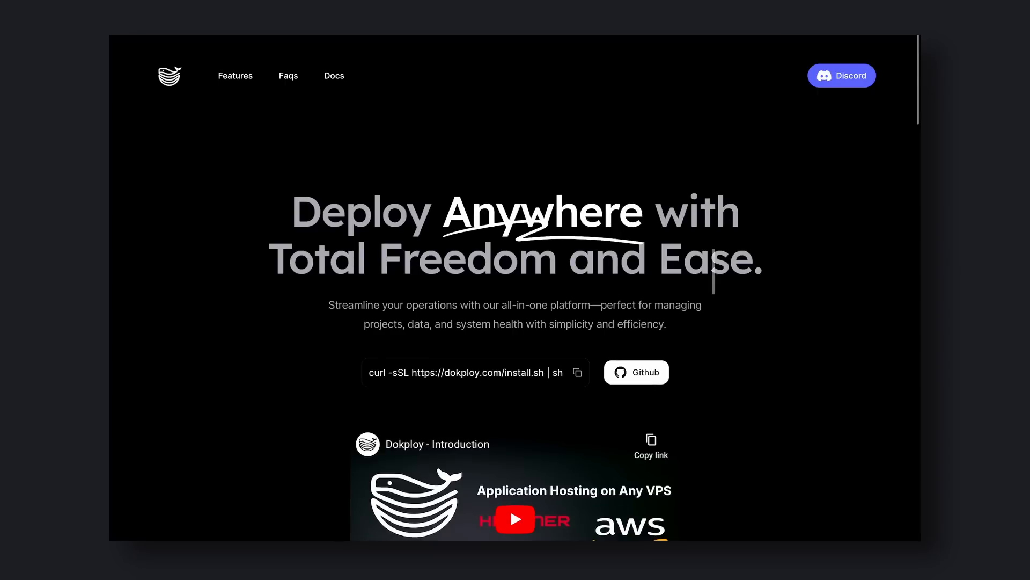
# Step: Scroll dokploy.com past backups and Traefik configuration to the Terminal access tools
pyautogui.scroll(-3)
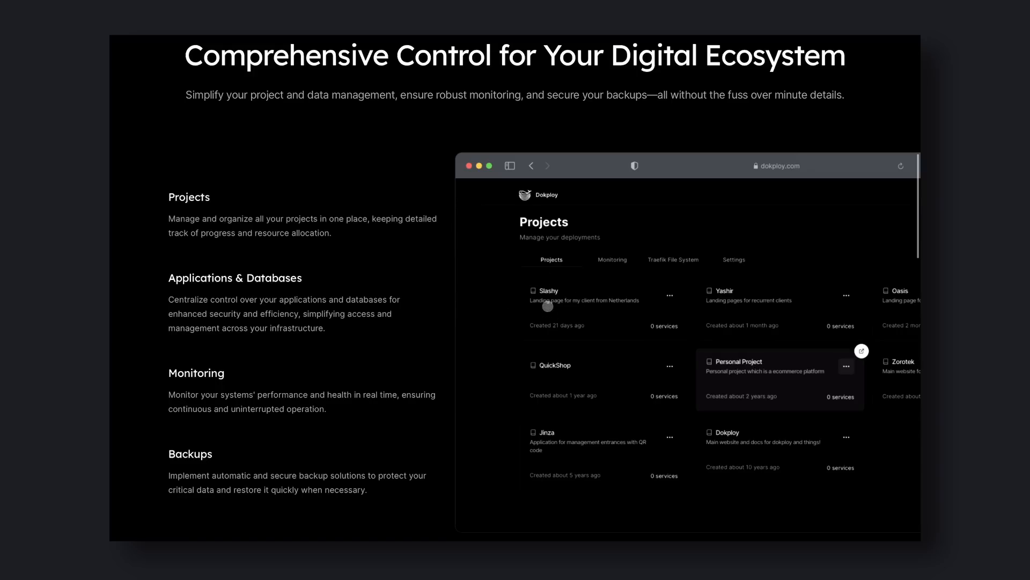
pyautogui.moveTo(217, 232)
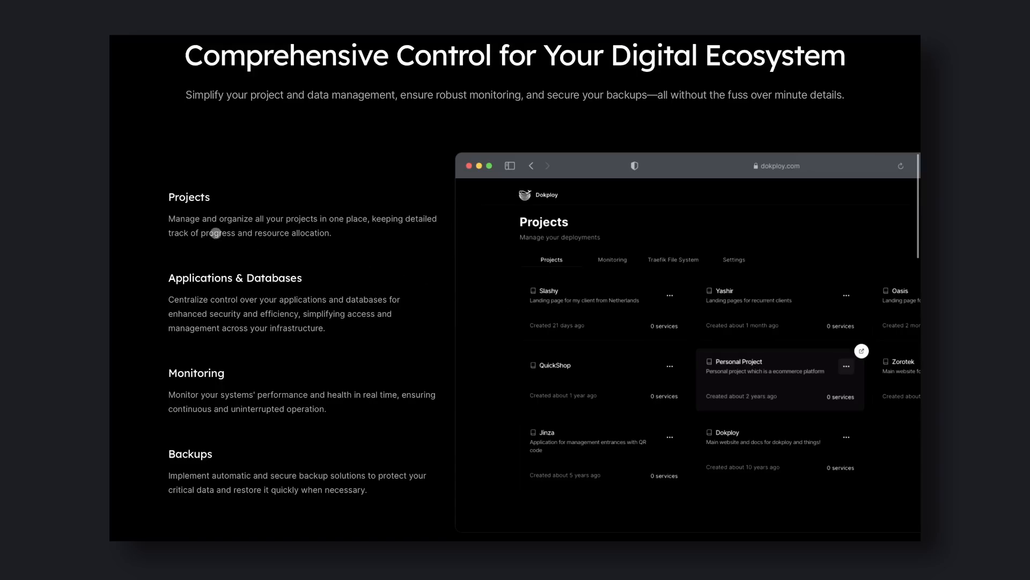
pyautogui.moveTo(353, 204)
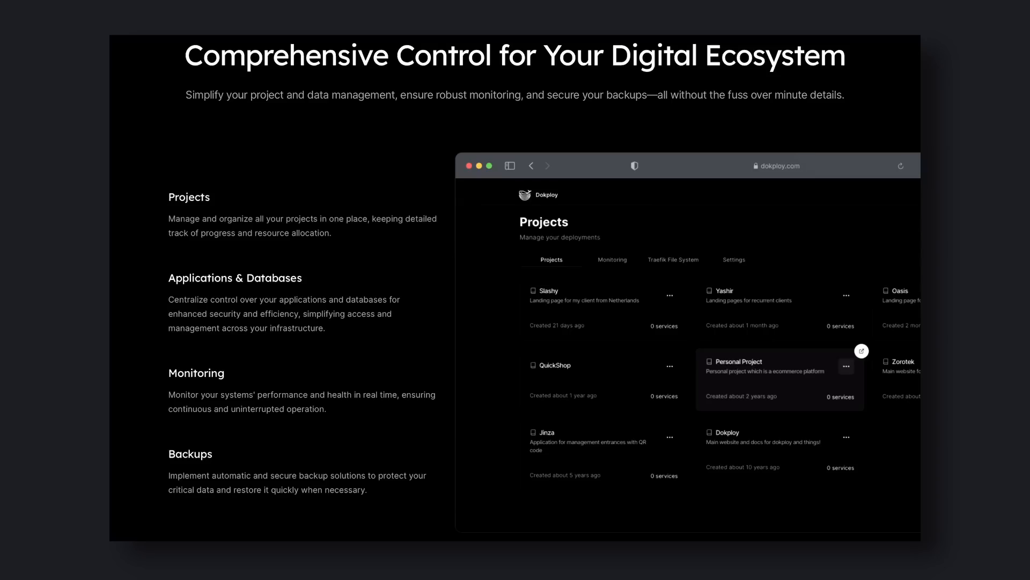
pyautogui.moveTo(319, 292)
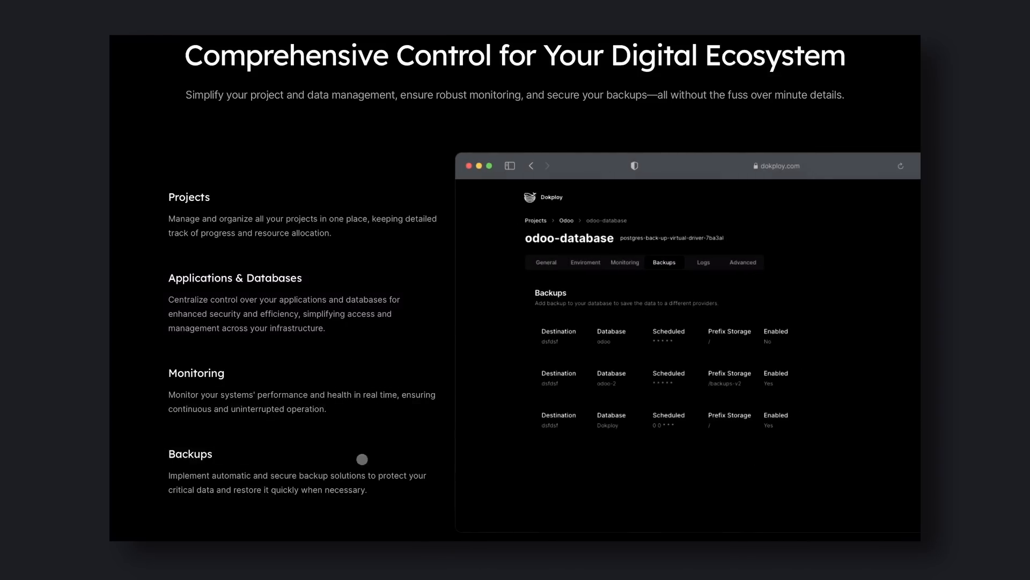
pyautogui.scroll(-3)
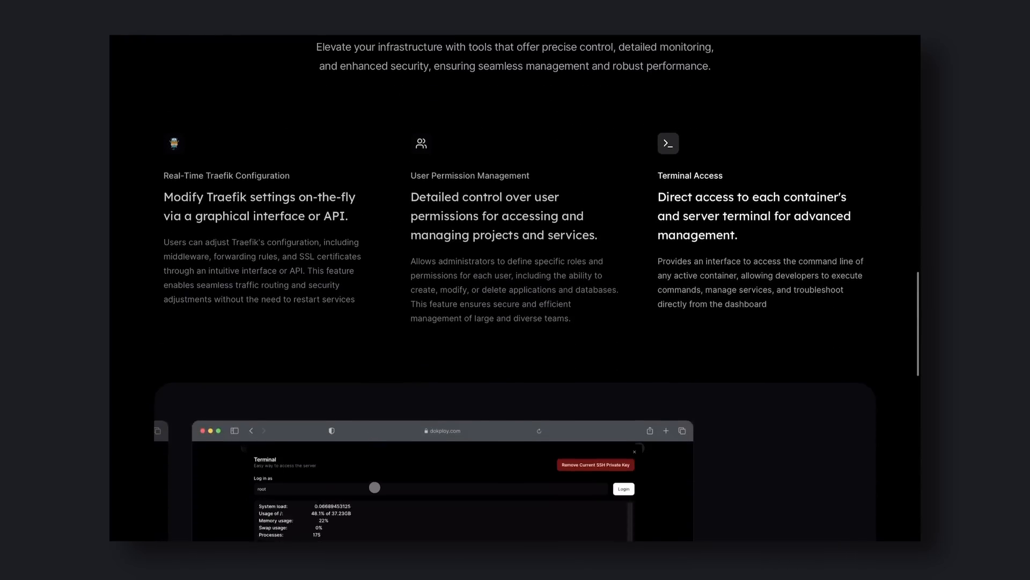
pyautogui.scroll(-3)
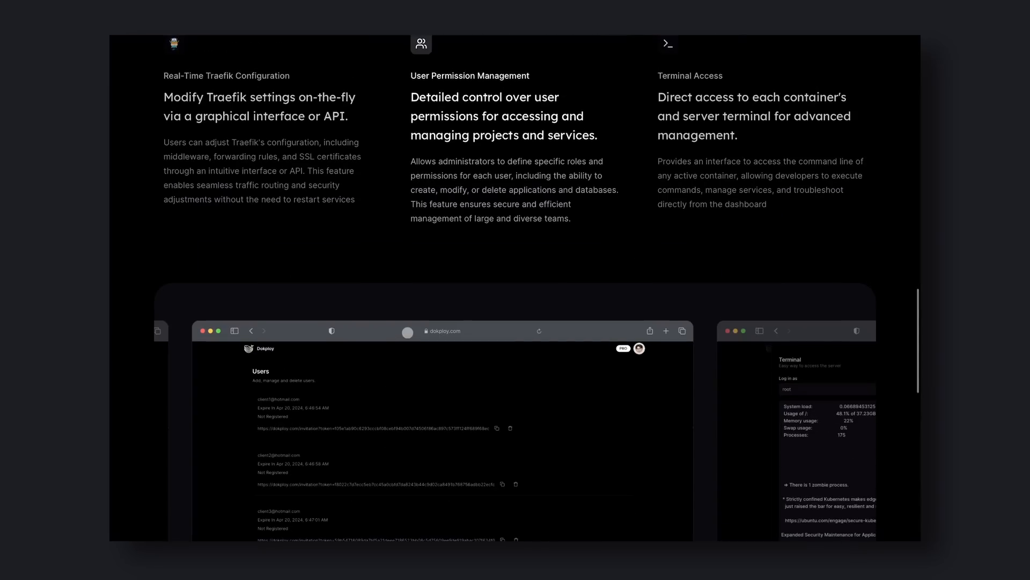
pyautogui.scroll(-3)
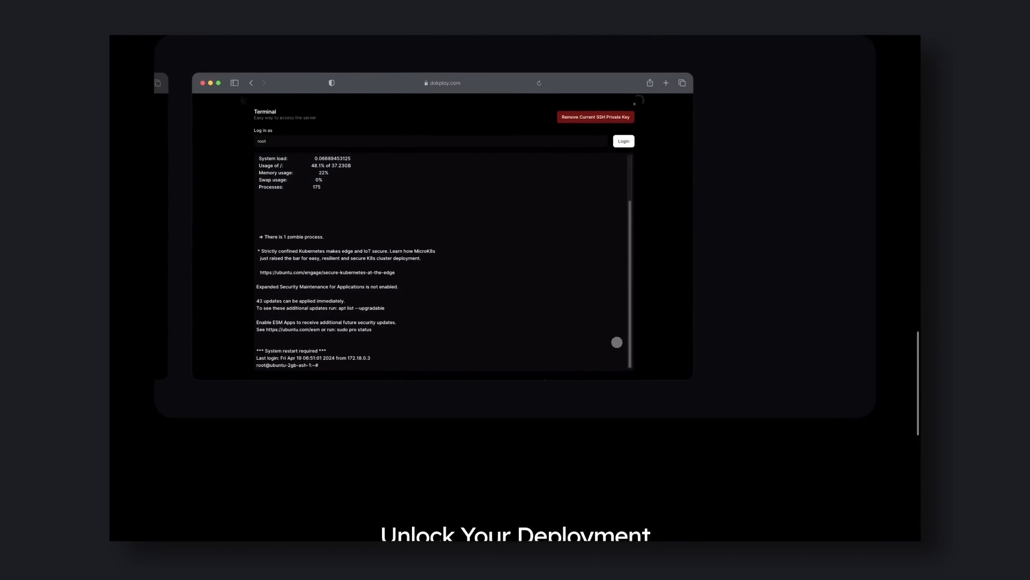
pyautogui.scroll(-3)
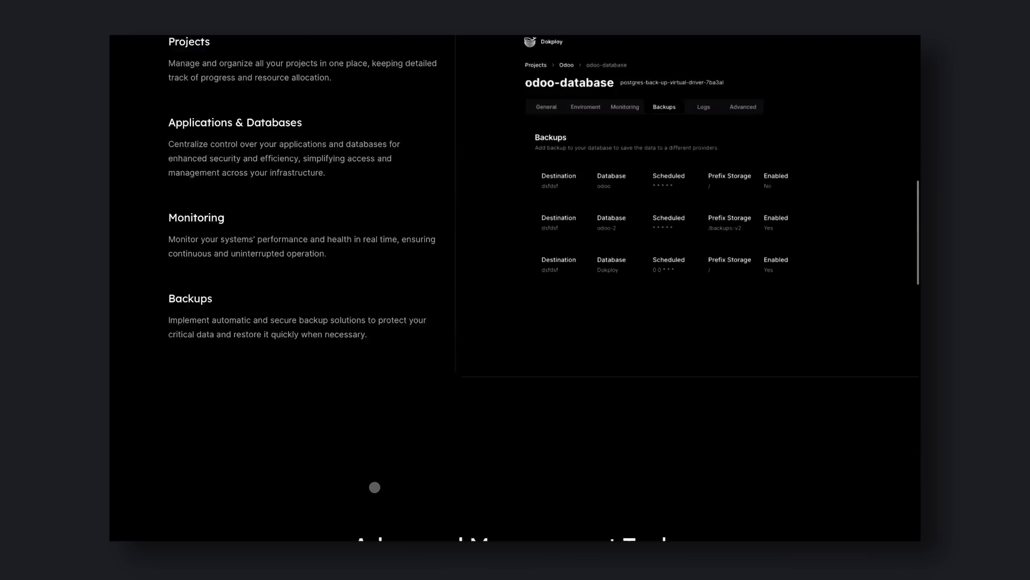
pyautogui.scroll(-3)
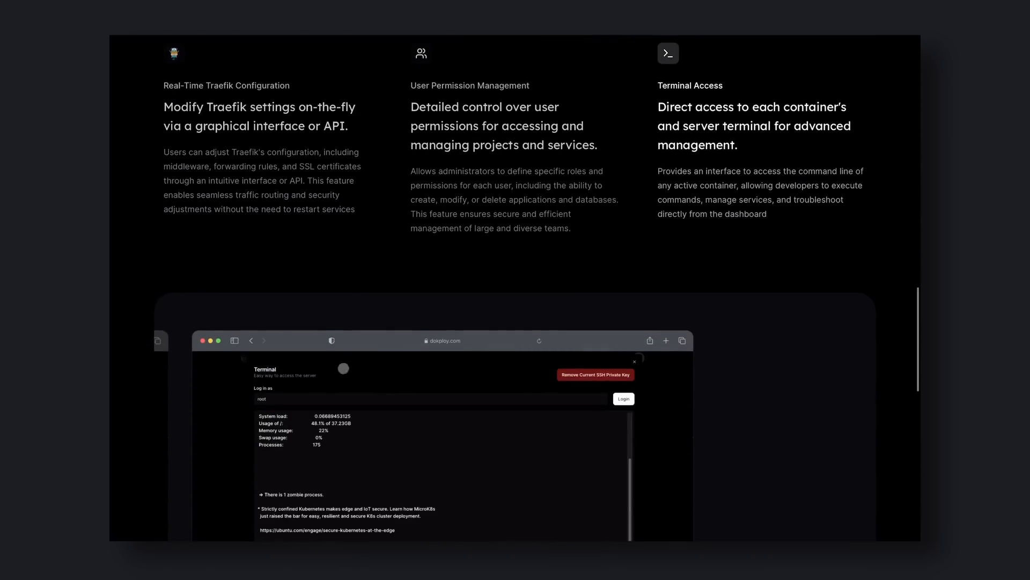
pyautogui.scroll(-3)
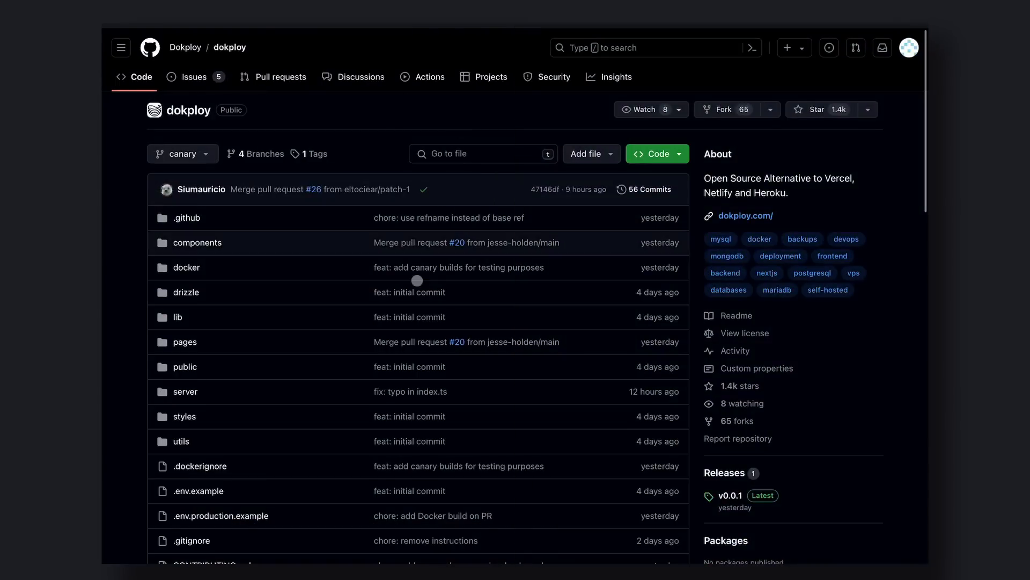
# Step: Scroll the Dokploy GitHub README to its Features and Getting Started sections
pyautogui.scroll(-3)
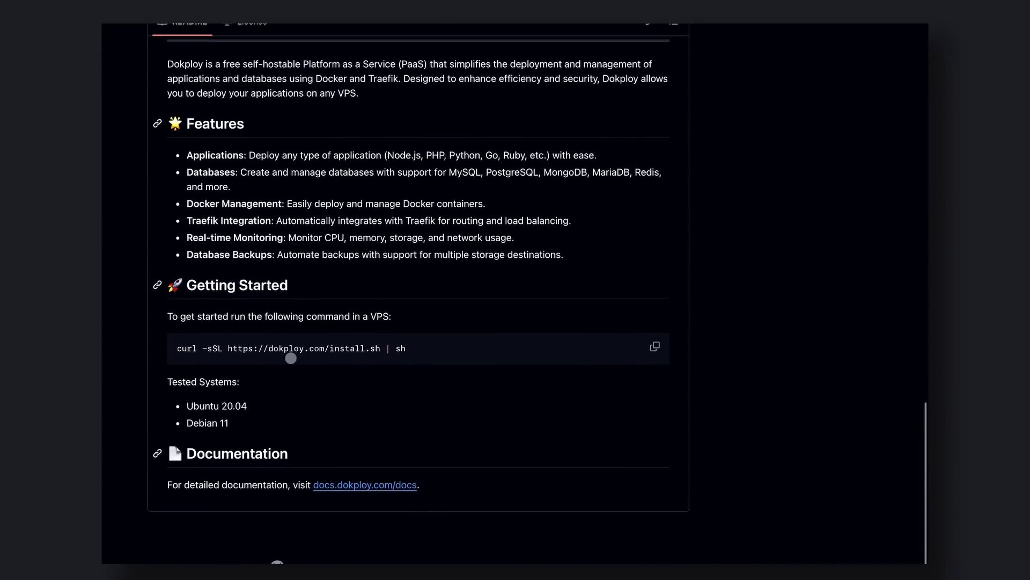
pyautogui.scroll(-3)
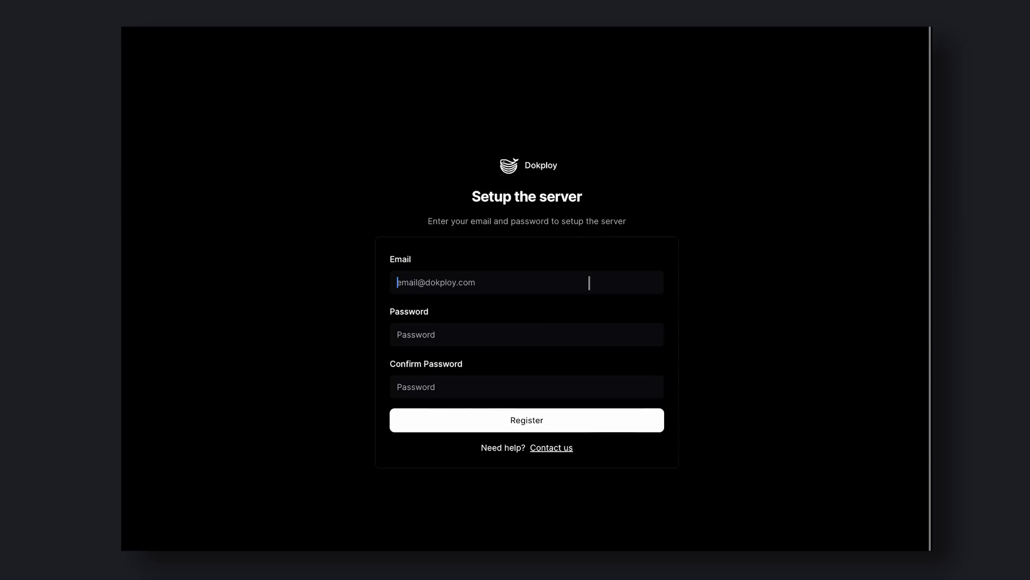
pyautogui.write('default@default')
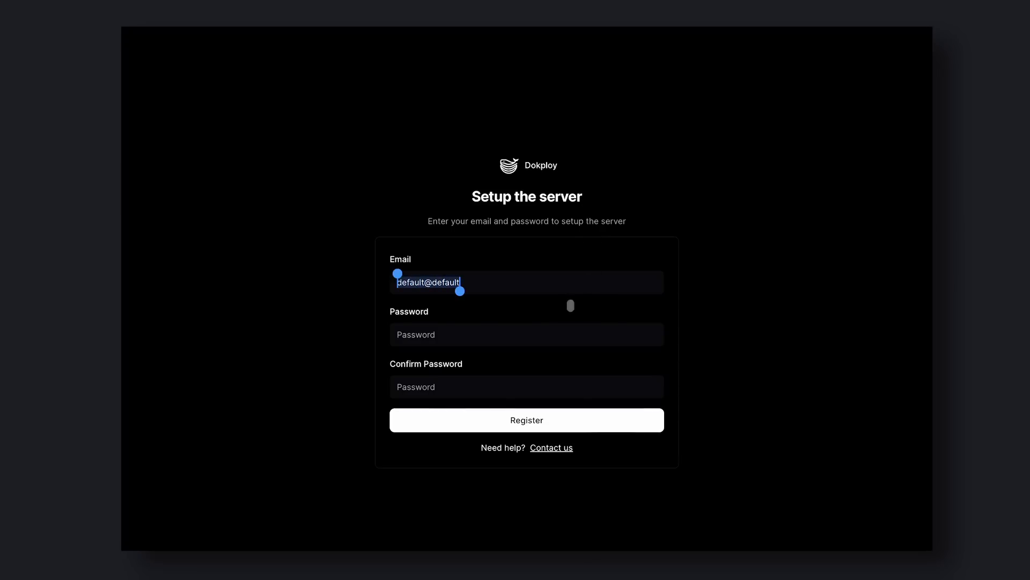
pyautogui.click(526, 334)
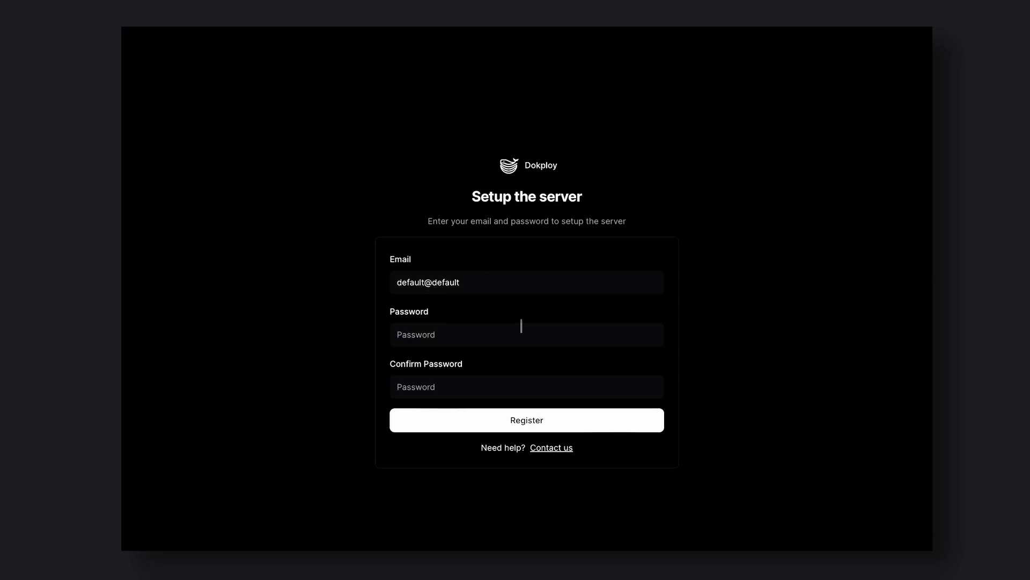
pyautogui.write('password')
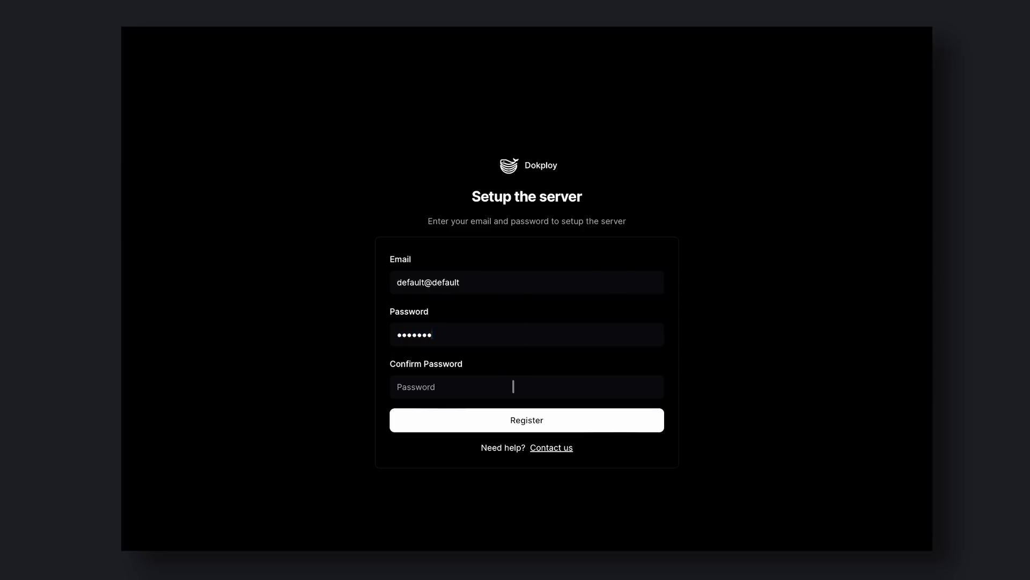
pyautogui.click(526, 420)
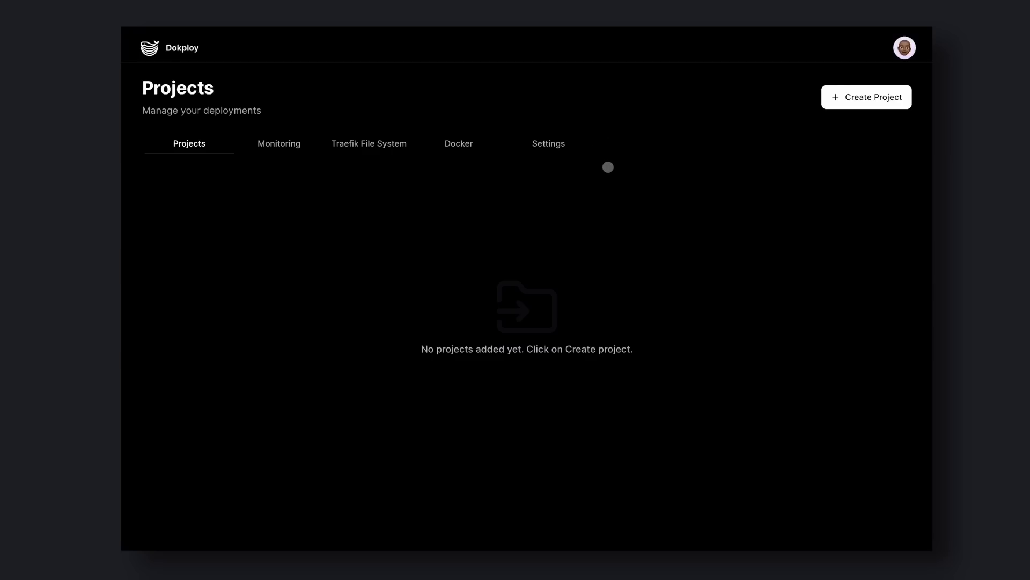
pyautogui.moveTo(835, 112)
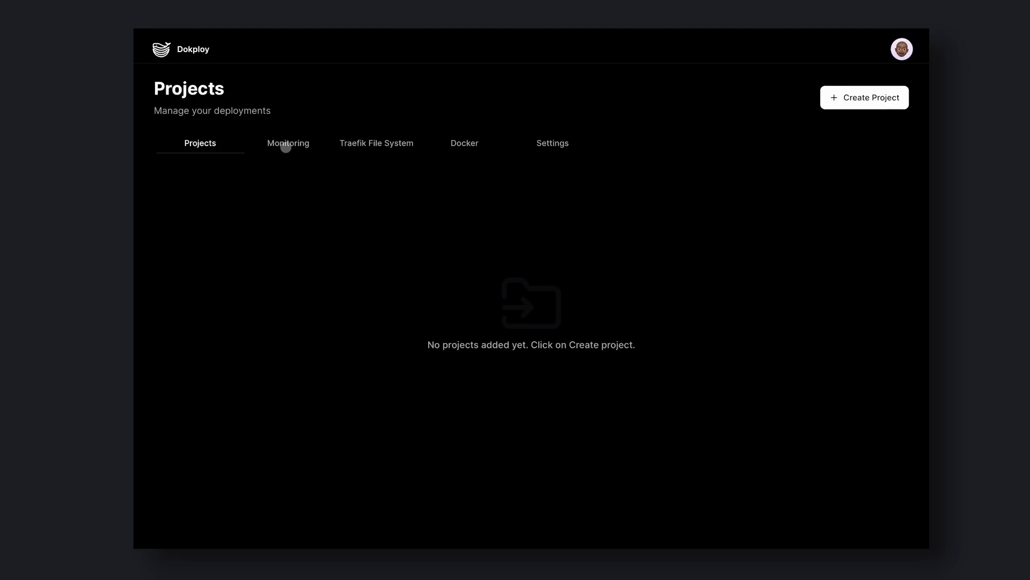
# Step: Open the Monitoring tab and scroll through the CPU, memory, disk and block I/O charts
pyautogui.click(288, 143)
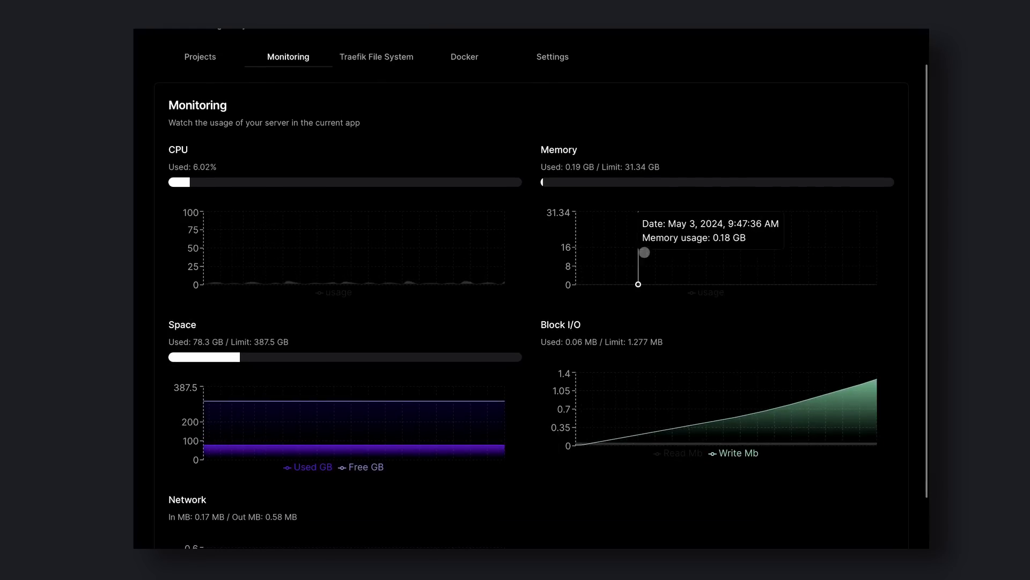
pyautogui.scroll(-3)
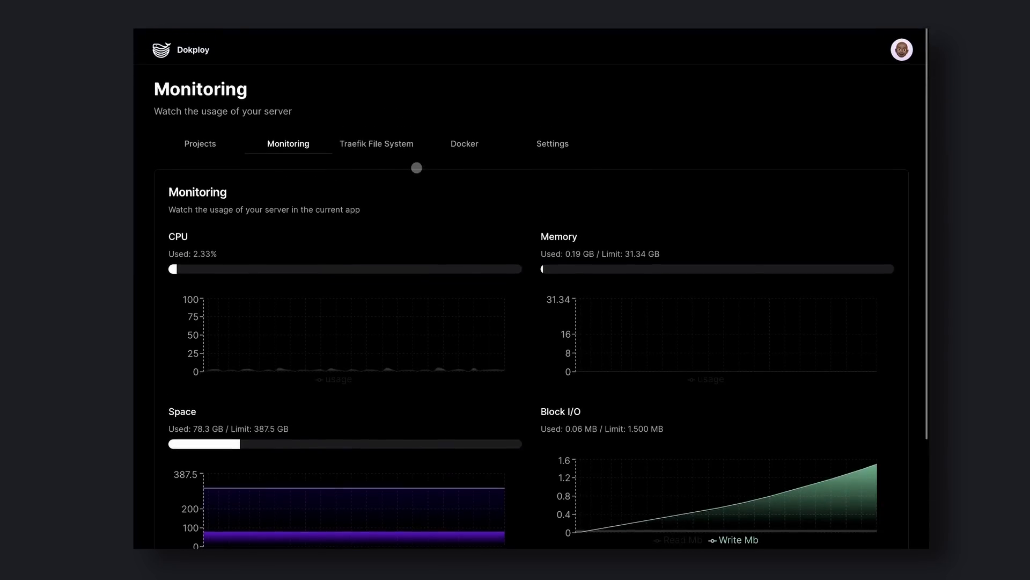
# Step: Show the Traefik File System view with the dynamic folder and traefik.yml
pyautogui.click(377, 143)
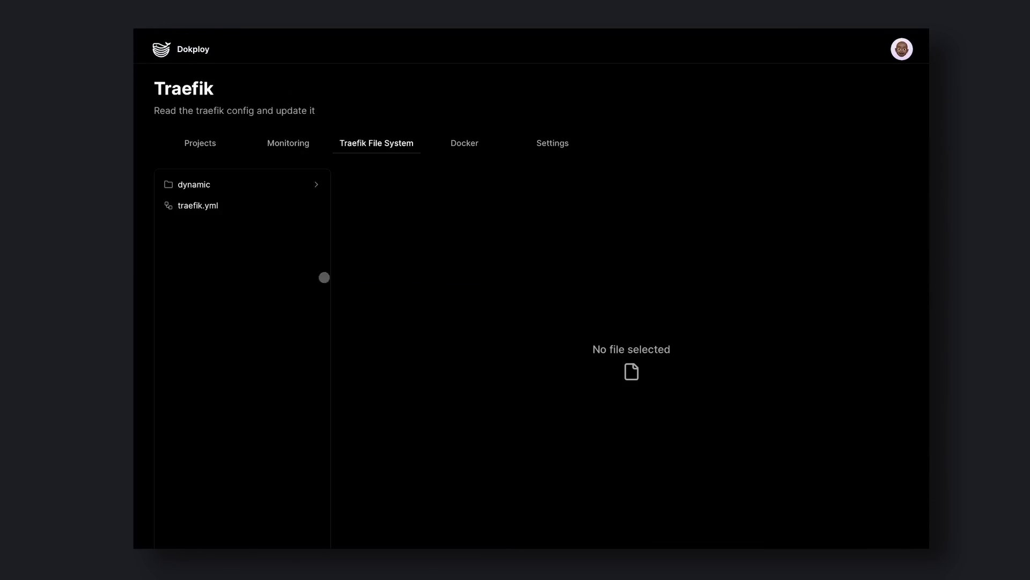
pyautogui.moveTo(413, 149)
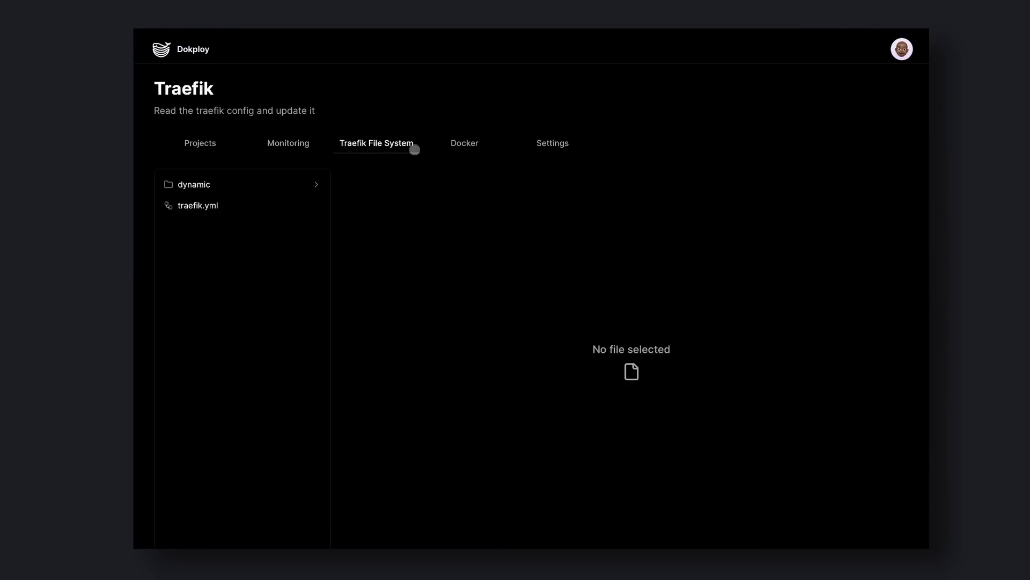
pyautogui.click(463, 143)
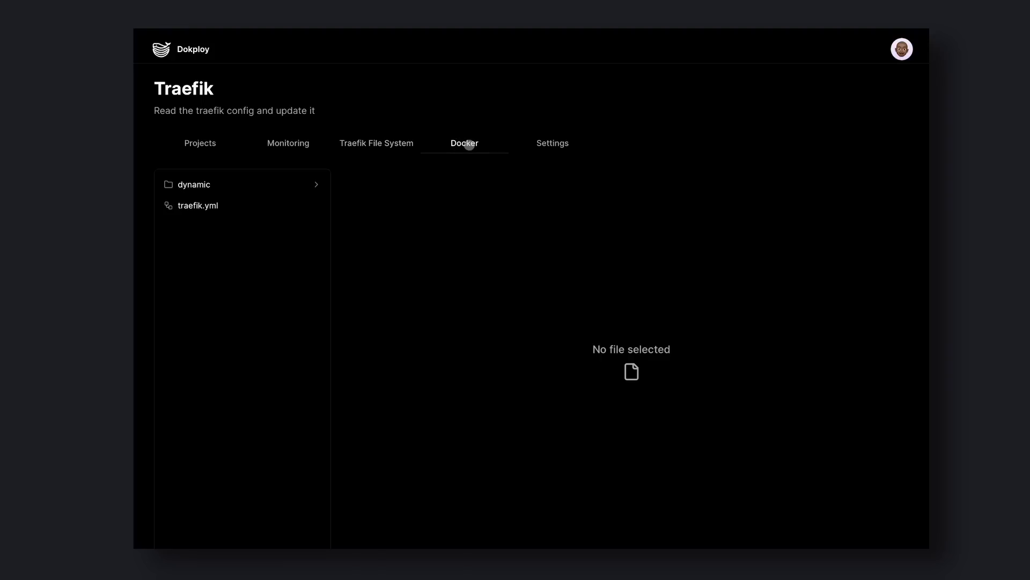
# Step: Review the server's Docker containers with their state, status and image, then move to Settings
pyautogui.click(464, 143)
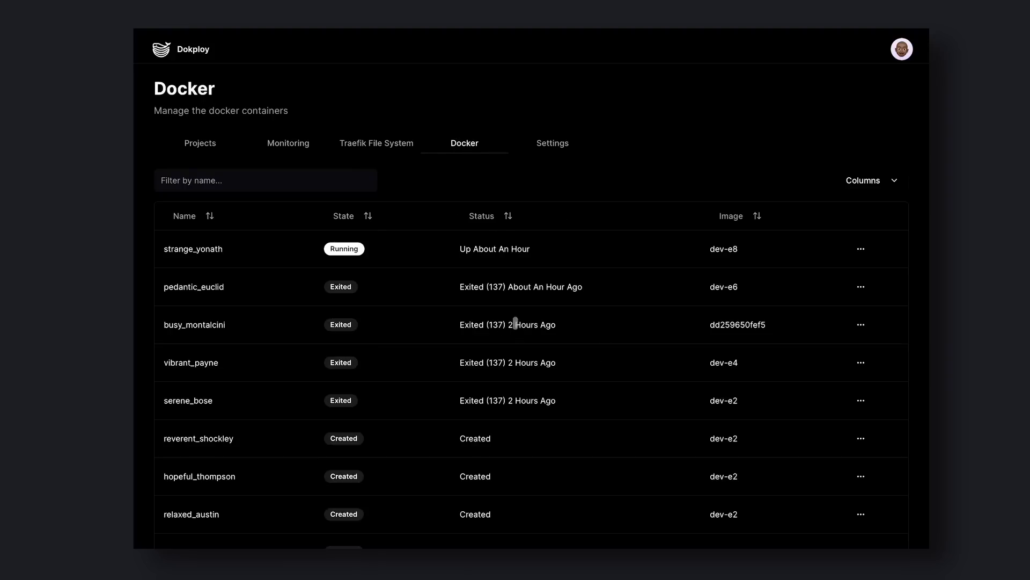
pyautogui.scroll(-3)
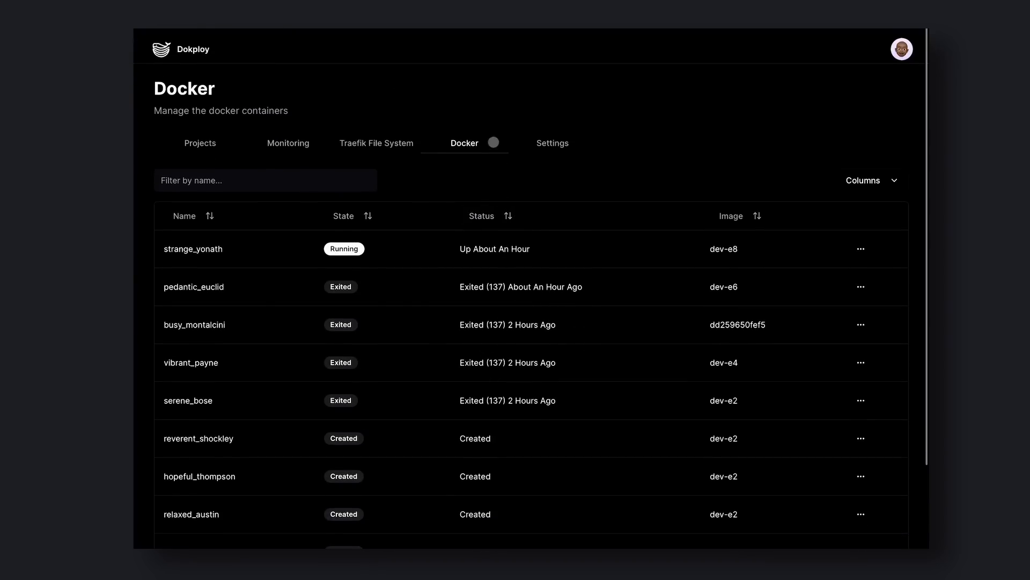
pyautogui.click(552, 143)
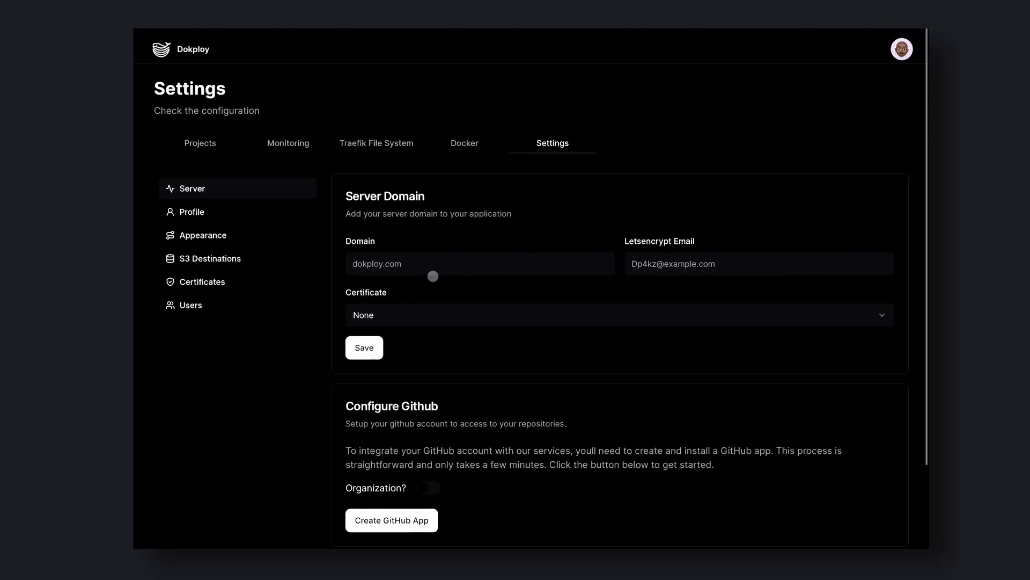
pyautogui.click(433, 263)
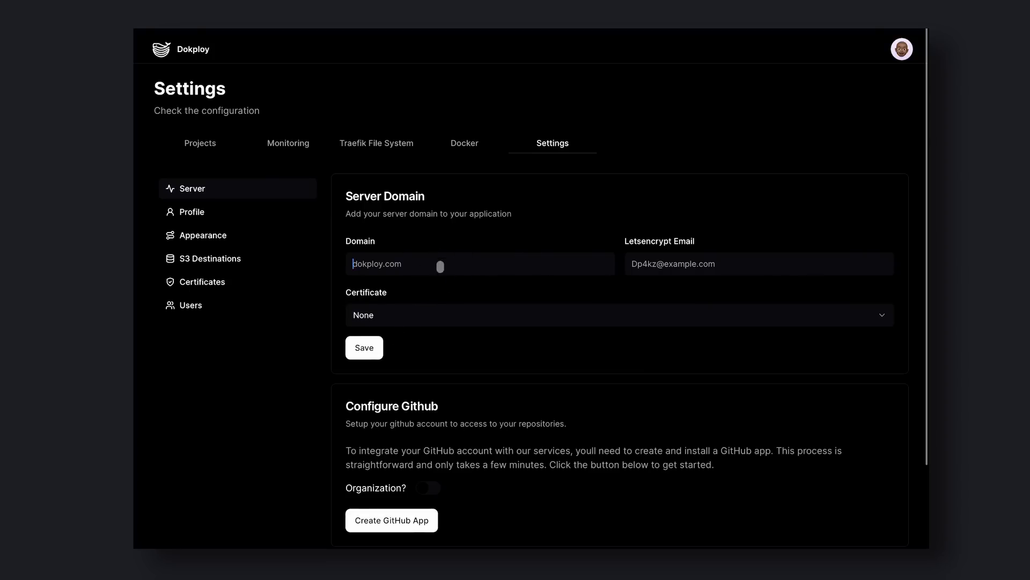
pyautogui.moveTo(475, 272)
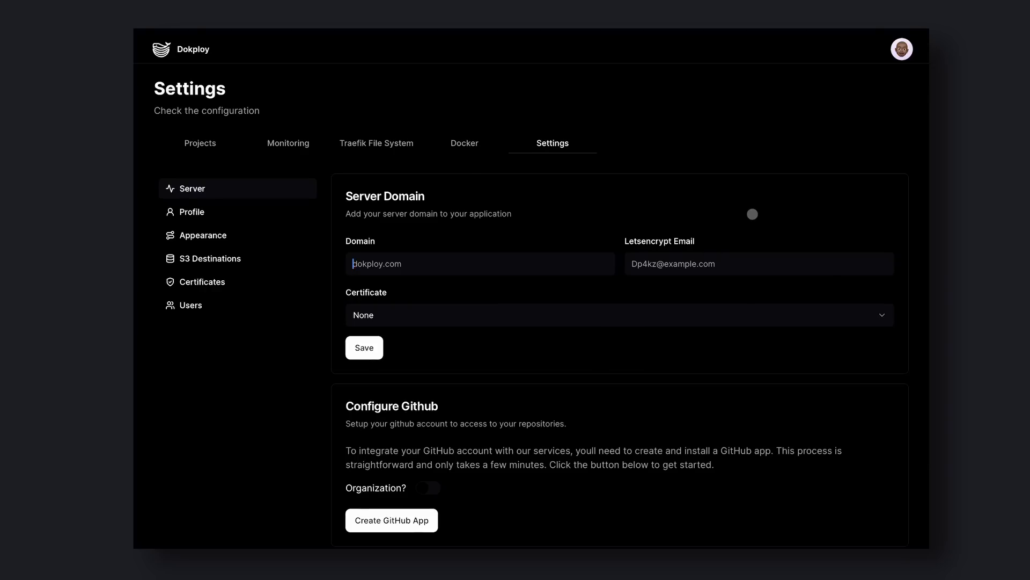
pyautogui.scroll(-3)
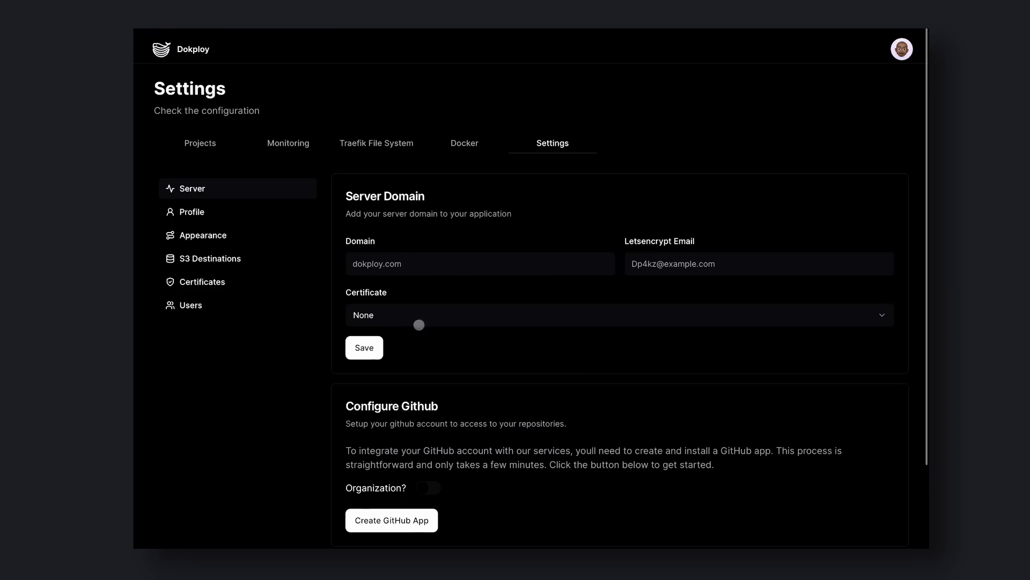
pyautogui.click(480, 263)
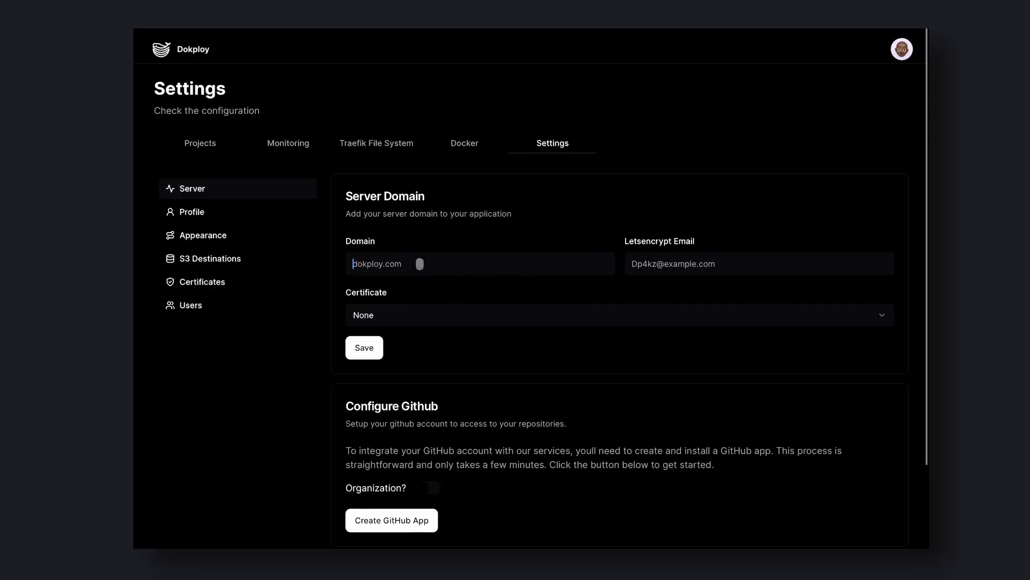
pyautogui.moveTo(674, 243)
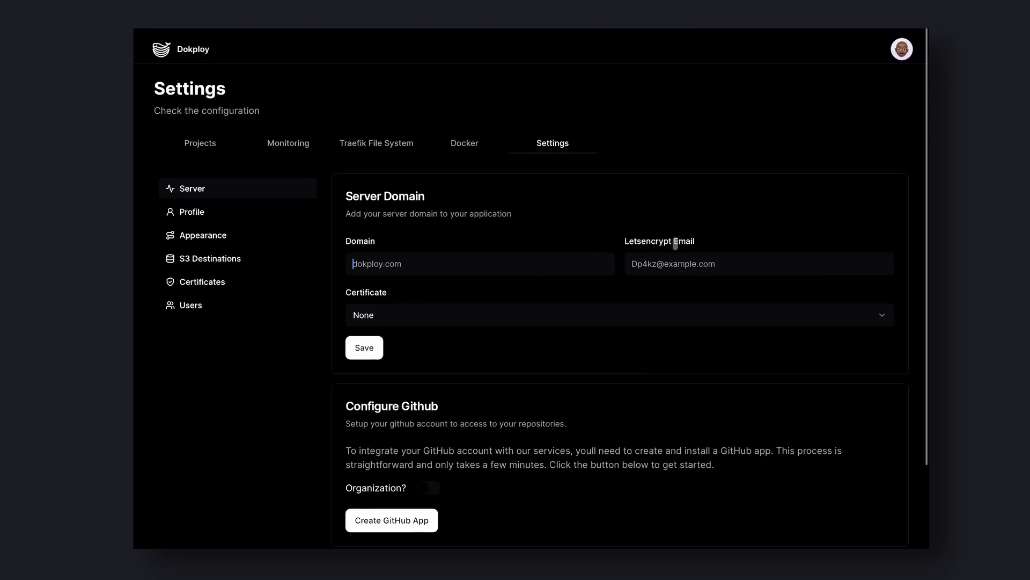
pyautogui.moveTo(605, 339)
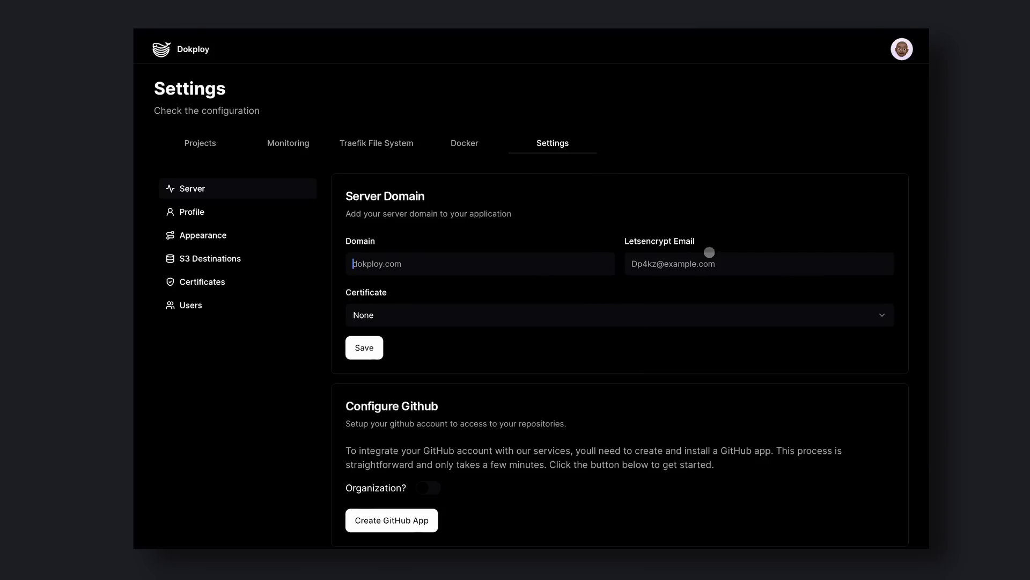
pyautogui.scroll(-3)
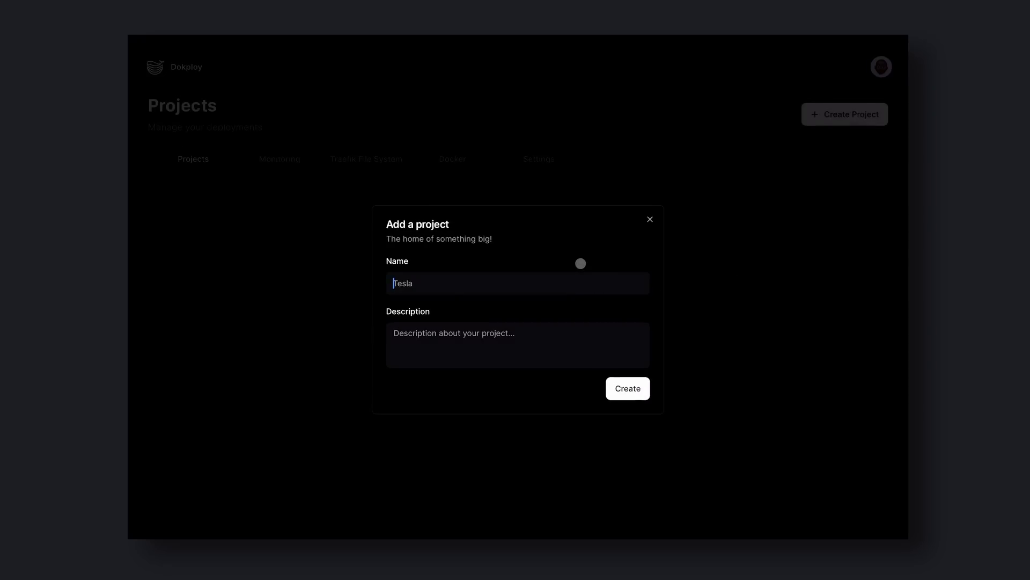
# Step: Confirm the new project named MyProject in the Add a project dialog
pyautogui.click(626, 388)
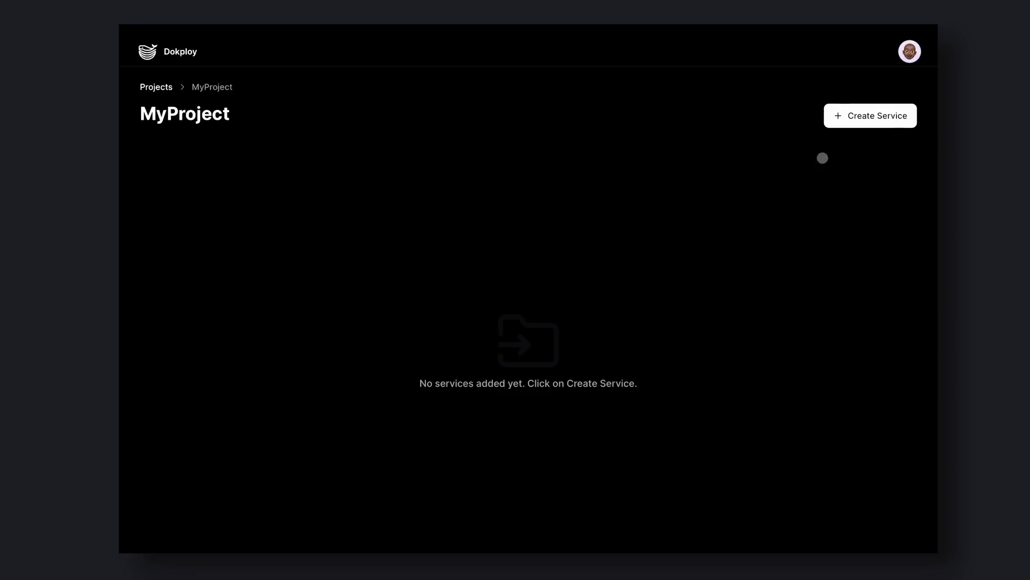
# Step: Add an application service named Frontend (typed 'Frontne') to MyProject
pyautogui.click(870, 116)
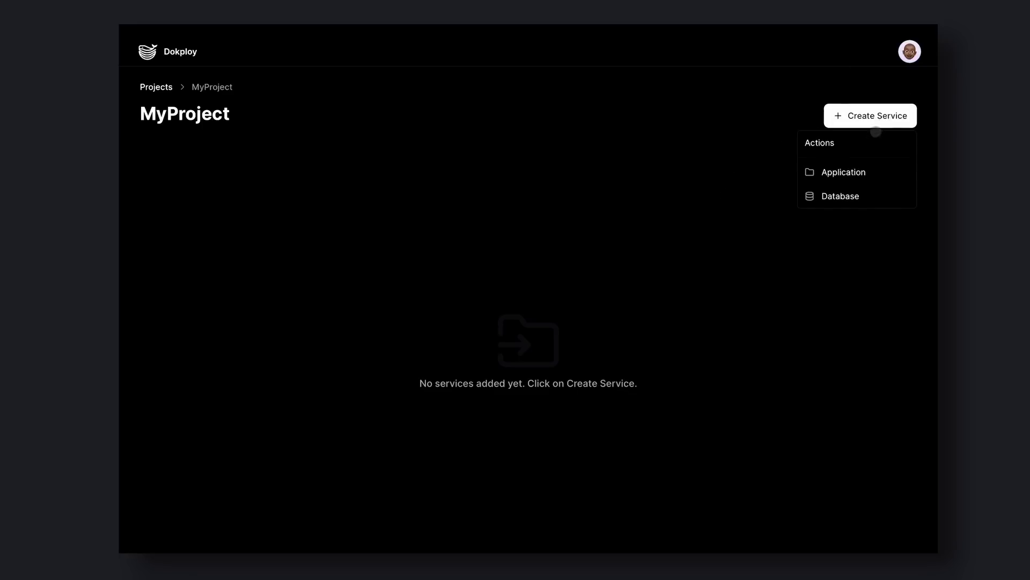
pyautogui.moveTo(841, 196)
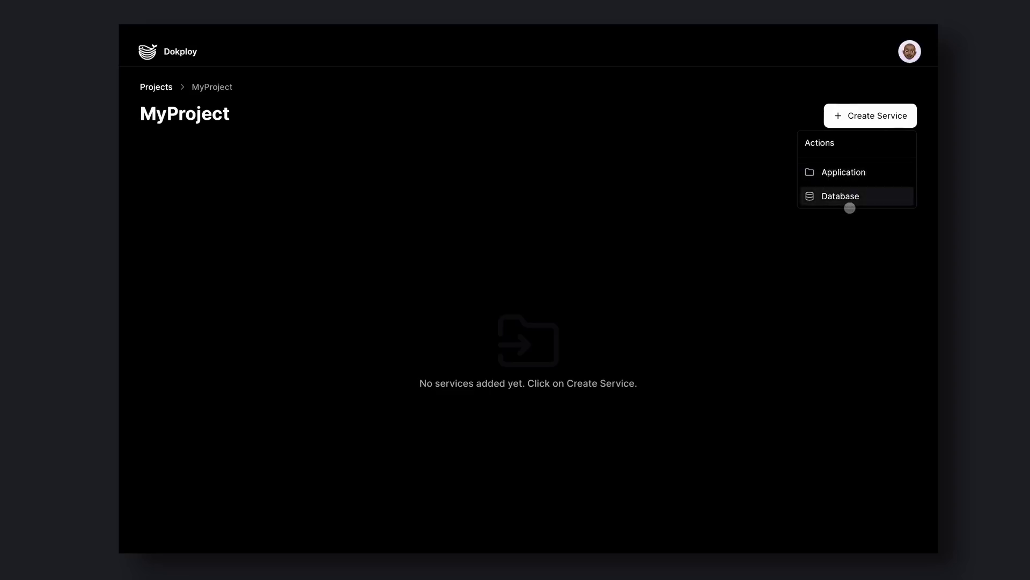
pyautogui.click(843, 171)
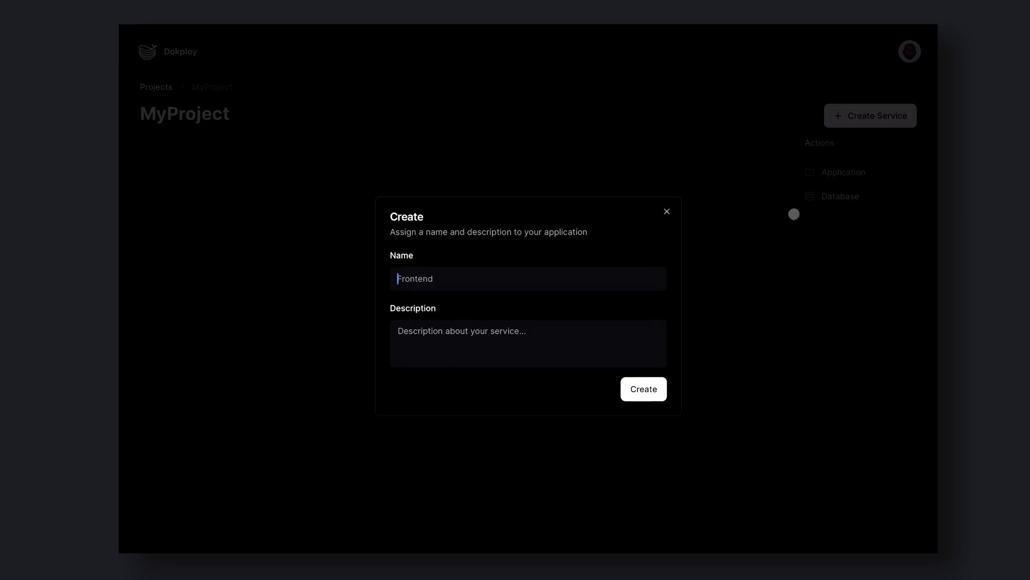
pyautogui.write('Frontne')
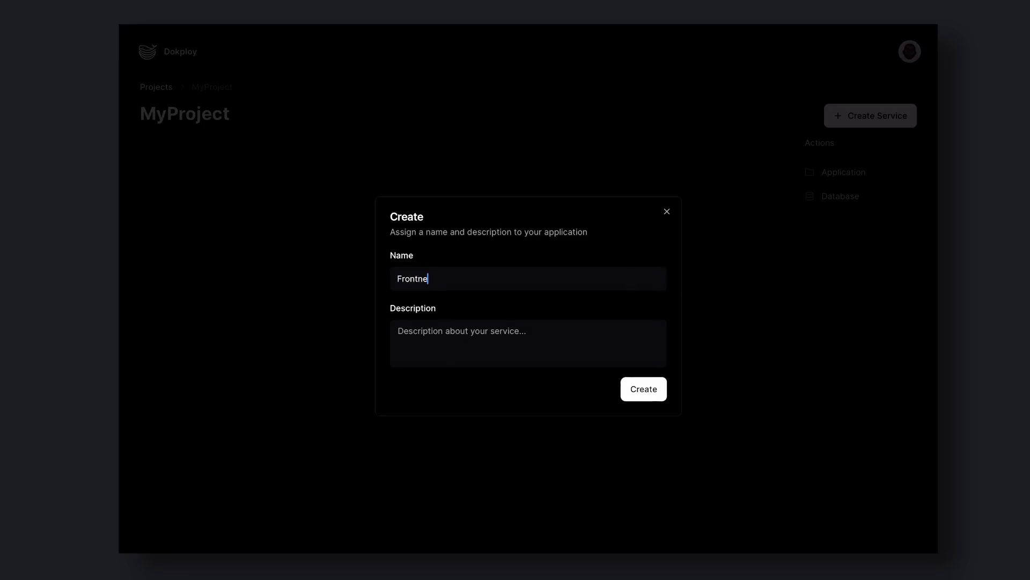
pyautogui.click(642, 388)
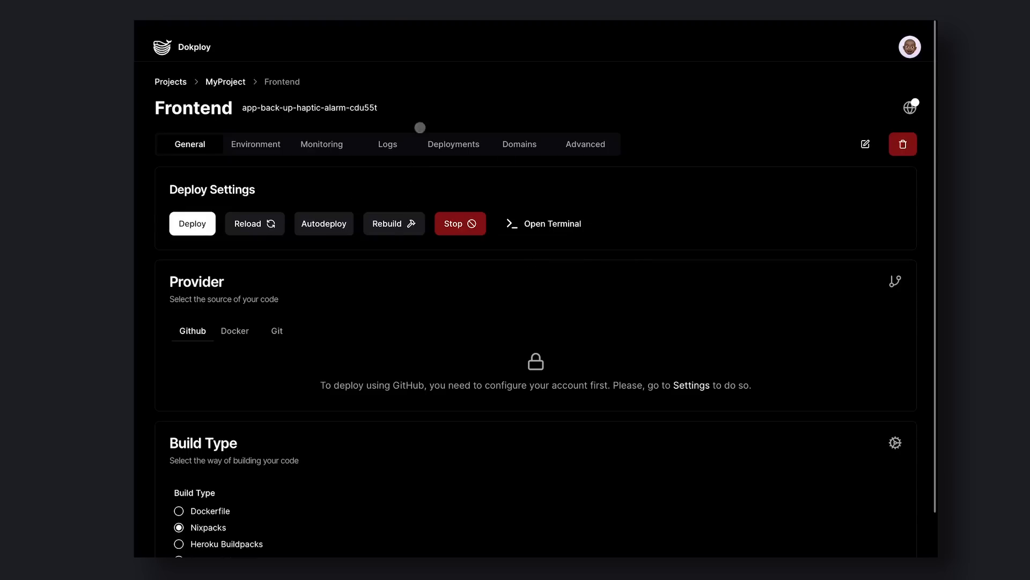
pyautogui.moveTo(330, 238)
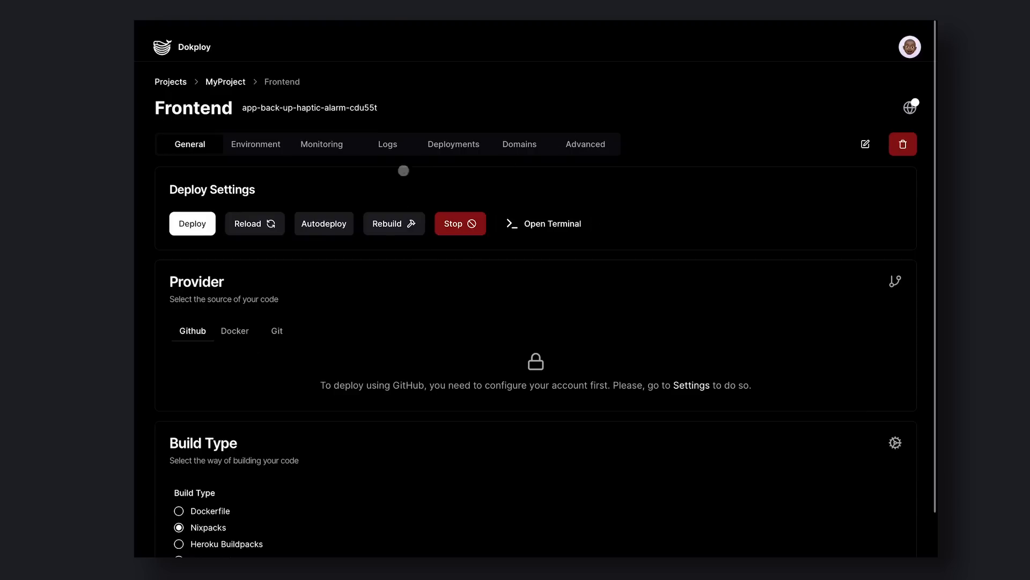
pyautogui.moveTo(320, 231)
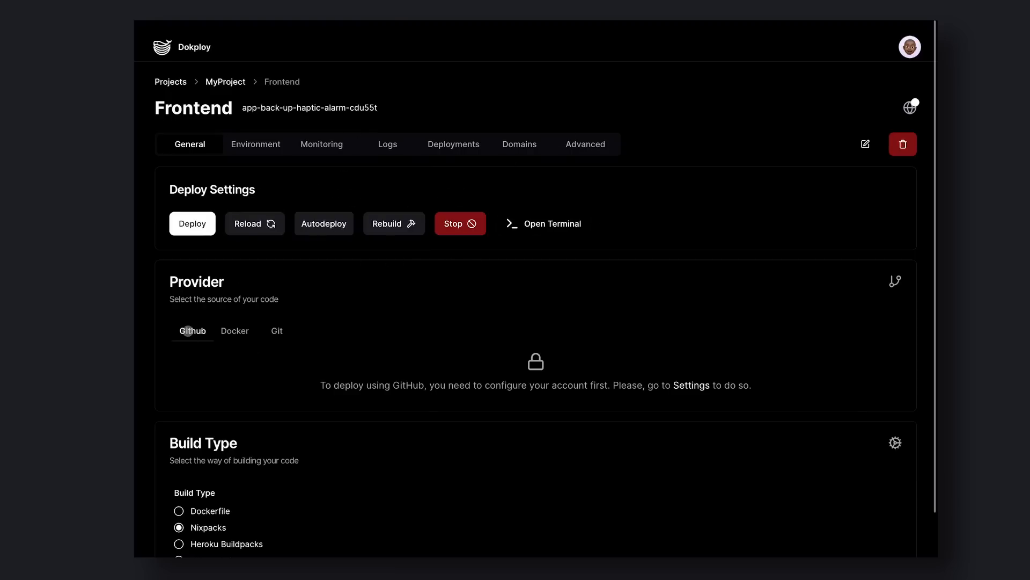
# Step: Browse the GitHub and Docker provider options, then choose Git as Frontend's source
pyautogui.click(192, 330)
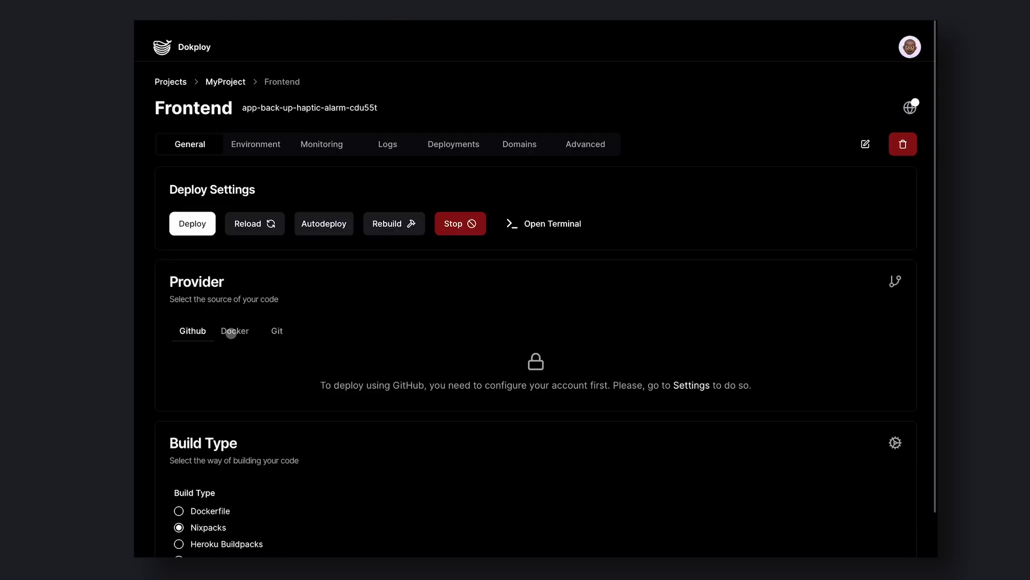
pyautogui.click(235, 331)
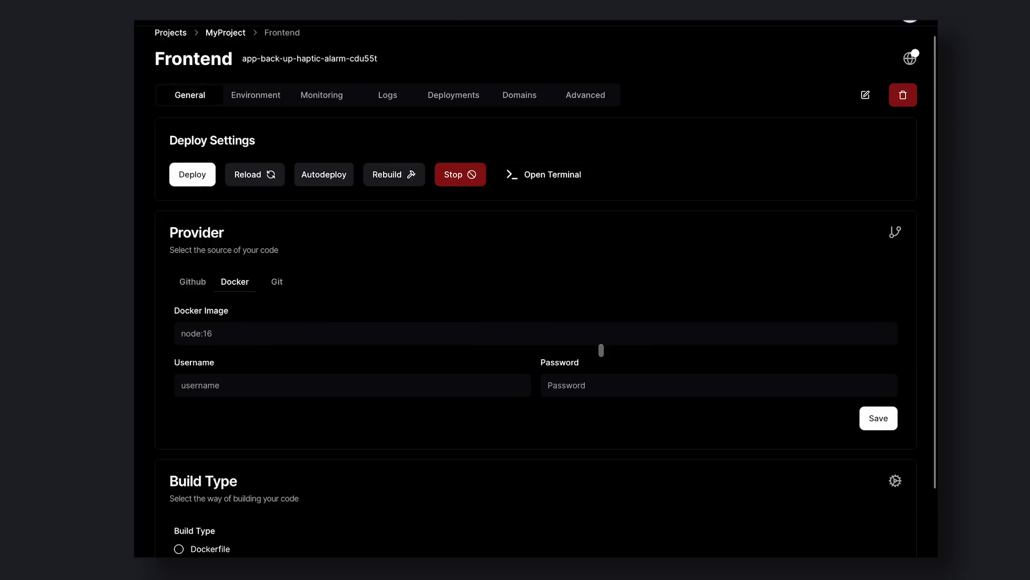
pyautogui.scroll(-3)
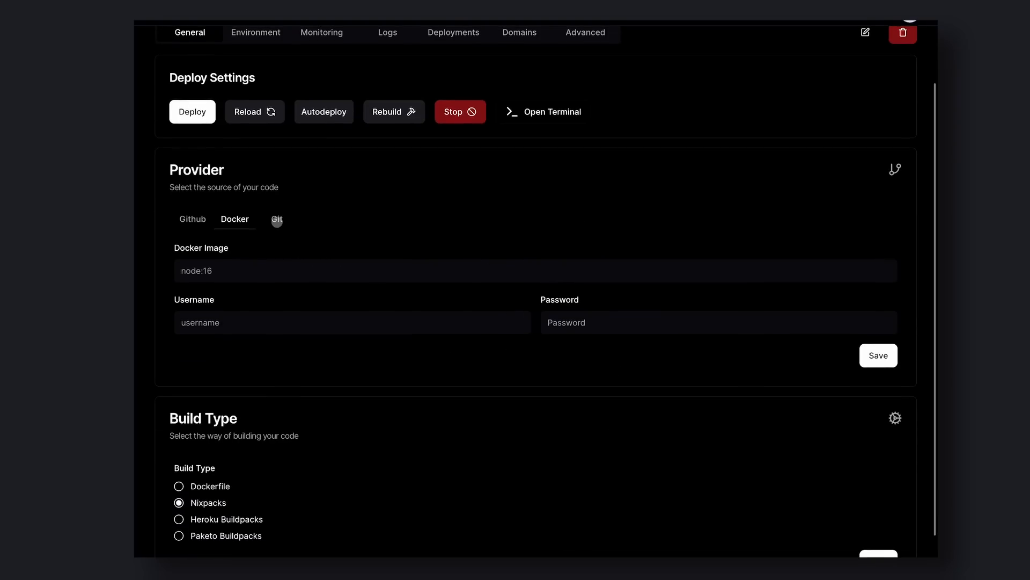
pyautogui.click(275, 219)
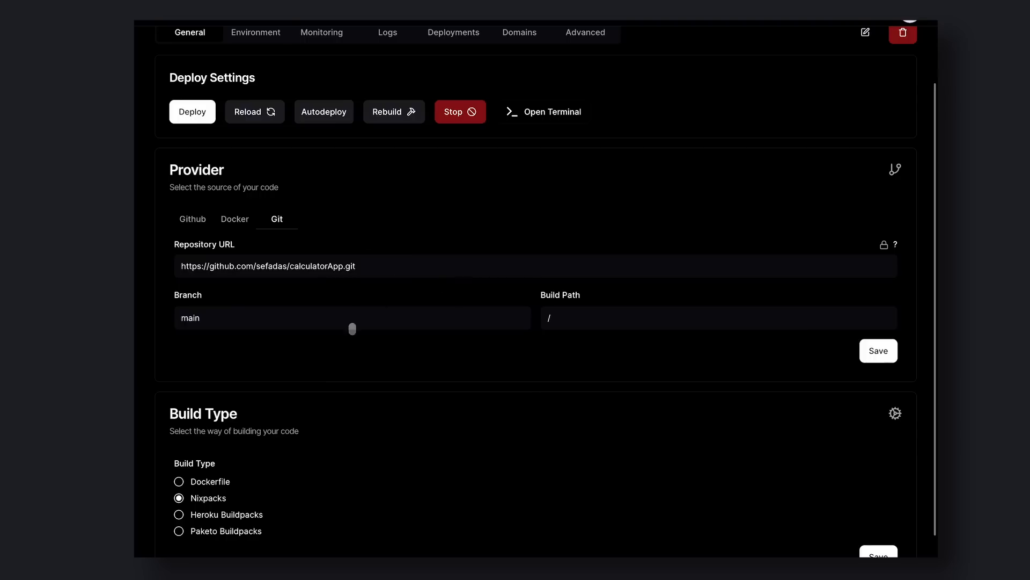
pyautogui.moveTo(485, 200)
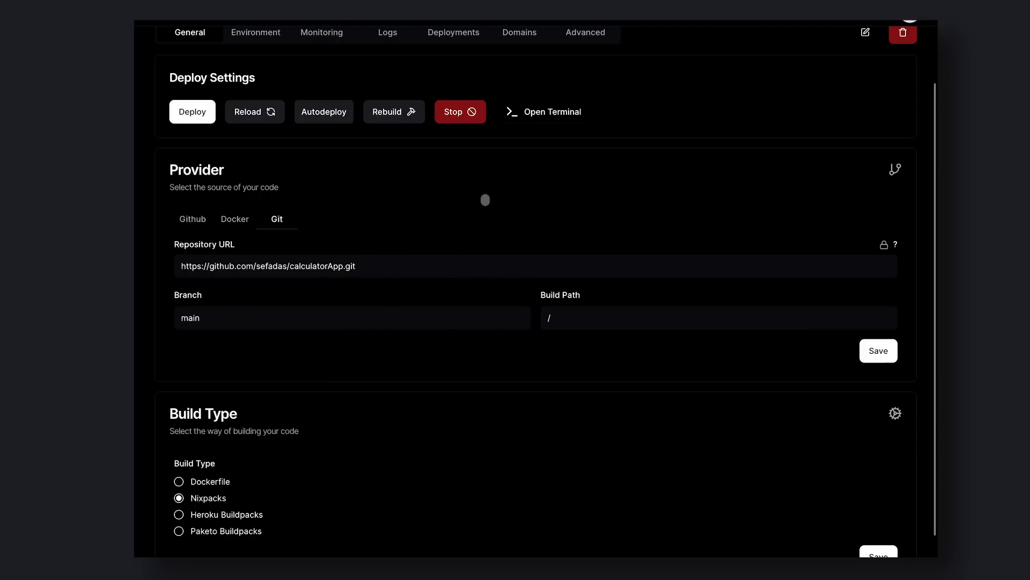
pyautogui.moveTo(486, 302)
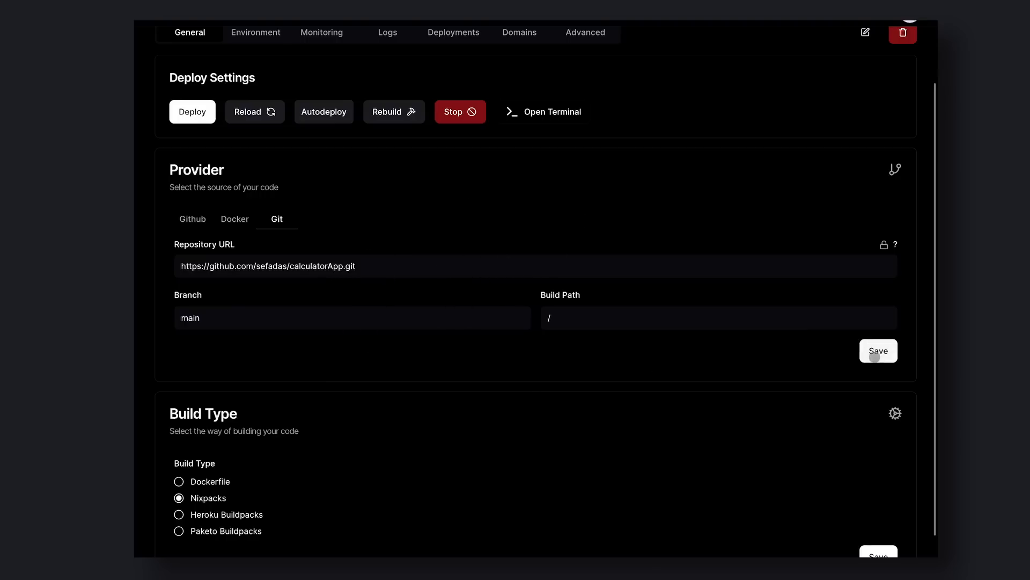
# Step: Save Frontend's Git provider and Nixpacks build type, then run a manual deployment
pyautogui.click(878, 351)
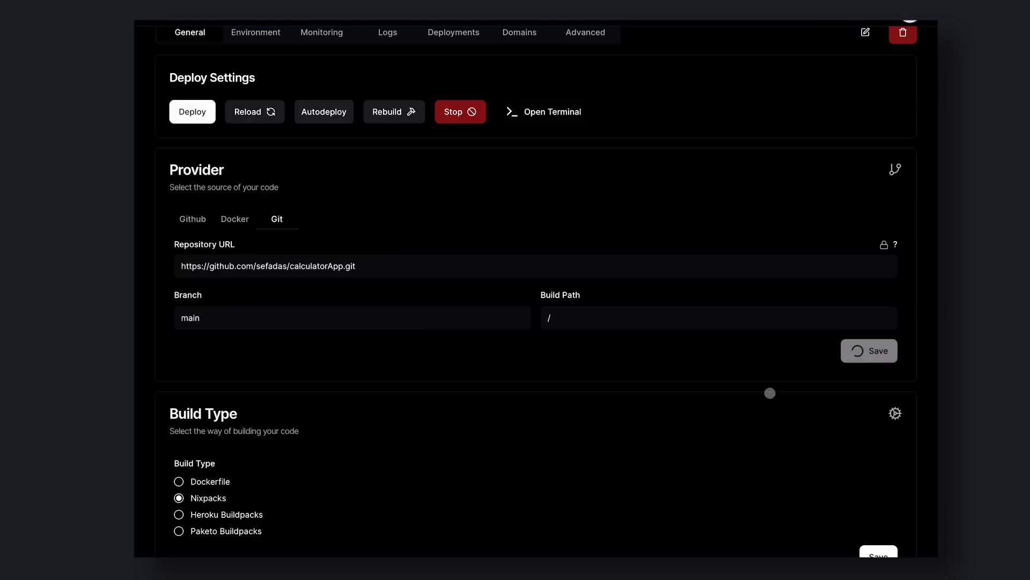
pyautogui.click(869, 350)
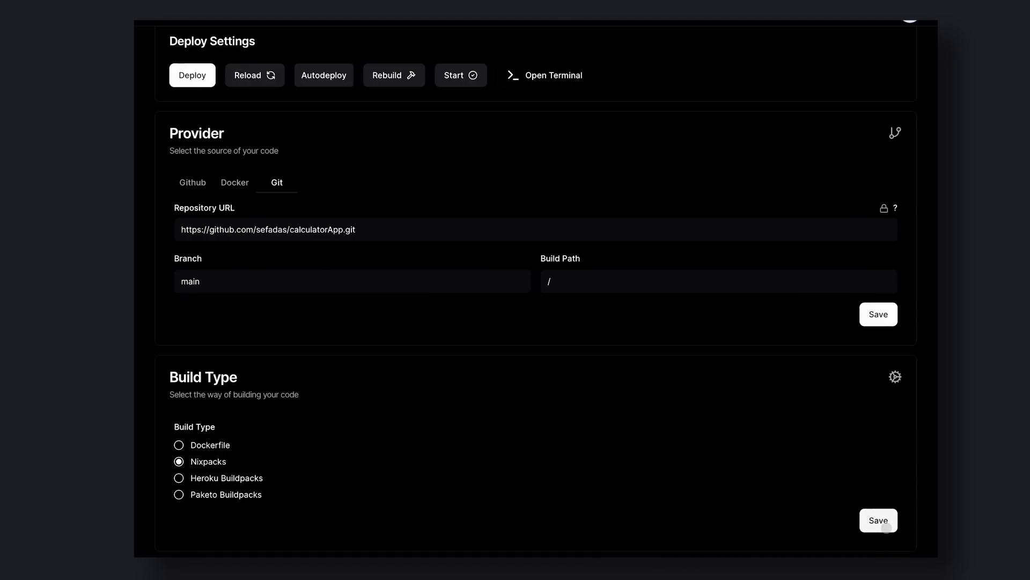
pyautogui.click(878, 314)
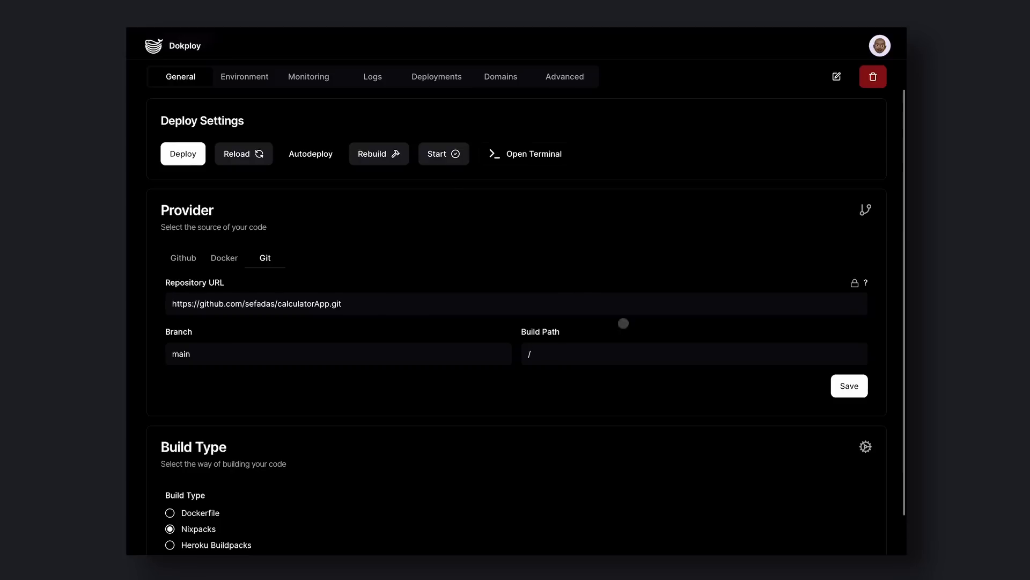
pyautogui.click(183, 153)
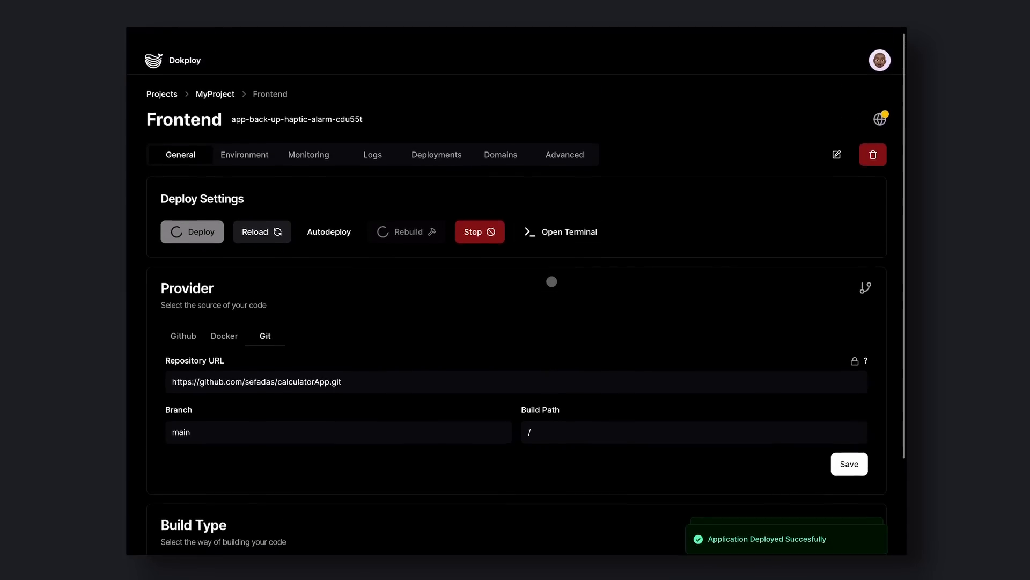
pyautogui.click(436, 155)
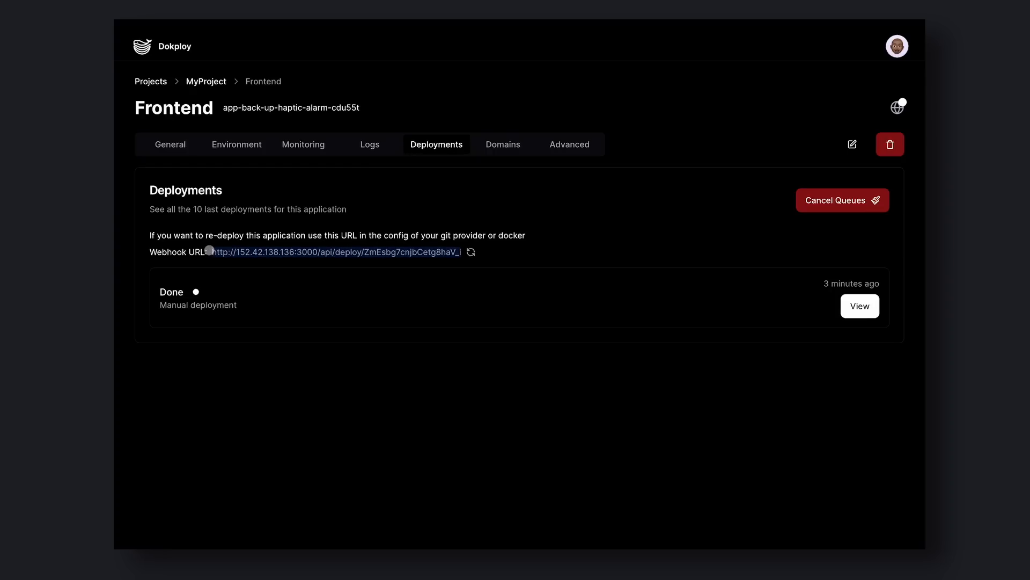
# Step: Open Frontend's Domains tab and bring up the Add Domain form
pyautogui.click(503, 144)
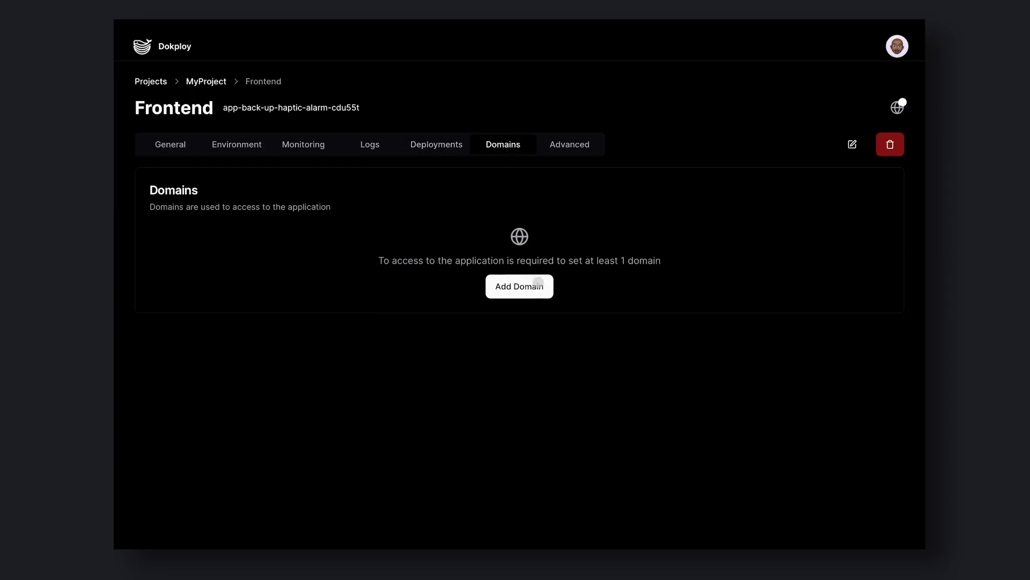
pyautogui.click(519, 286)
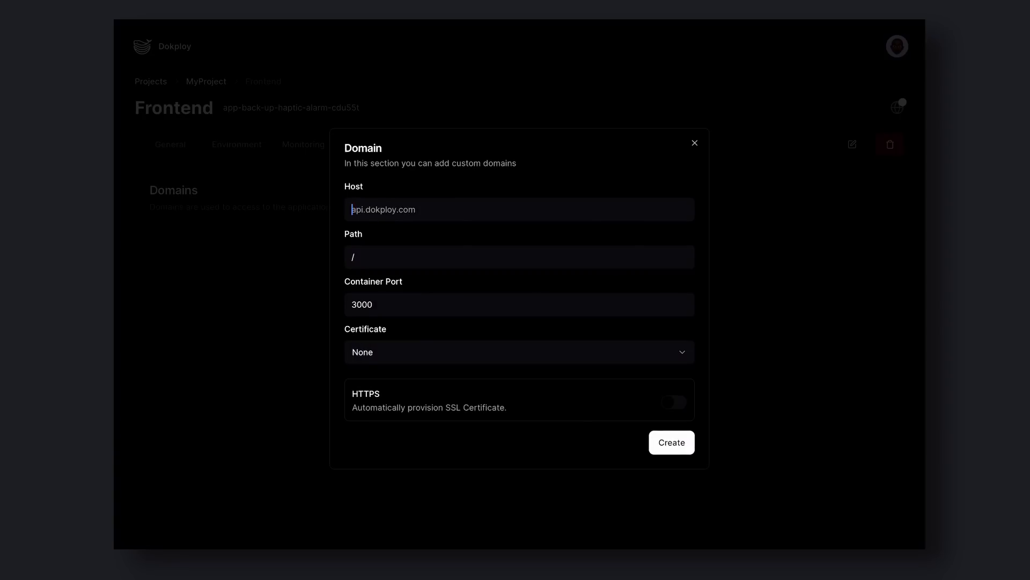
pyautogui.moveTo(535, 351)
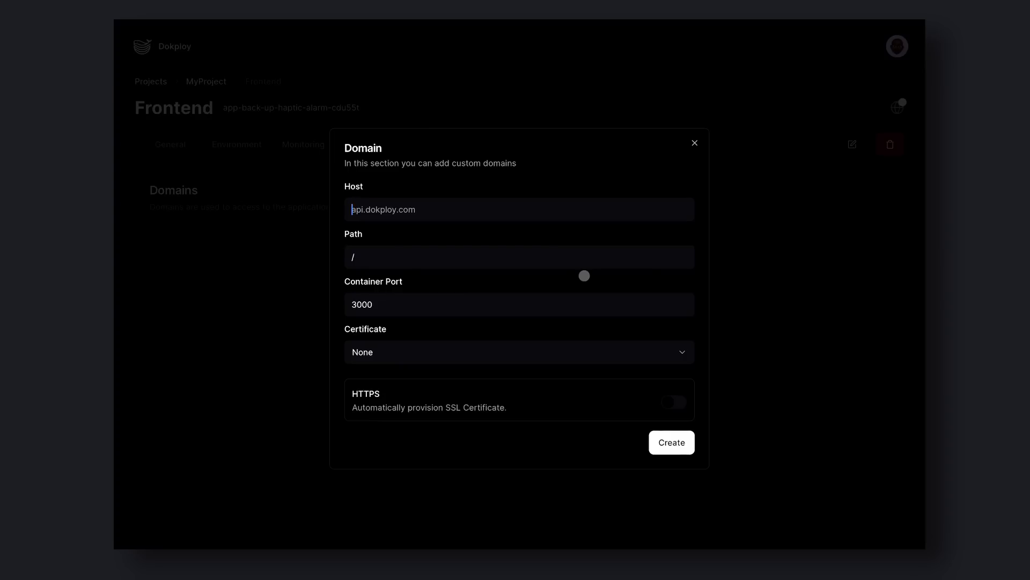
pyautogui.moveTo(790, 81)
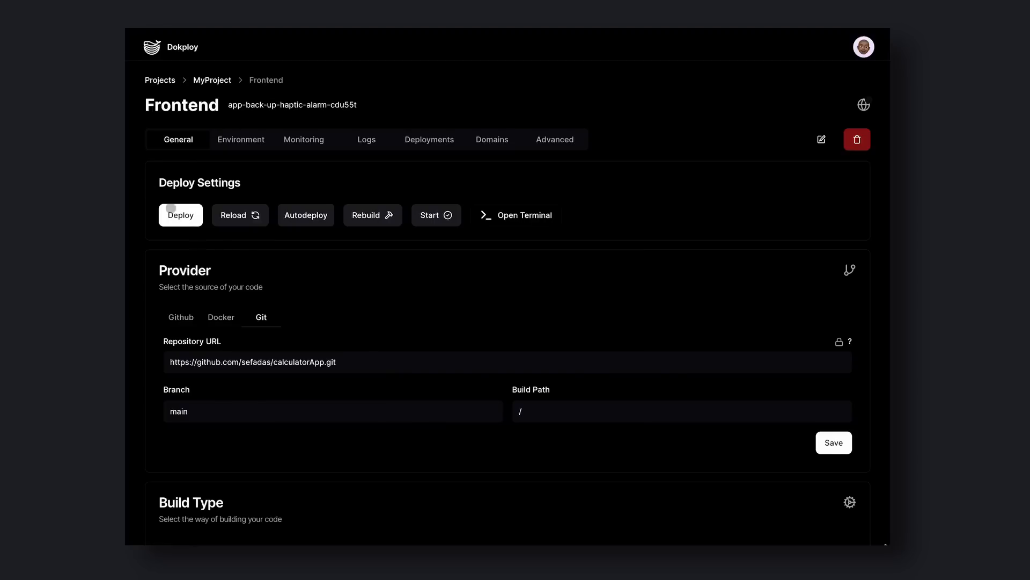
pyautogui.moveTo(232, 150)
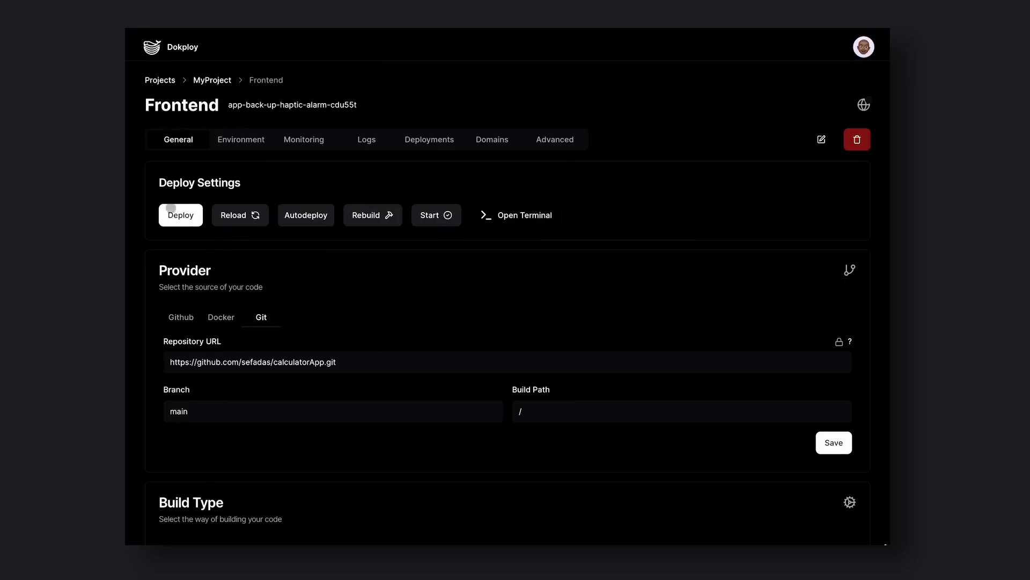
# Step: Review Frontend's Environment, Monitoring, Logs and Deployments tabs, ending on the empty Domains tab
pyautogui.click(240, 140)
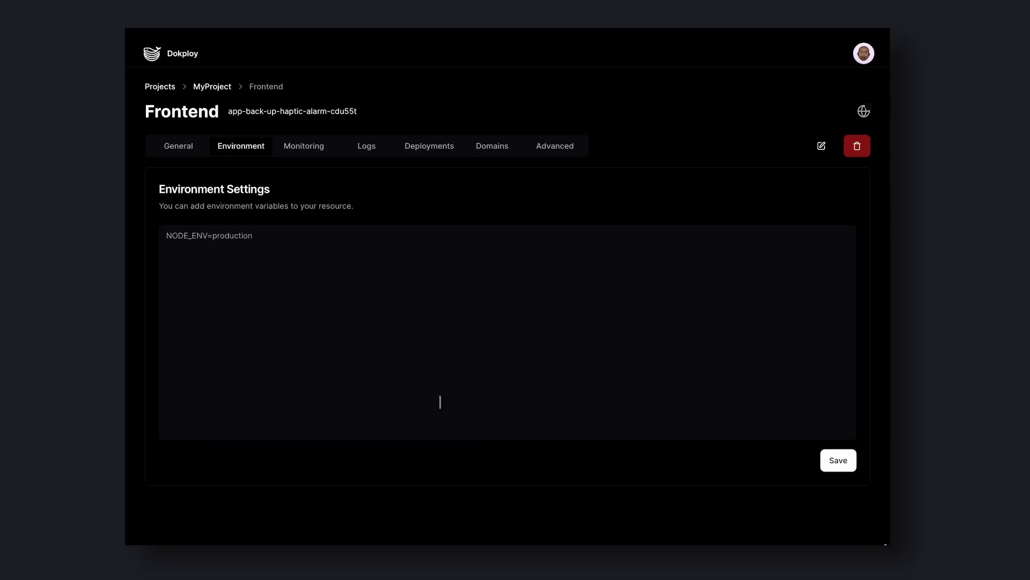
pyautogui.moveTo(320, 149)
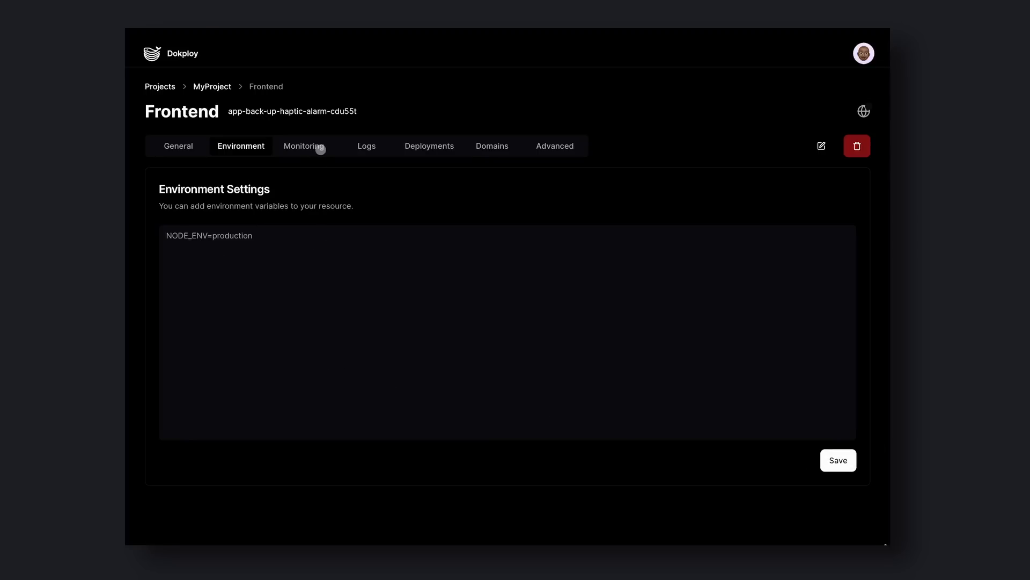
pyautogui.click(304, 145)
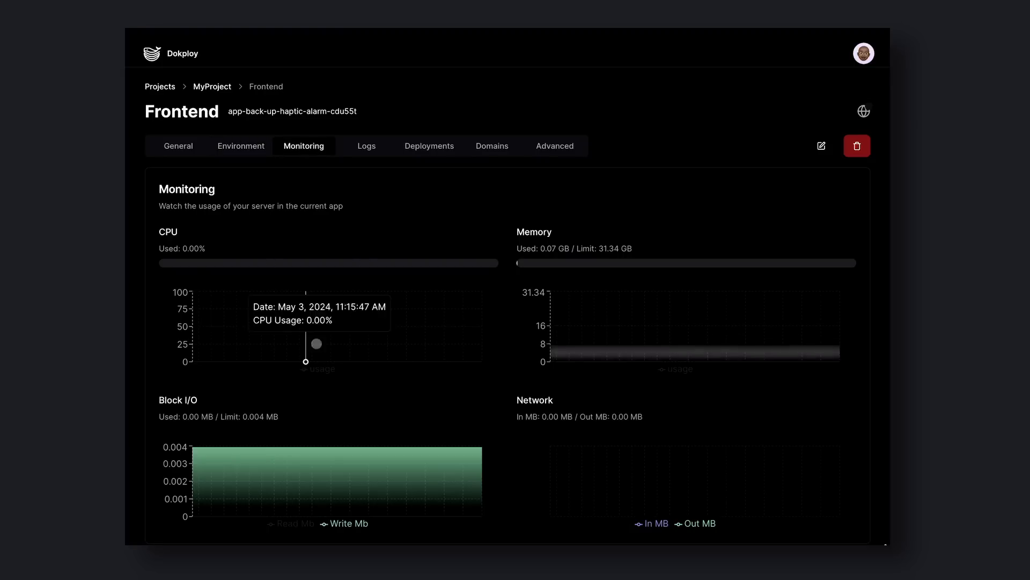
pyautogui.moveTo(668, 328)
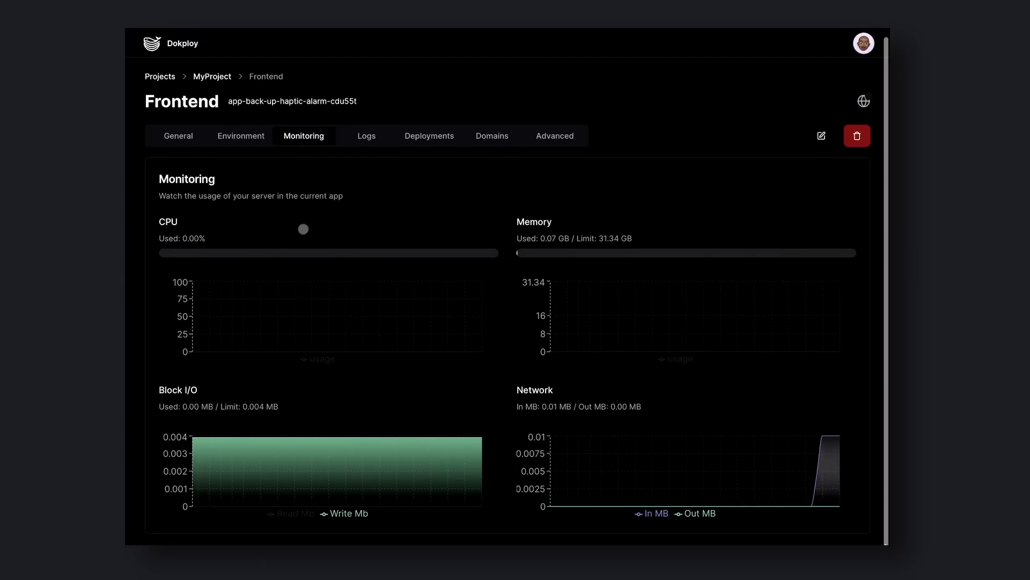
pyautogui.click(366, 135)
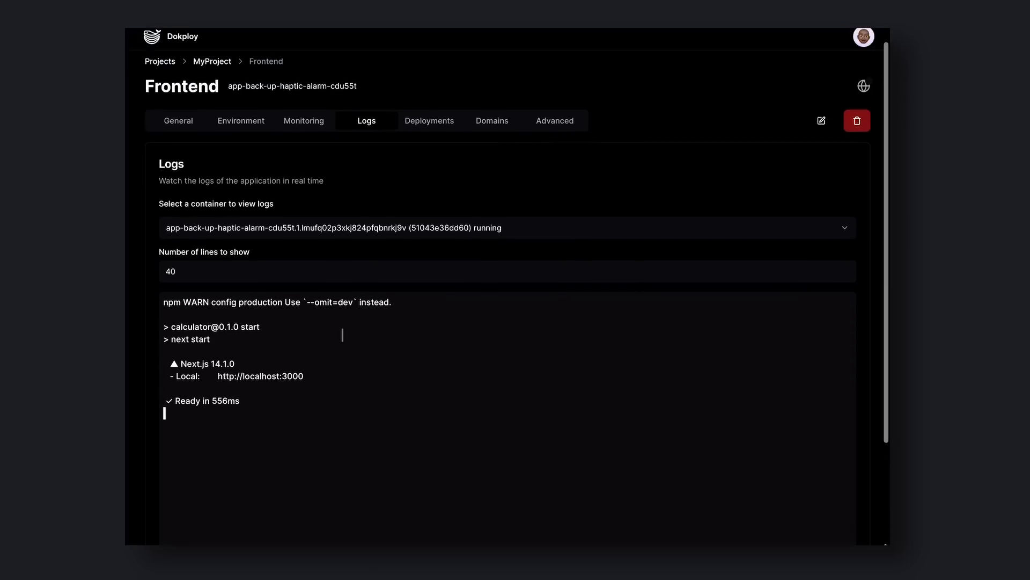
pyautogui.click(429, 120)
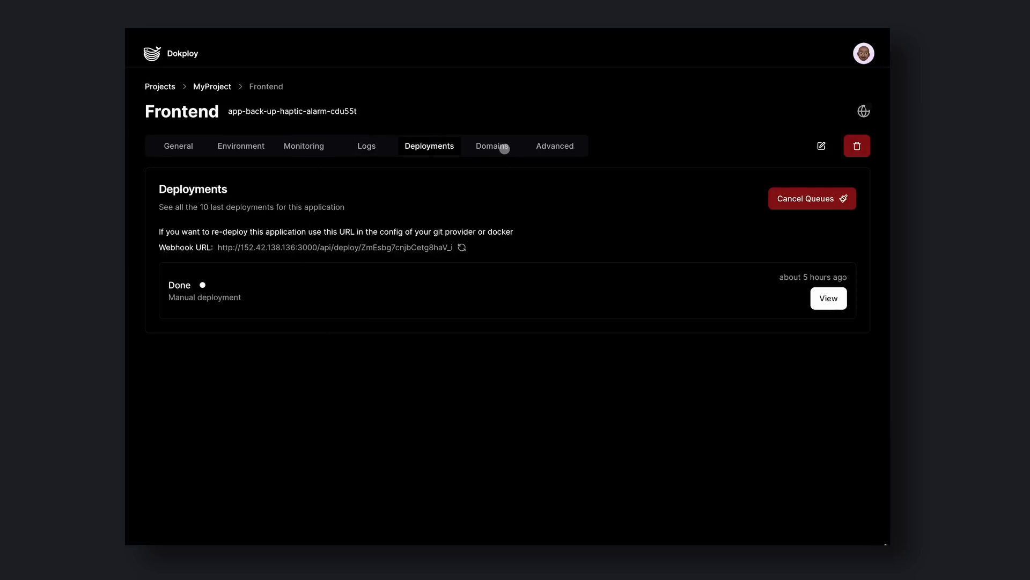
pyautogui.click(491, 145)
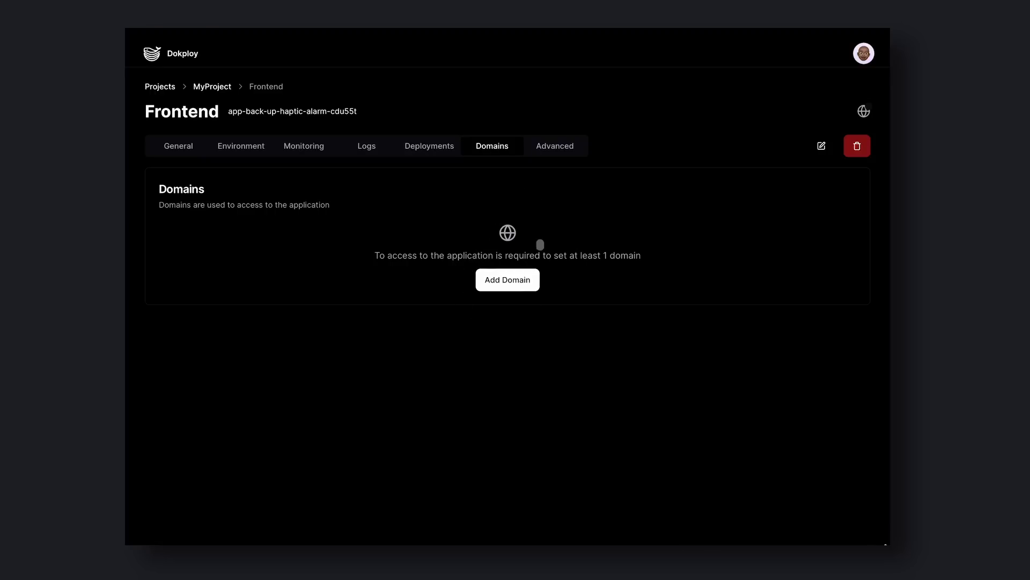
# Step: Scroll through Frontend's Advanced tab, from run command and resources down to port 8085→3000
pyautogui.click(554, 146)
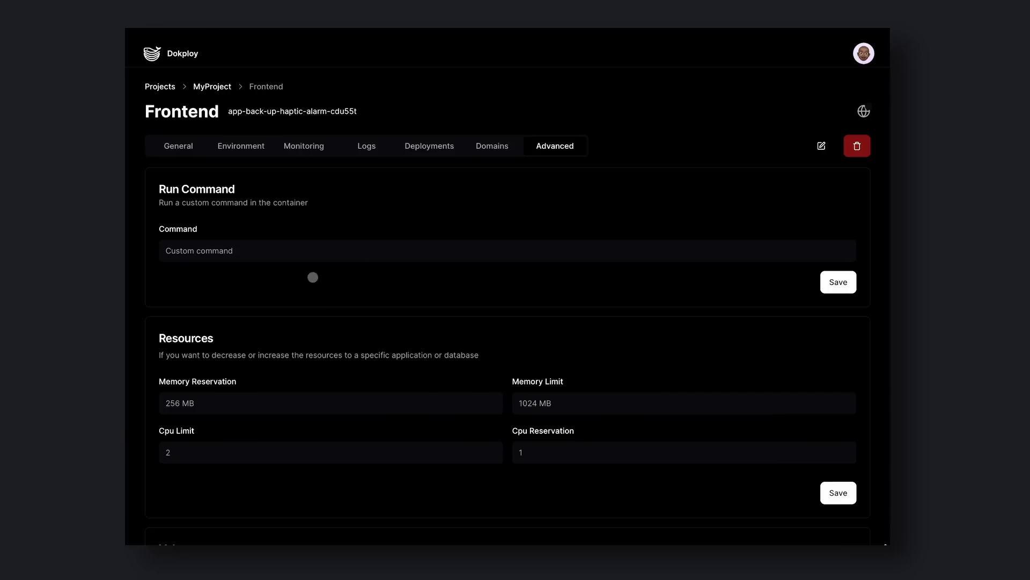
pyautogui.scroll(-3)
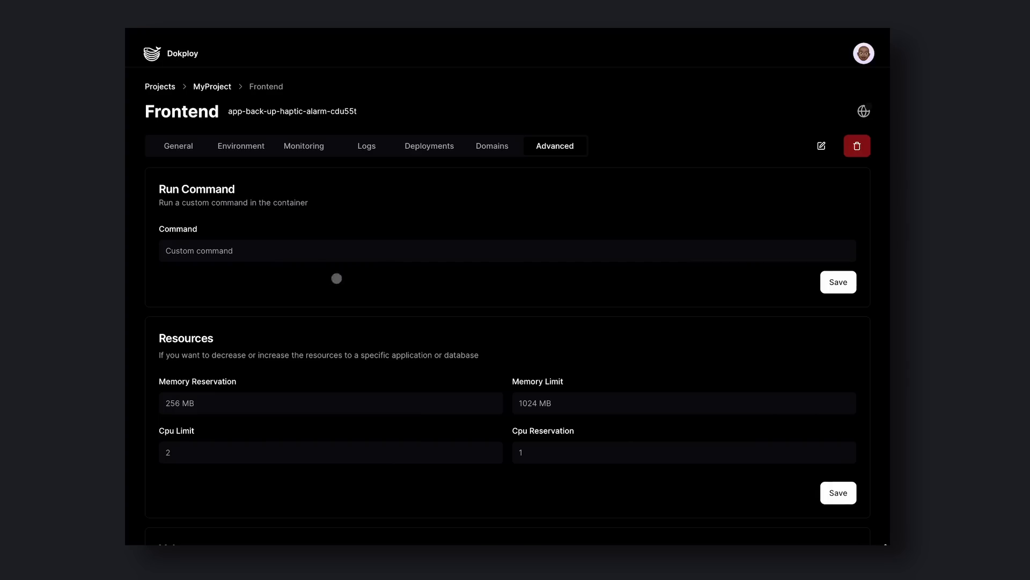
pyautogui.scroll(-3)
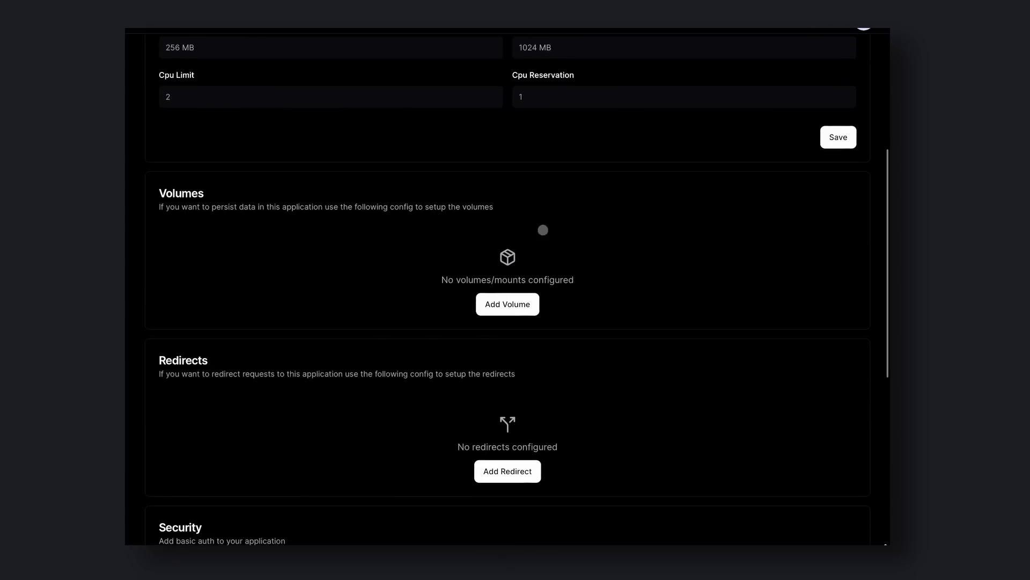
pyautogui.moveTo(481, 202)
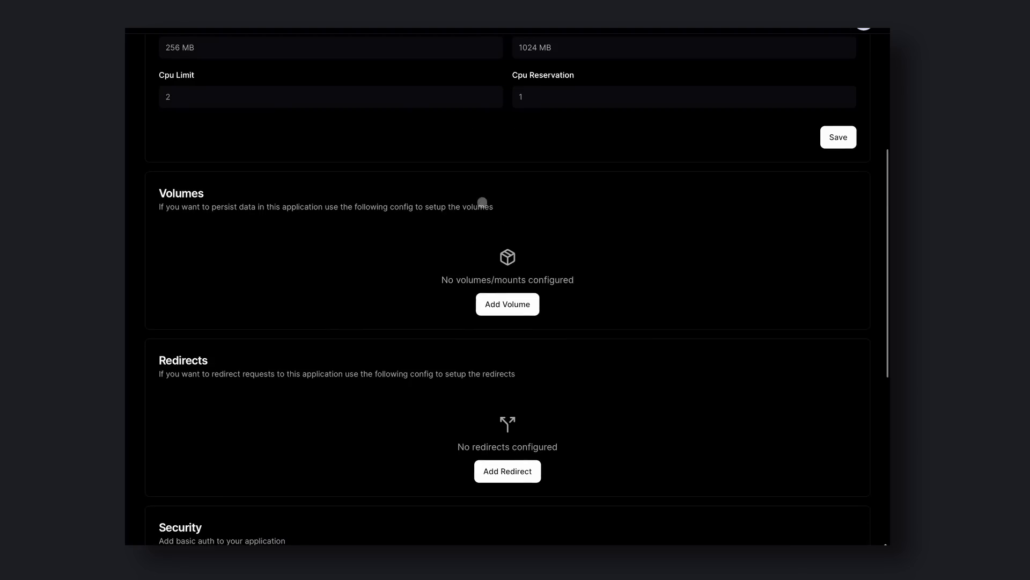
pyautogui.scroll(-3)
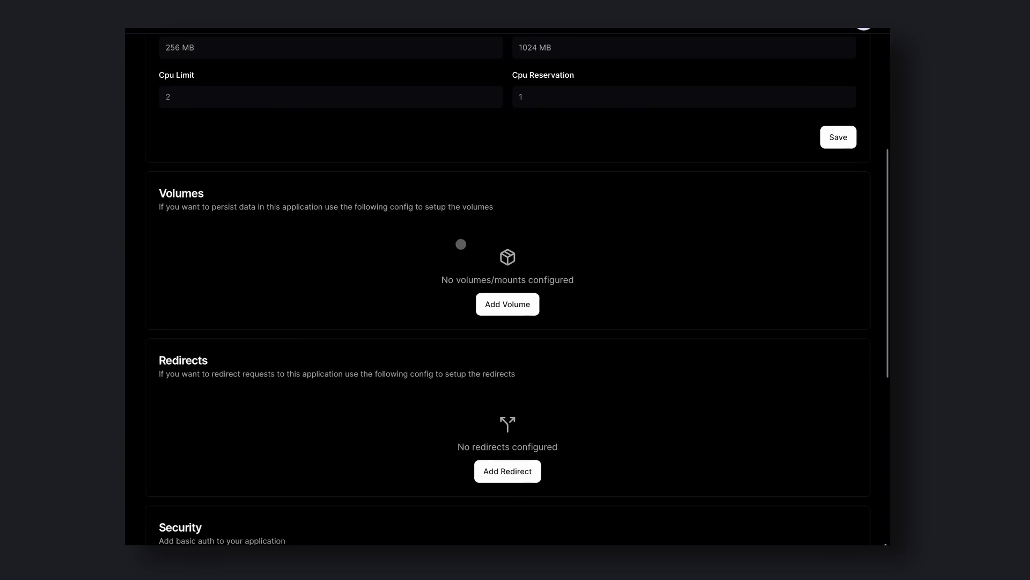
pyautogui.scroll(-3)
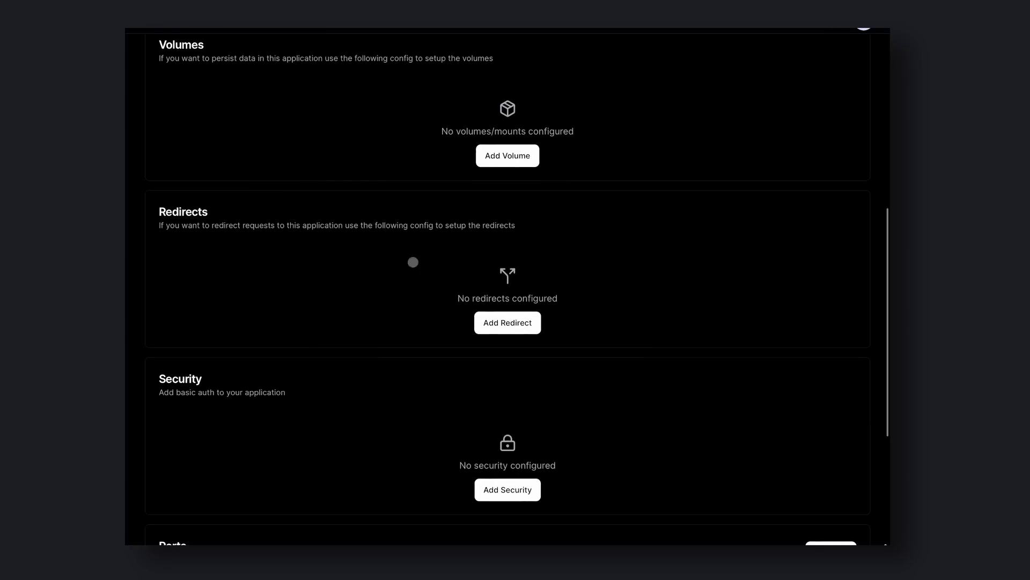
pyautogui.scroll(-3)
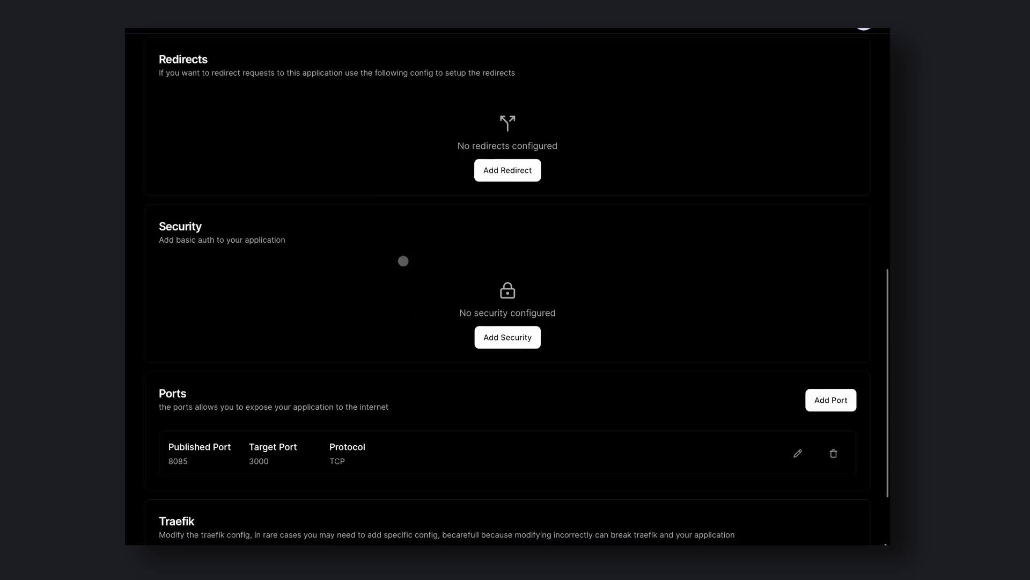
pyautogui.scroll(-3)
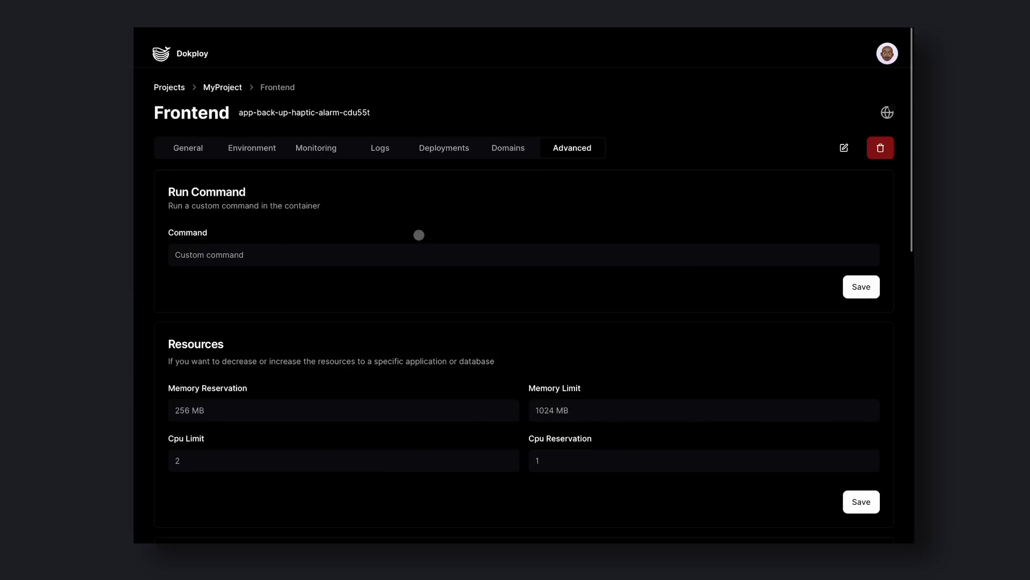
# Step: Turn on Autodeploy in Frontend's General settings and return to MyProject
pyautogui.click(187, 147)
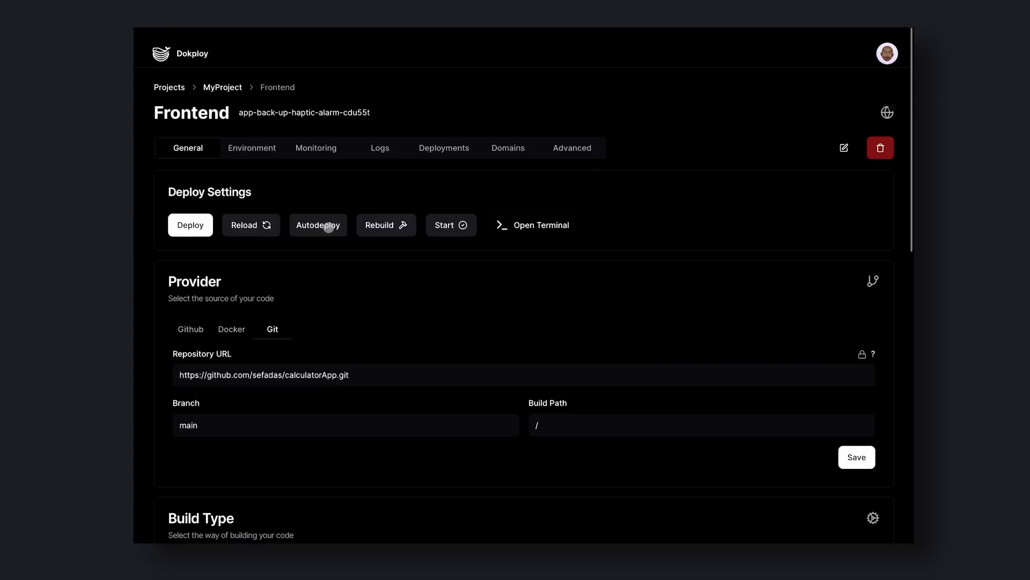
pyautogui.click(318, 225)
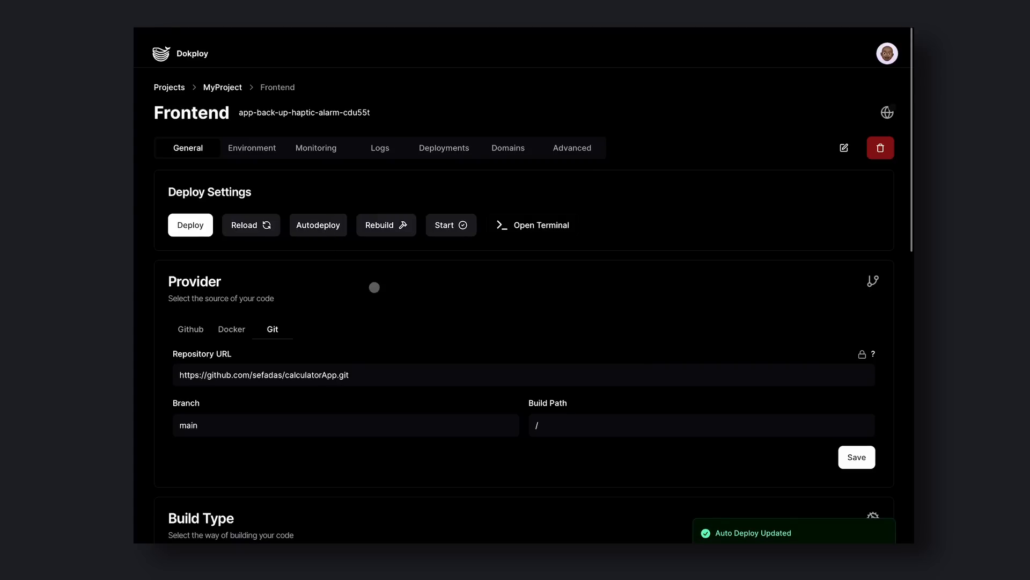
pyautogui.click(451, 225)
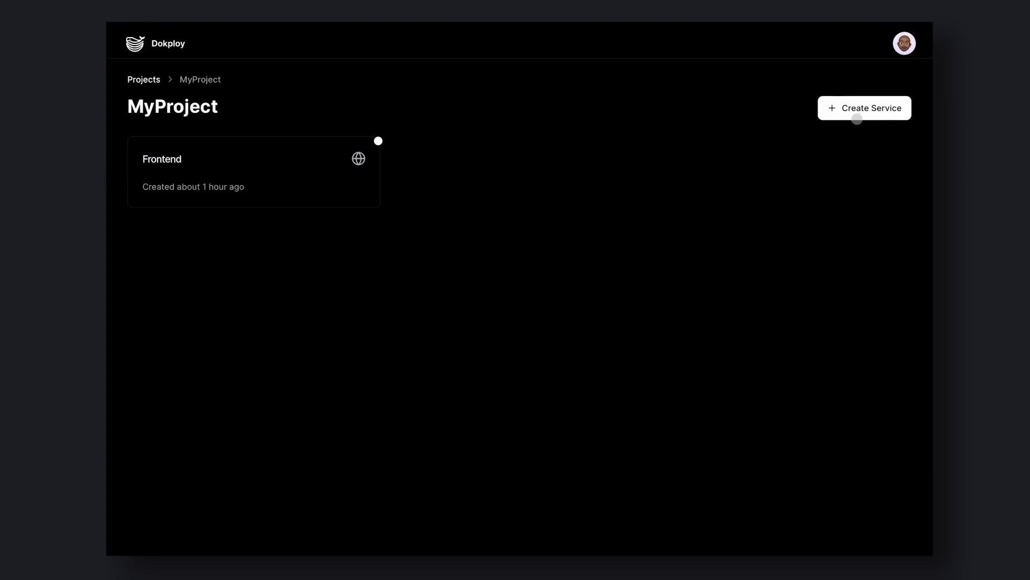
# Step: Create a MySQL service using mydb as name, database and user, with passwords filled
pyautogui.click(834, 189)
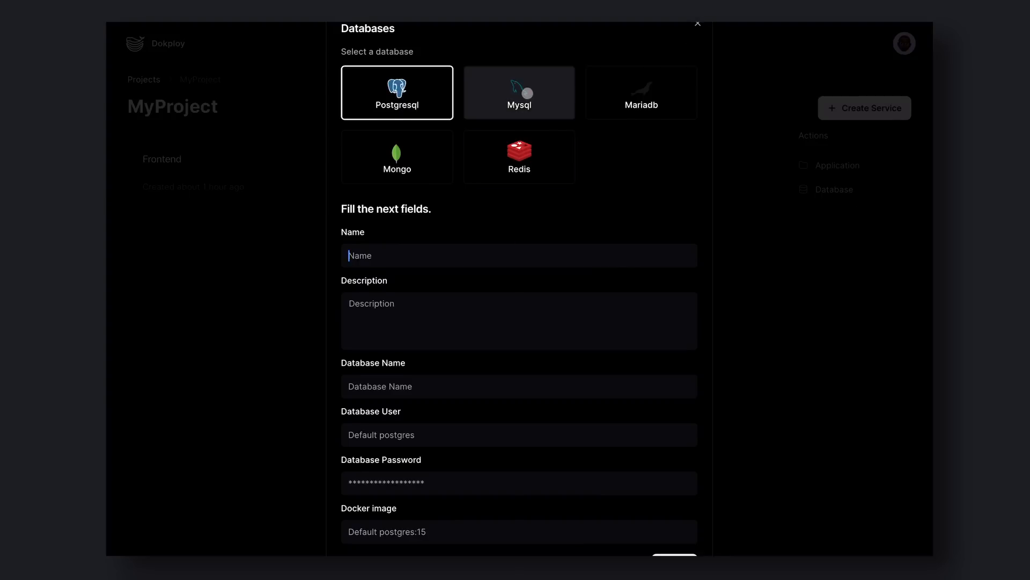
pyautogui.click(518, 92)
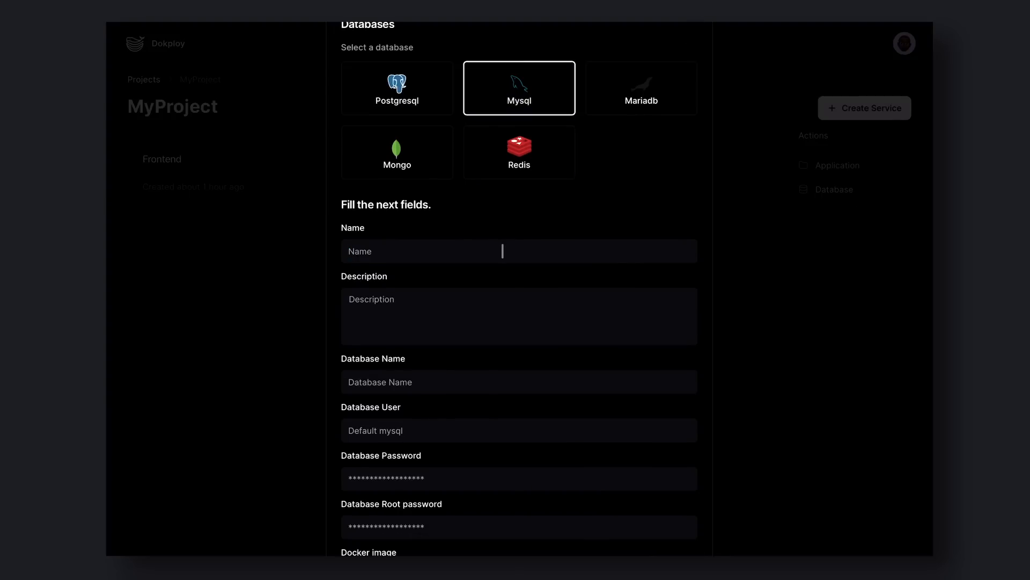
pyautogui.write('mydb')
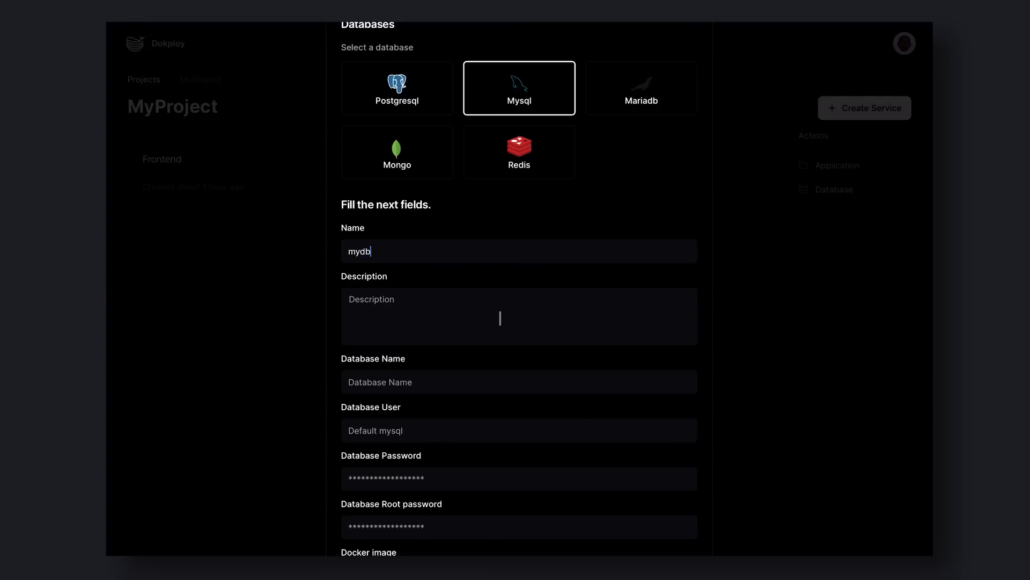
pyautogui.write('mydb')
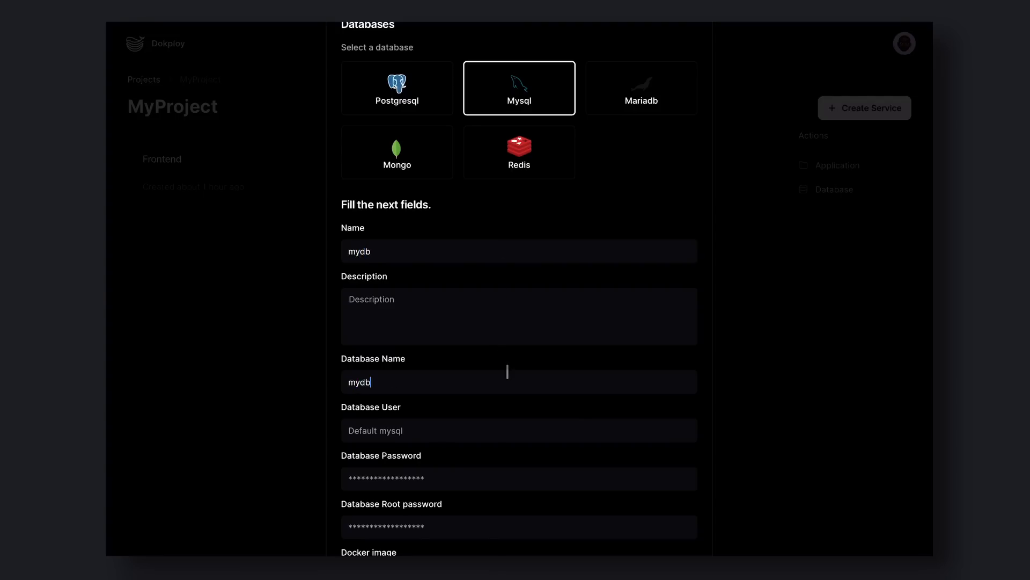
pyautogui.write('mydb')
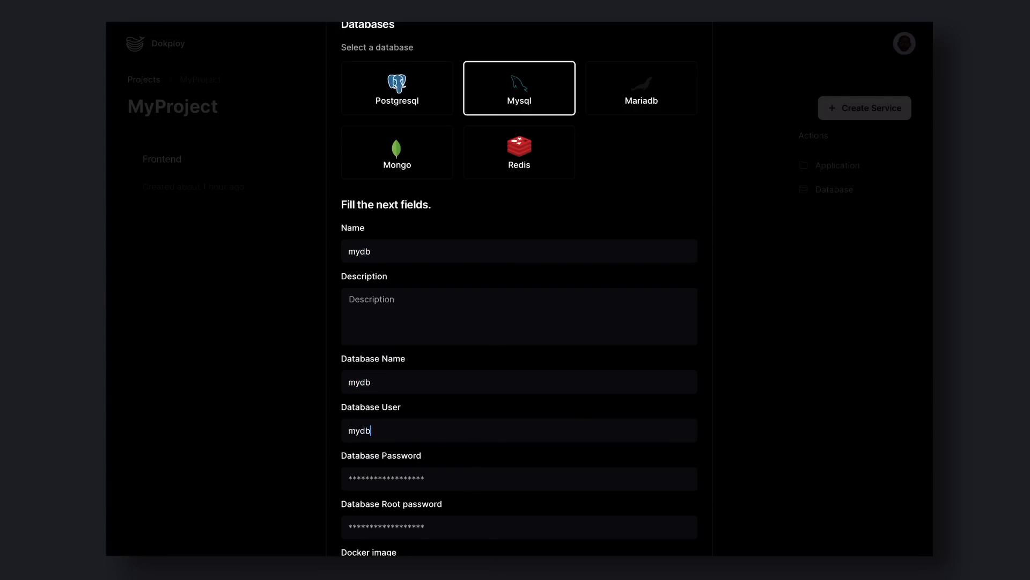
pyautogui.click(518, 478)
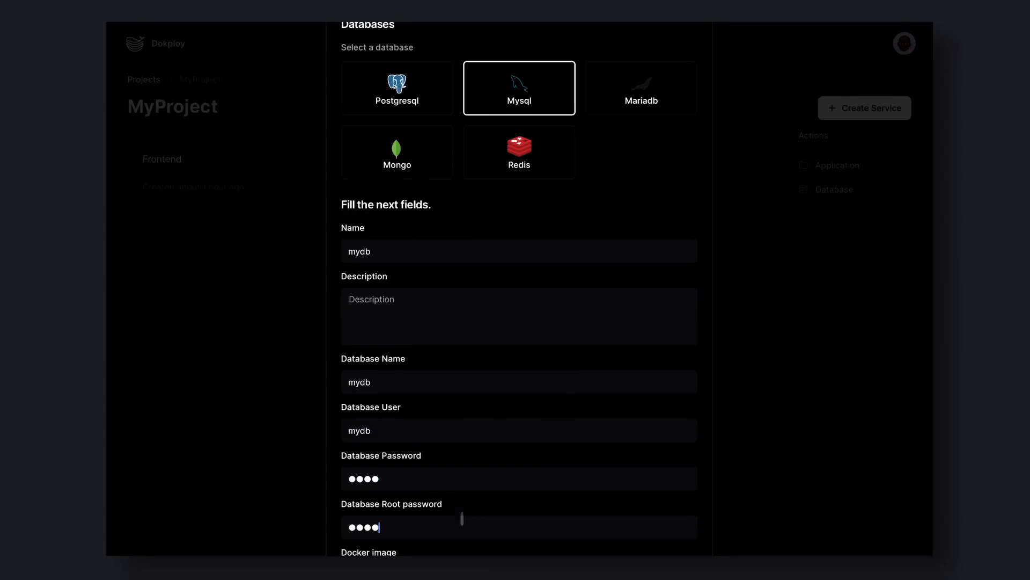
pyautogui.scroll(-3)
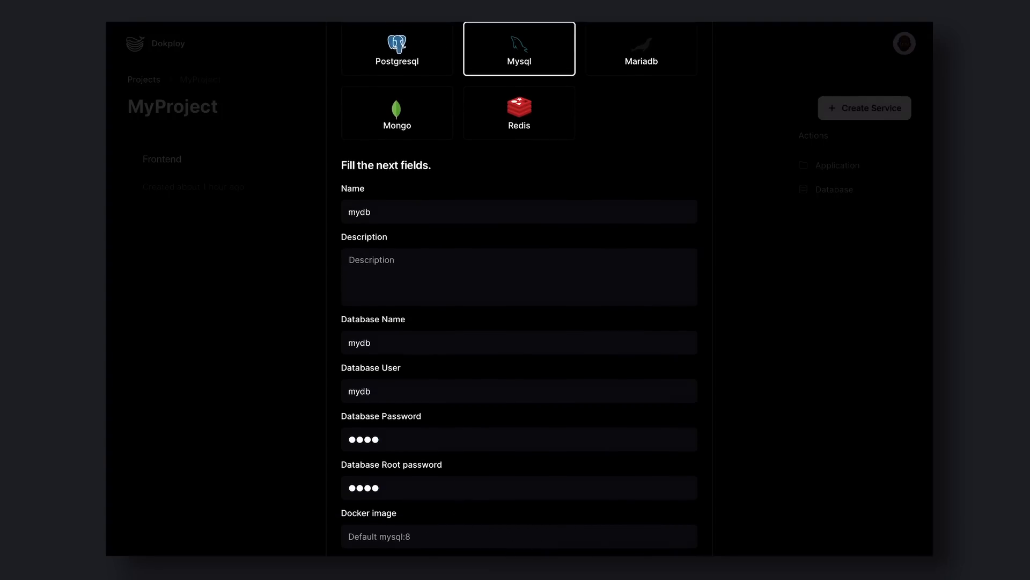
pyautogui.click(672, 561)
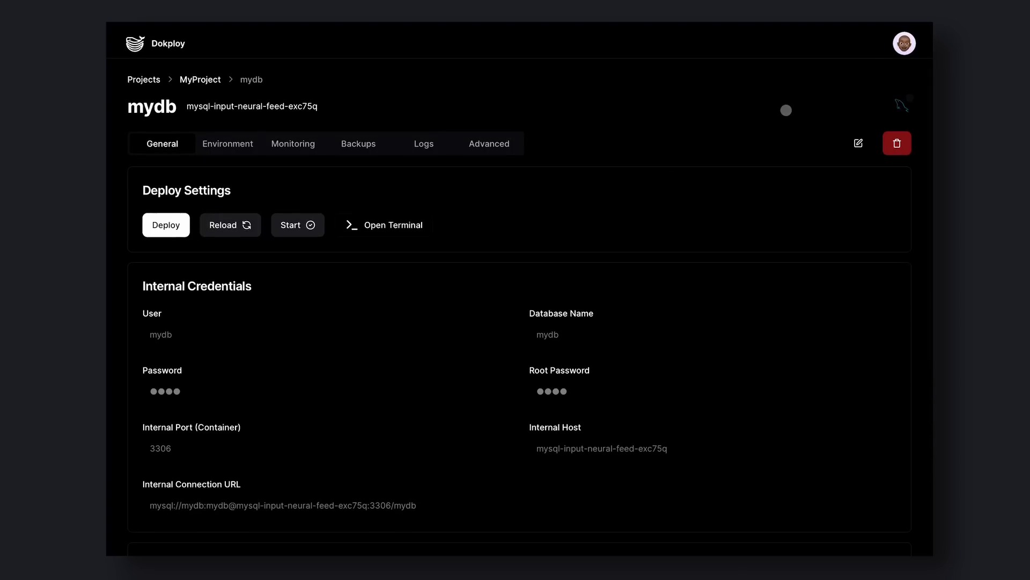
# Step: View mydb's Environment and Monitoring tabs, then return to the Projects list showing MyProject
pyautogui.scroll(-3)
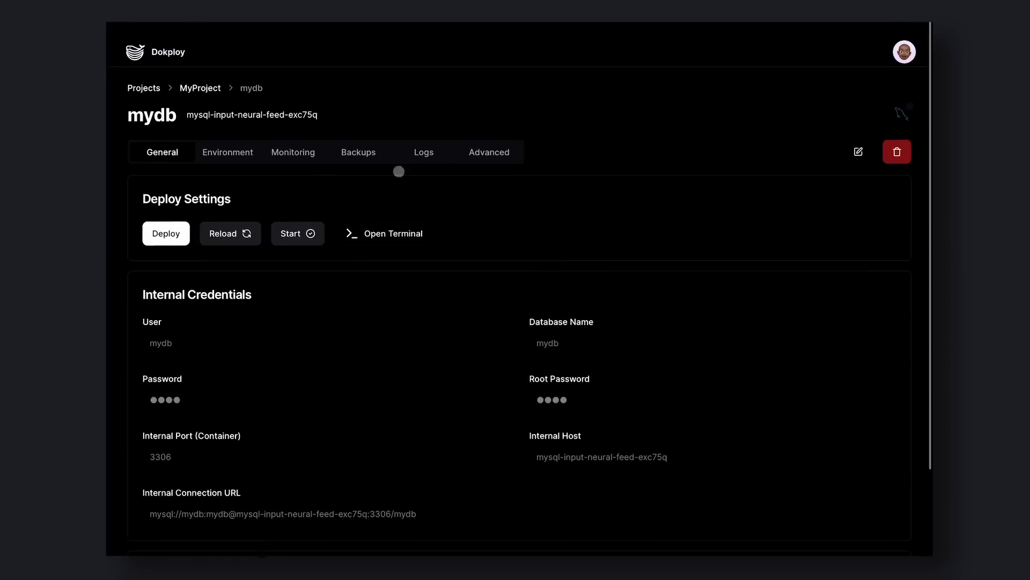
pyautogui.click(228, 152)
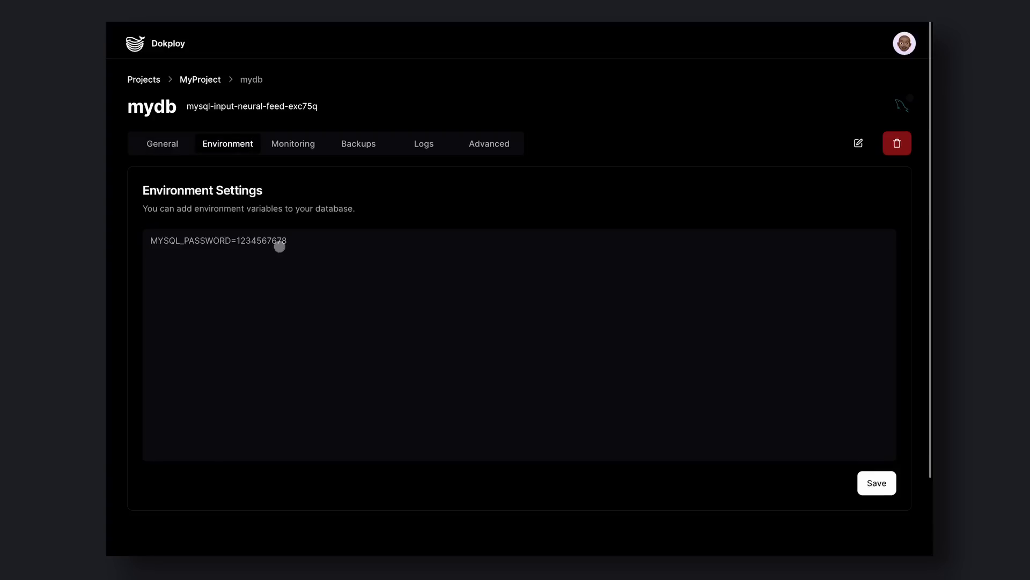
pyautogui.click(293, 144)
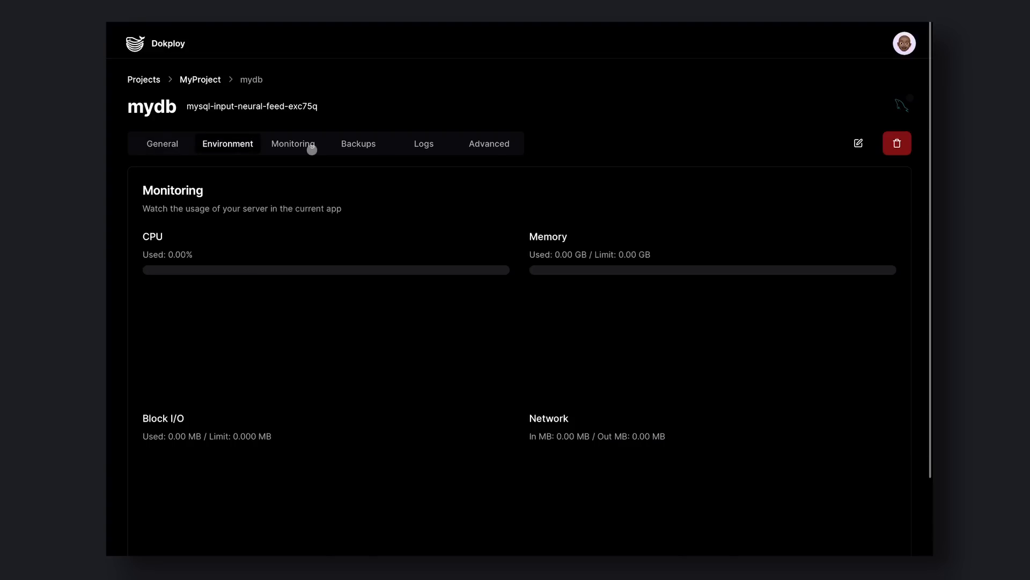
pyautogui.click(358, 143)
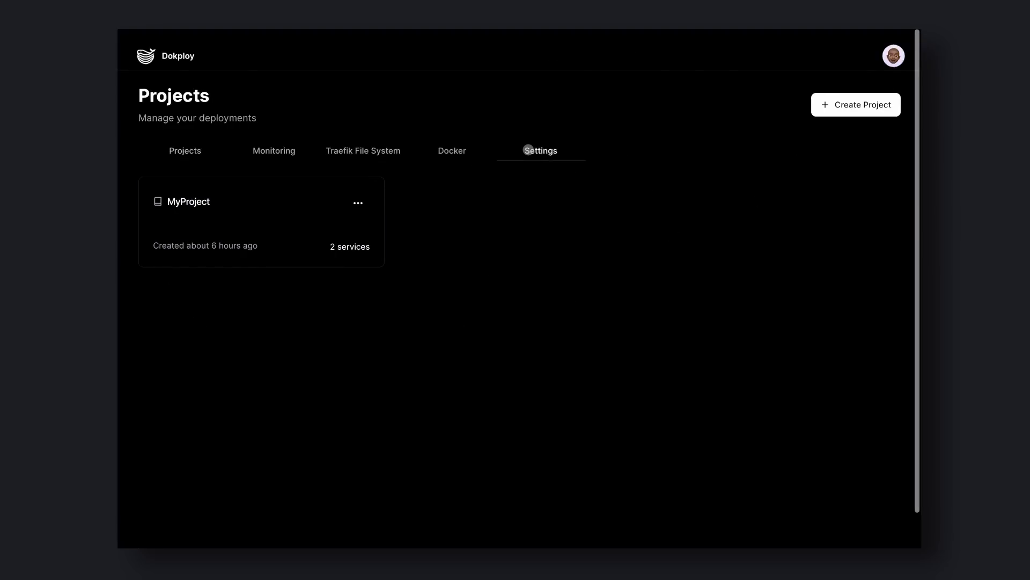
# Step: Open Settings, go to S3 Destinations, and start adding a new backup destination
pyautogui.click(541, 150)
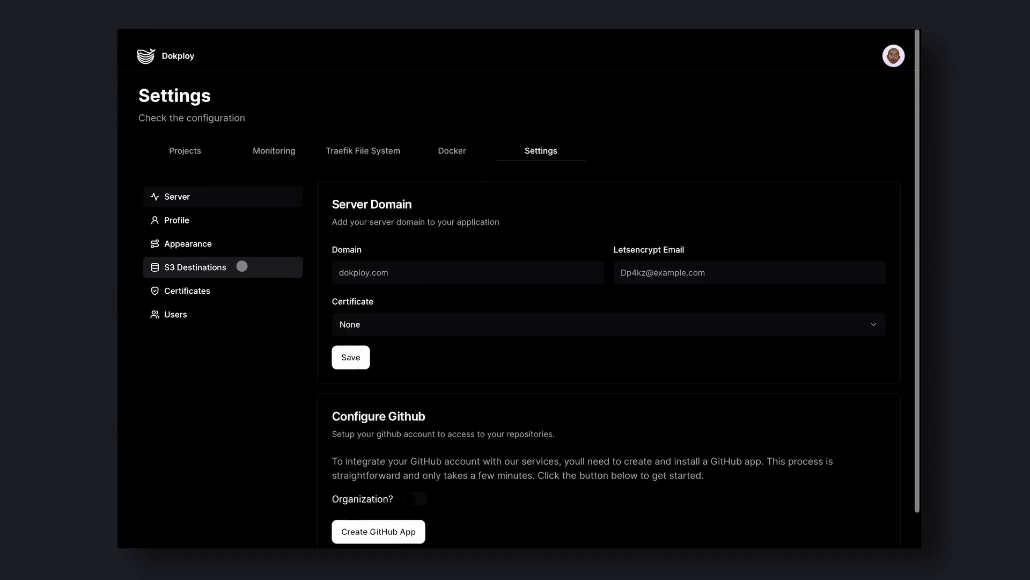
pyautogui.click(194, 267)
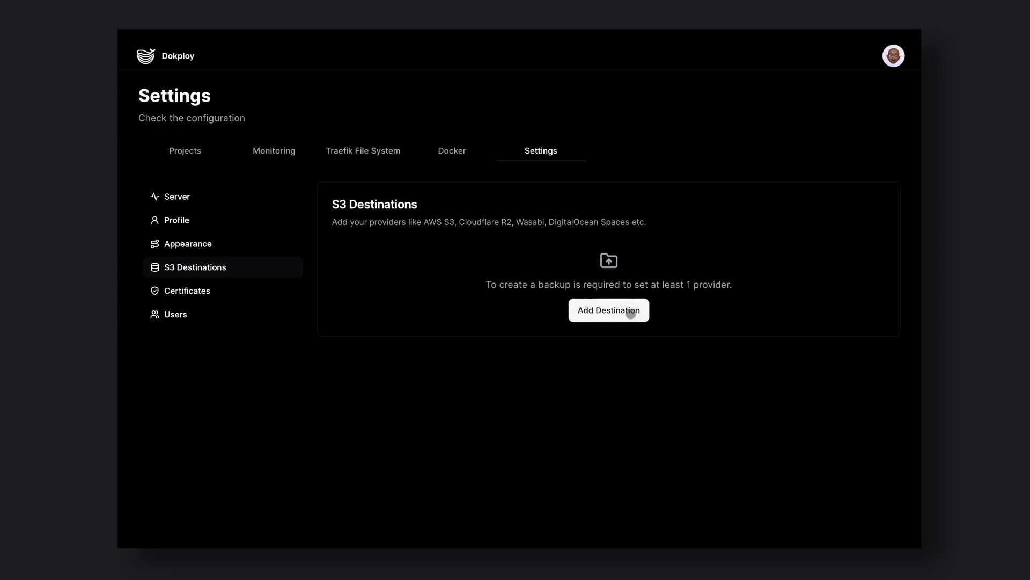
pyautogui.click(608, 309)
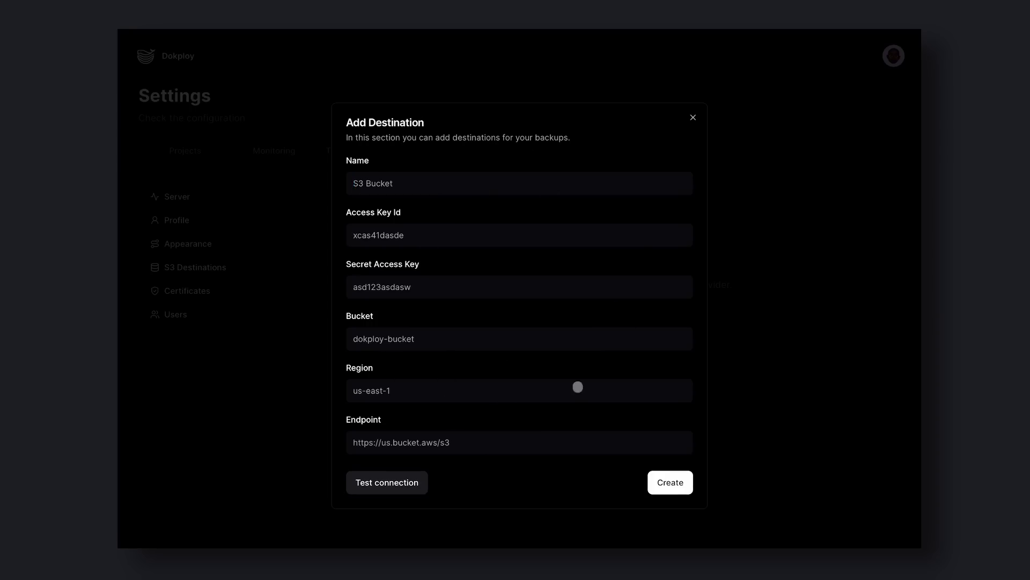
pyautogui.moveTo(425, 334)
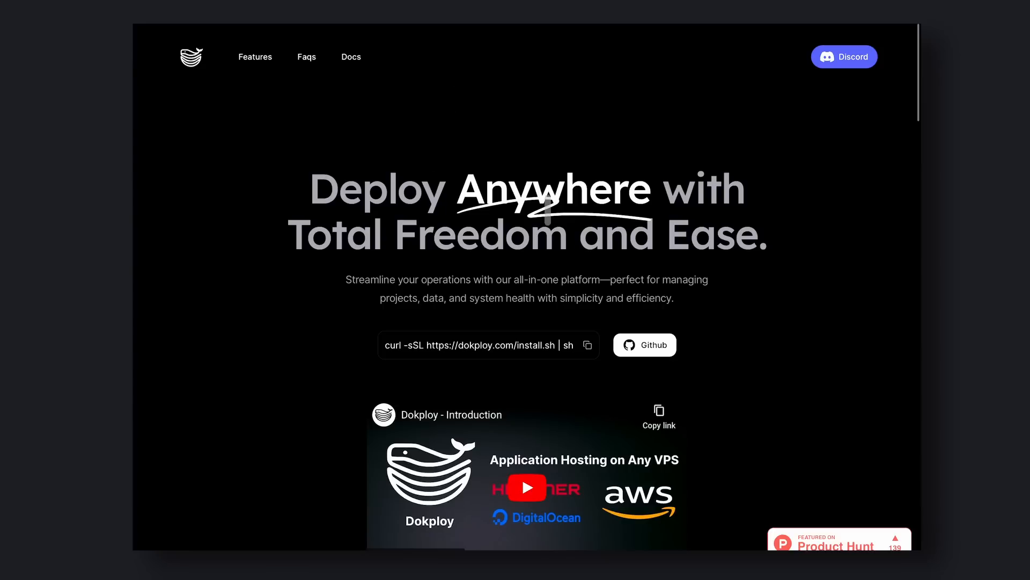
# Step: Scroll dokploy.com's features, preview Monitoring, and continue down to the FAQ
pyautogui.scroll(-3)
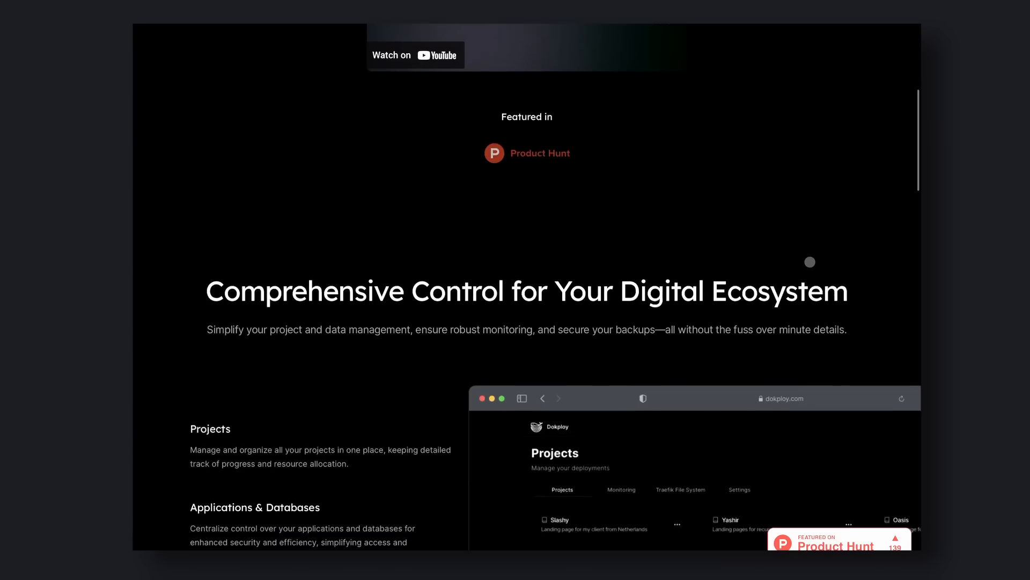
pyautogui.scroll(-3)
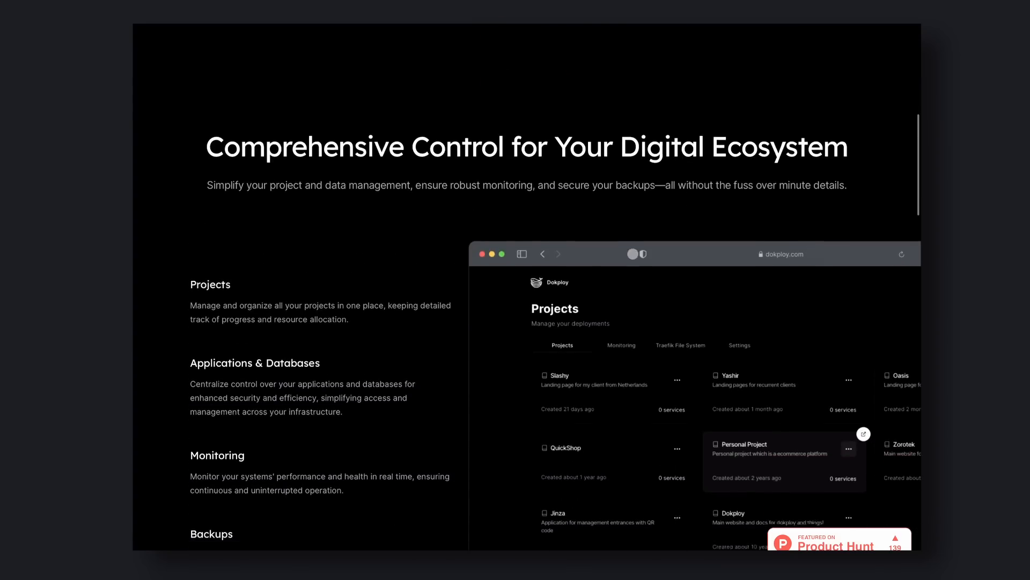
pyautogui.scroll(-3)
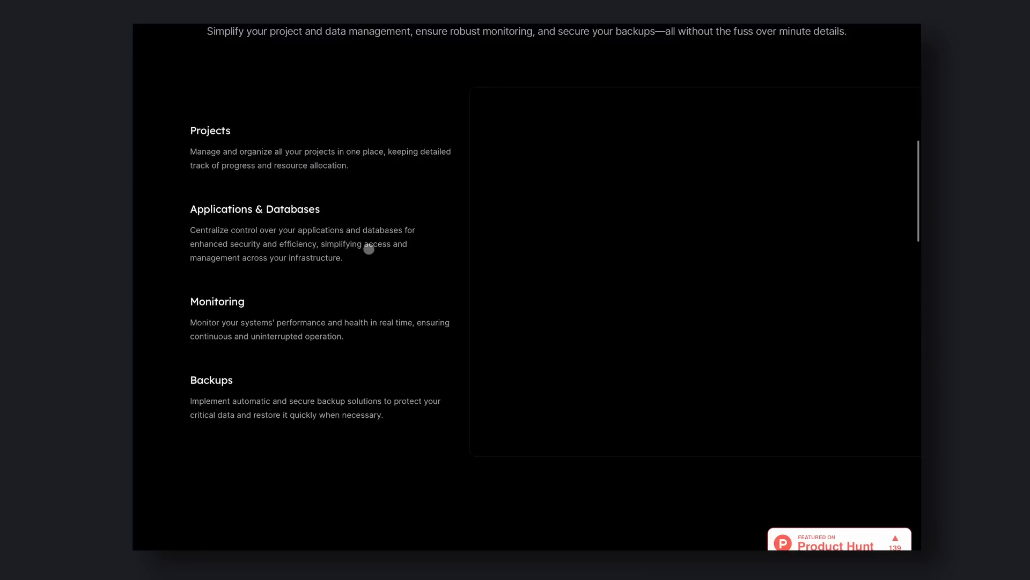
pyautogui.moveTo(386, 348)
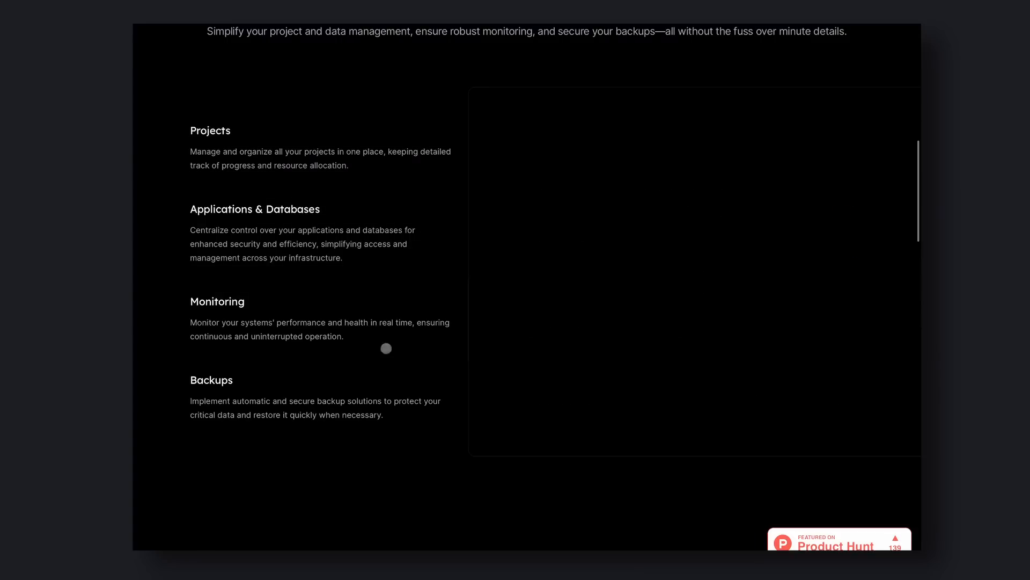
pyautogui.moveTo(399, 419)
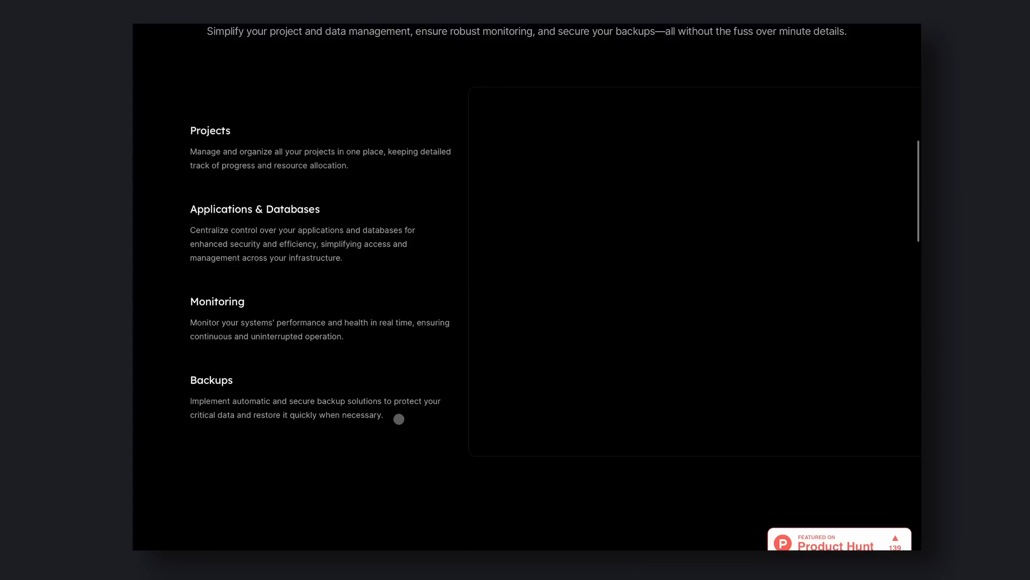
pyautogui.moveTo(402, 409)
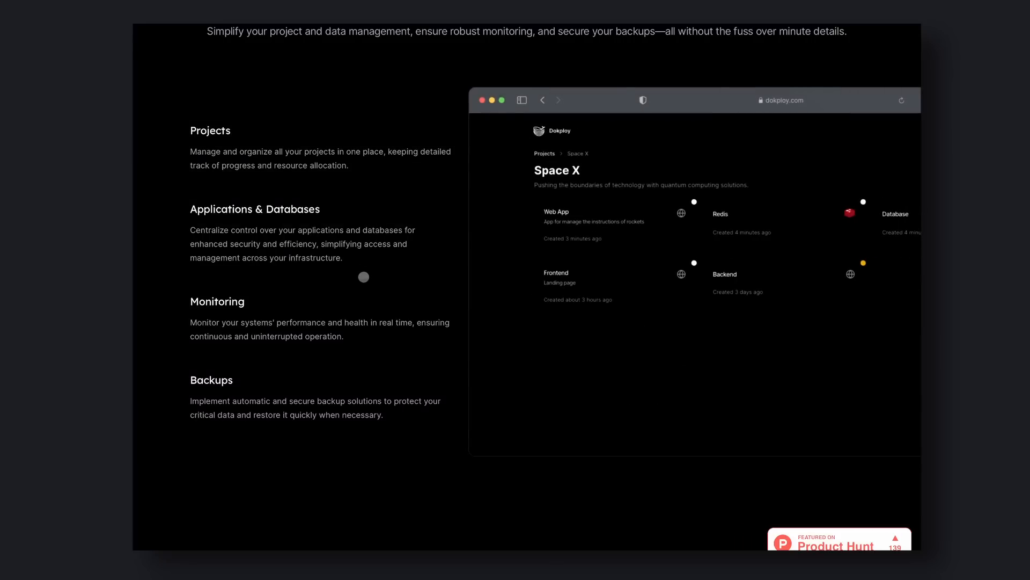
pyautogui.click(556, 214)
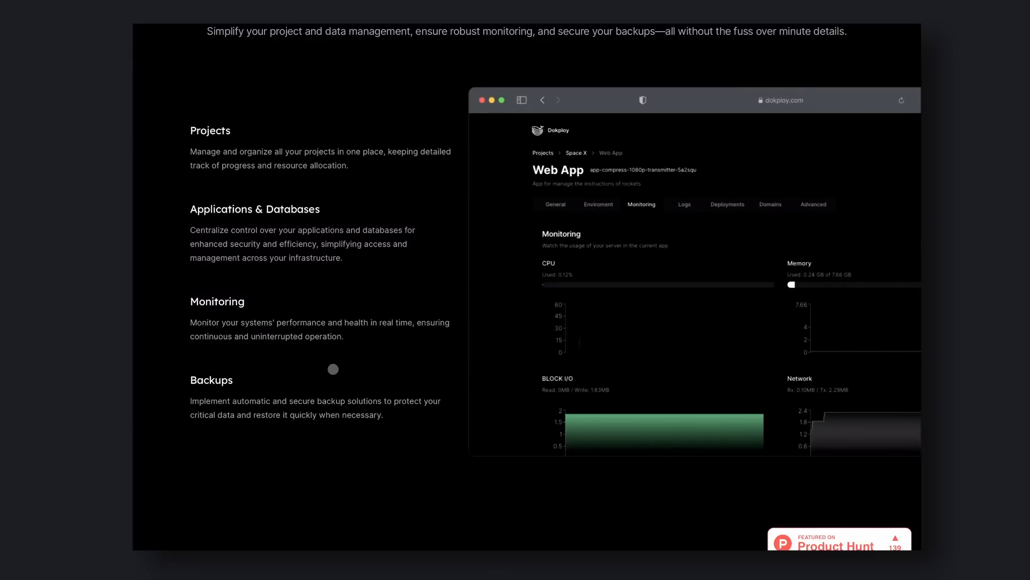
pyautogui.scroll(-3)
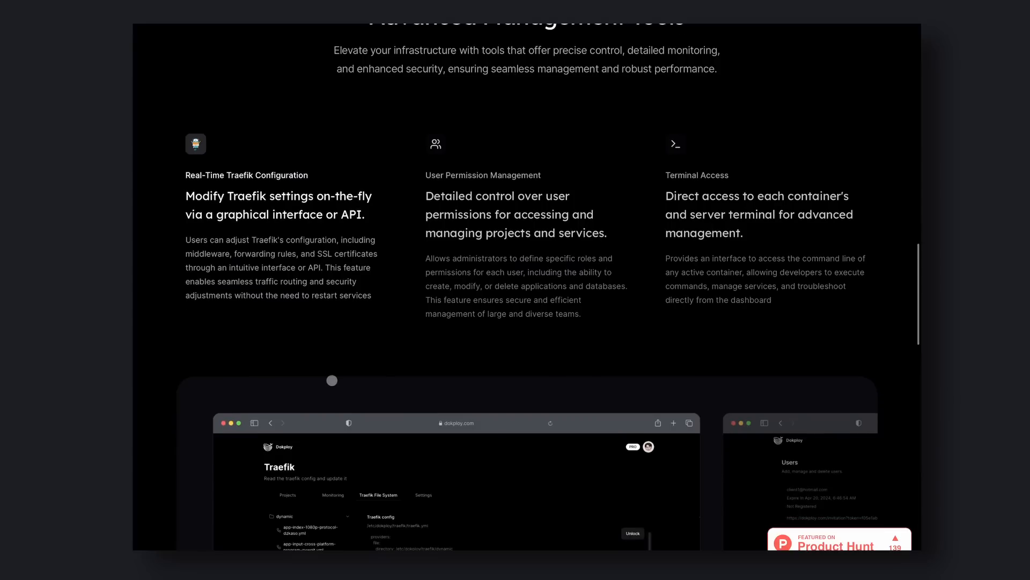
pyautogui.scroll(-3)
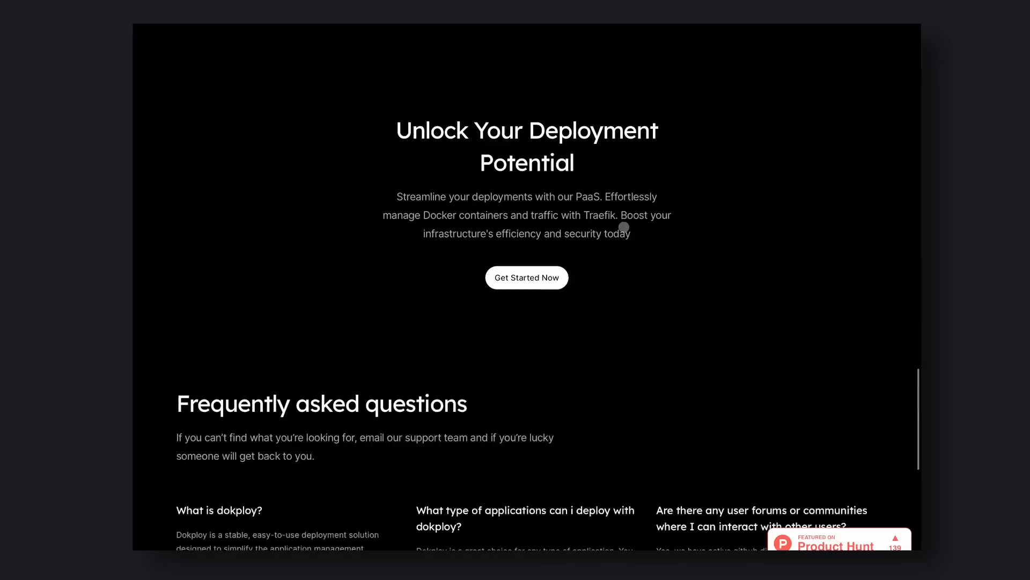
pyautogui.scroll(-3)
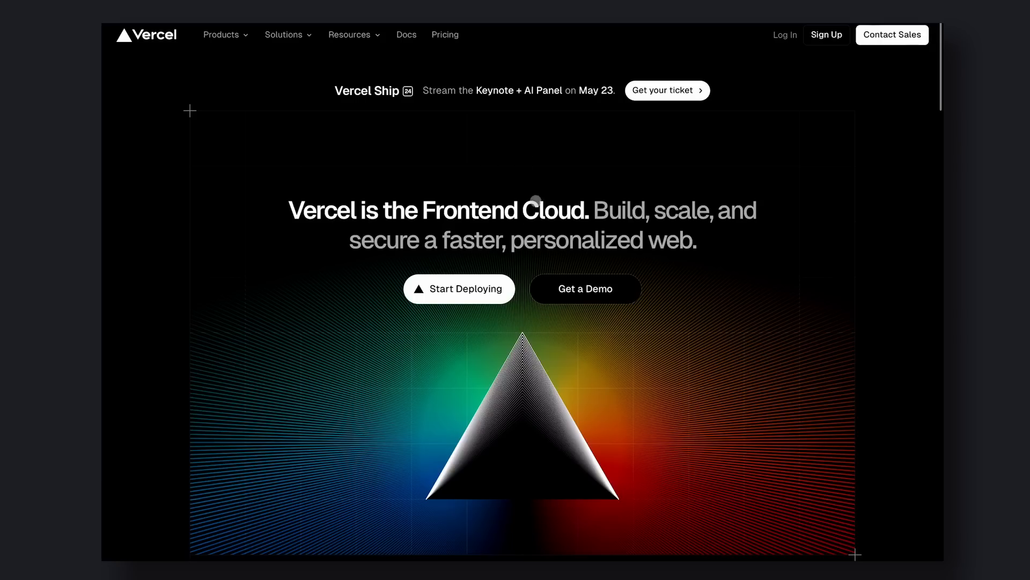
# Step: Scroll vercel.com through AI templates, Git deploys, analytics, instant rollbacks and conformance
pyautogui.scroll(-3)
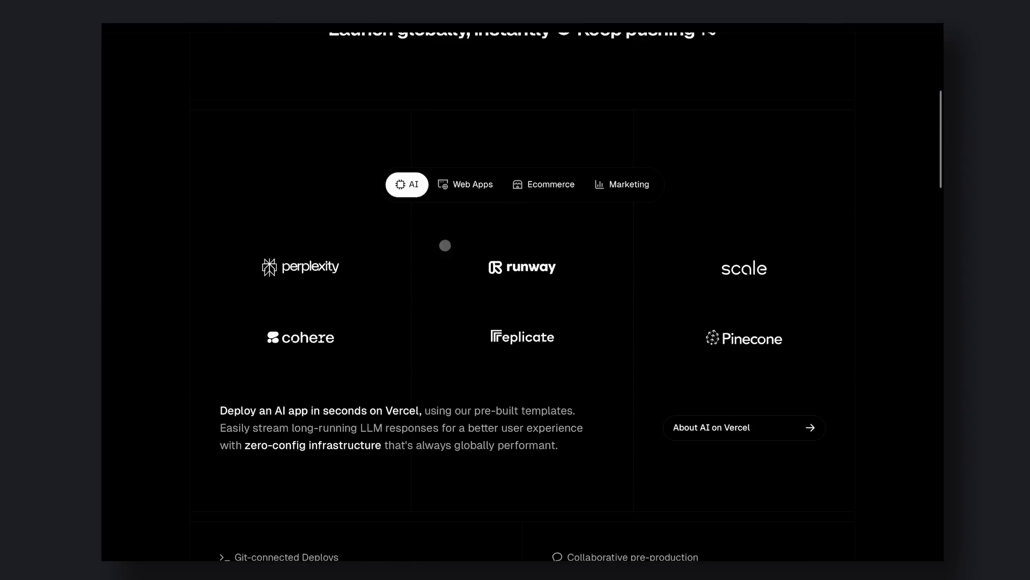
pyautogui.scroll(-3)
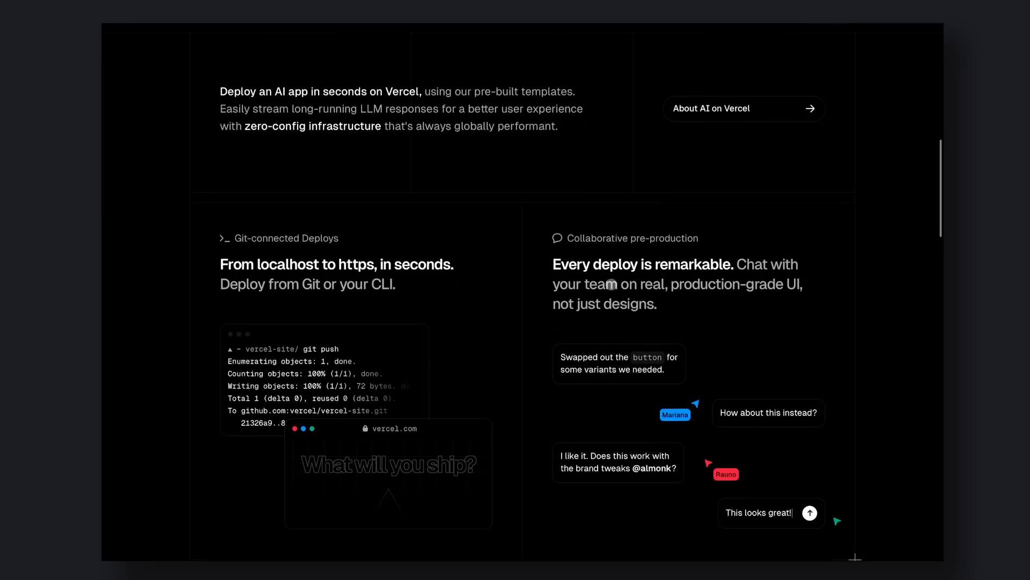
pyautogui.scroll(-3)
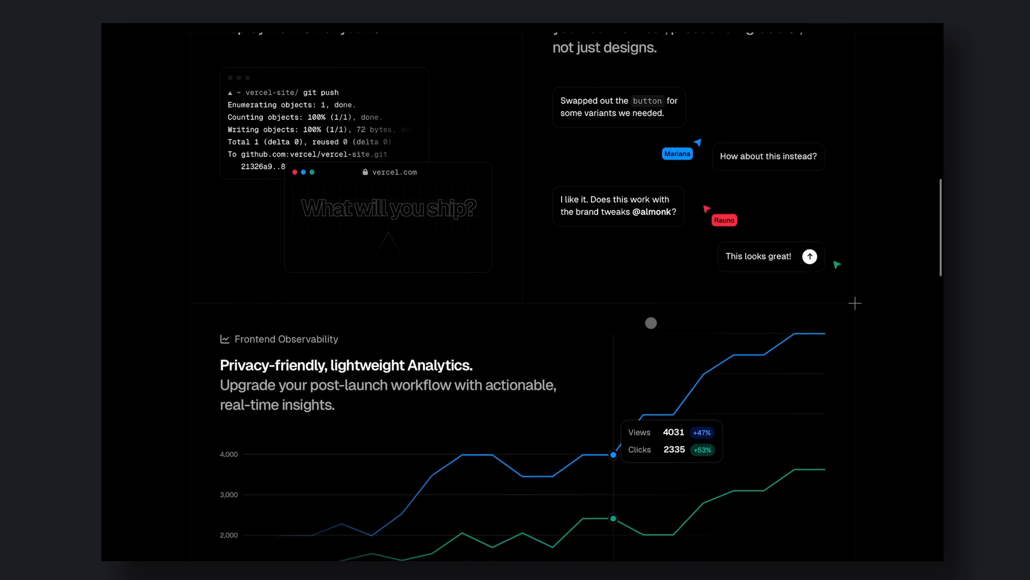
pyautogui.scroll(-3)
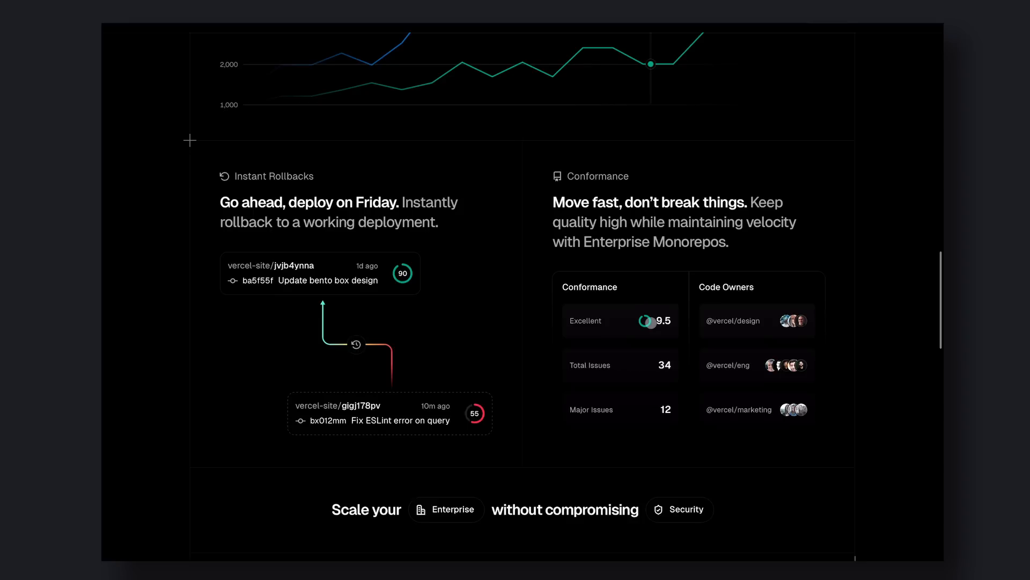
pyautogui.scroll(-3)
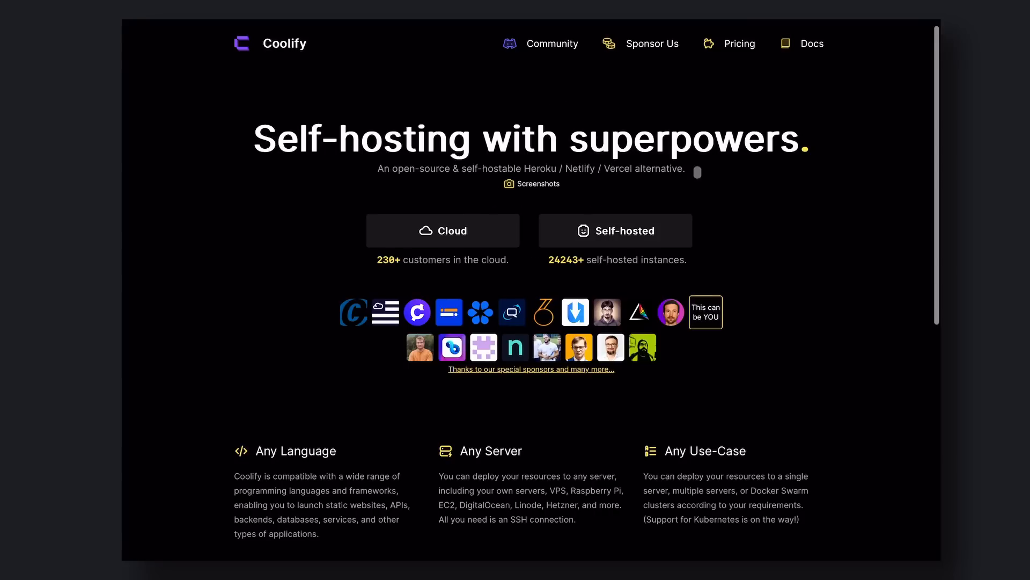
# Step: Scroll coolify.io's feature grid past database backups, monitoring and notifications to the footer
pyautogui.scroll(-3)
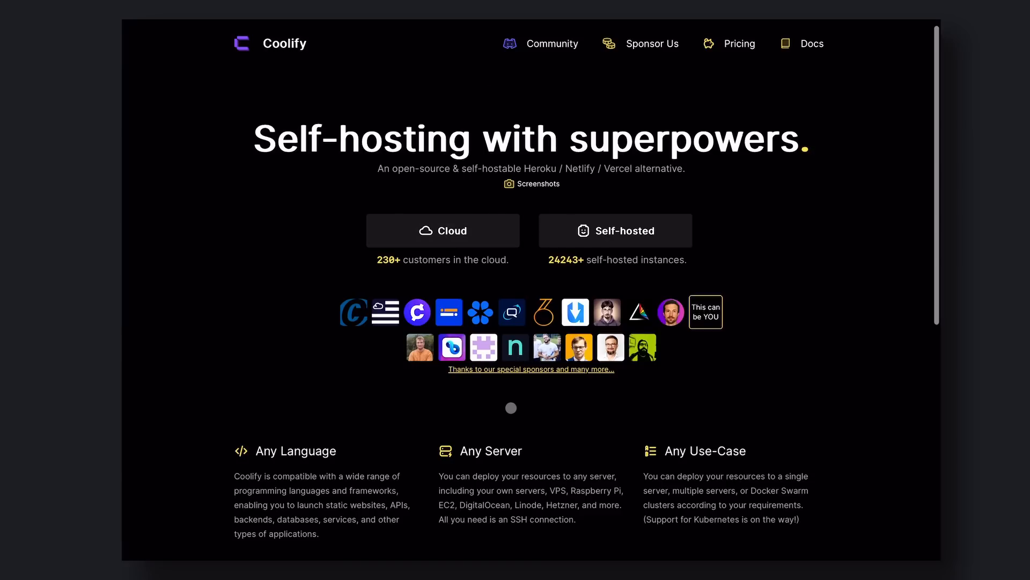
pyautogui.scroll(-3)
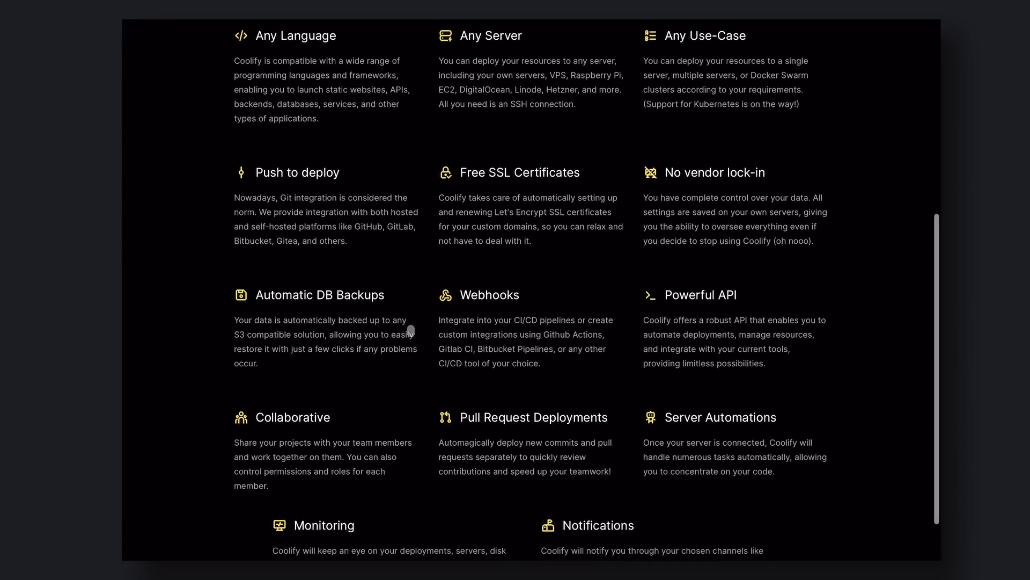
pyautogui.scroll(-3)
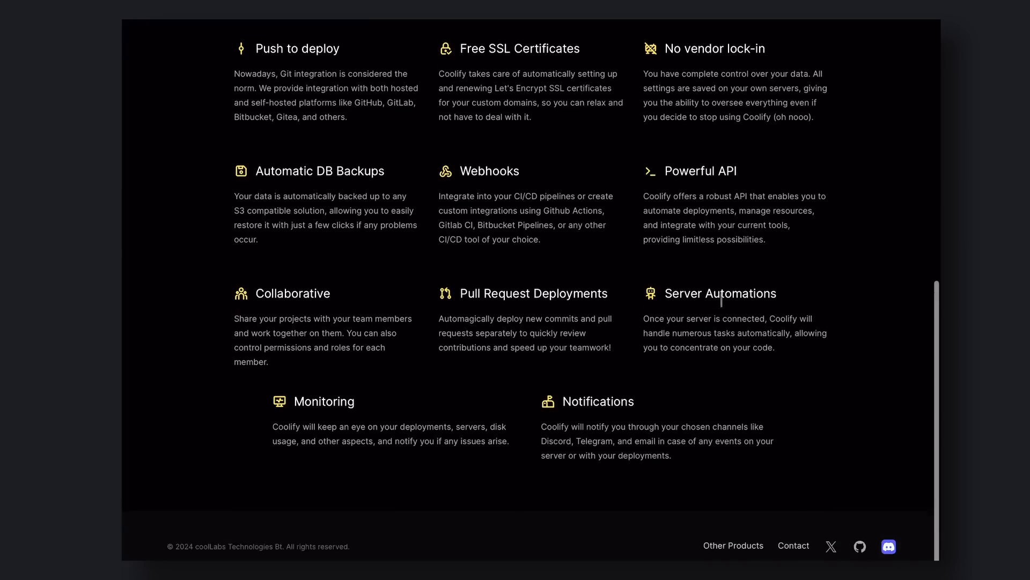